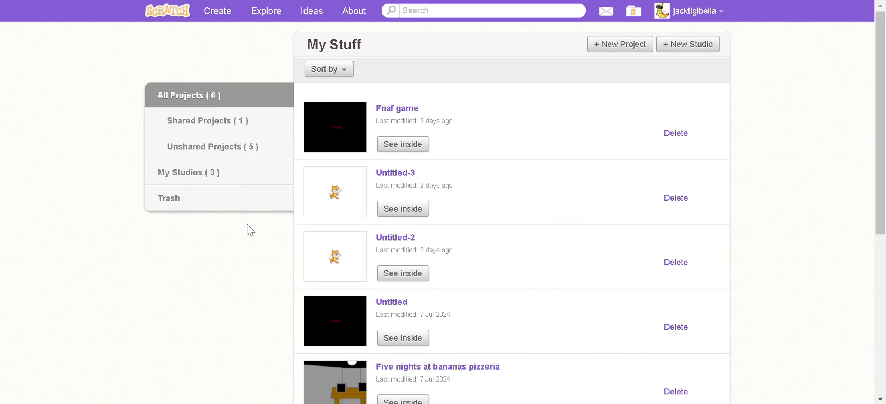
Filter My Stuff to Shared Projects and open the welcome project in the editor.
left_click(206, 120)
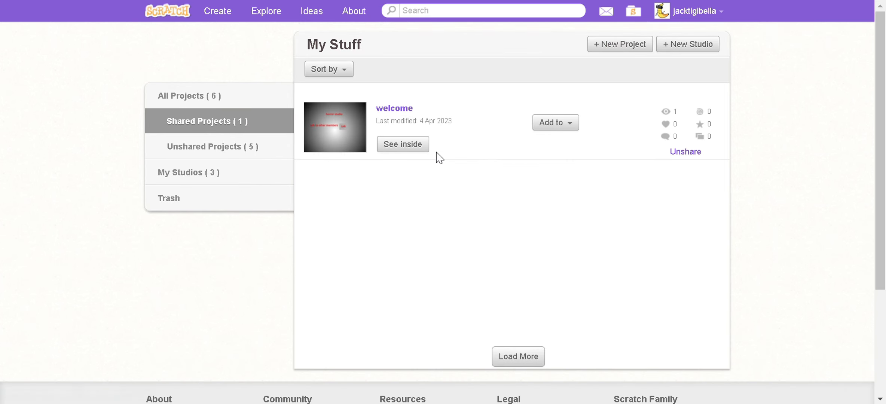
left_click(403, 144)
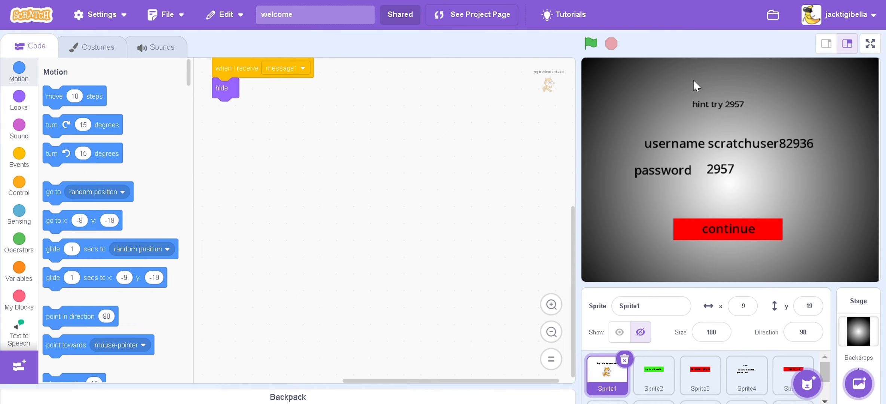
left_click(590, 43)
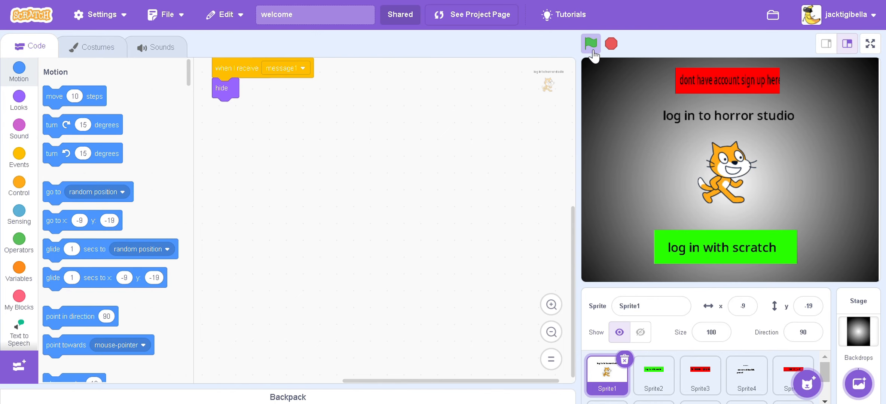
mouse_move(764, 142)
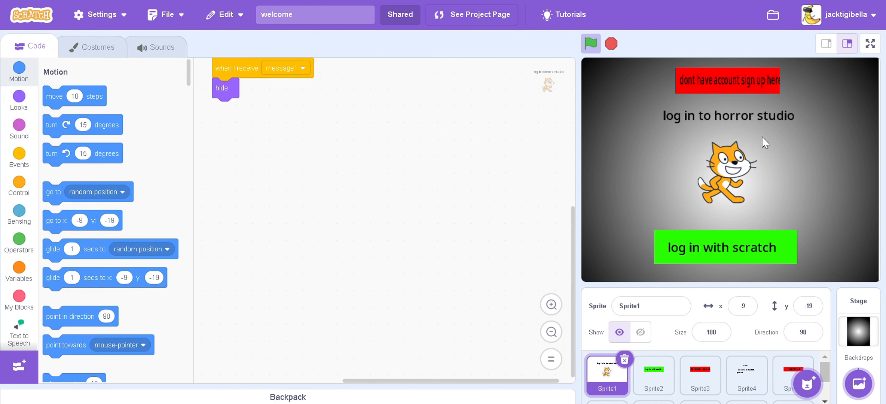
mouse_move(782, 314)
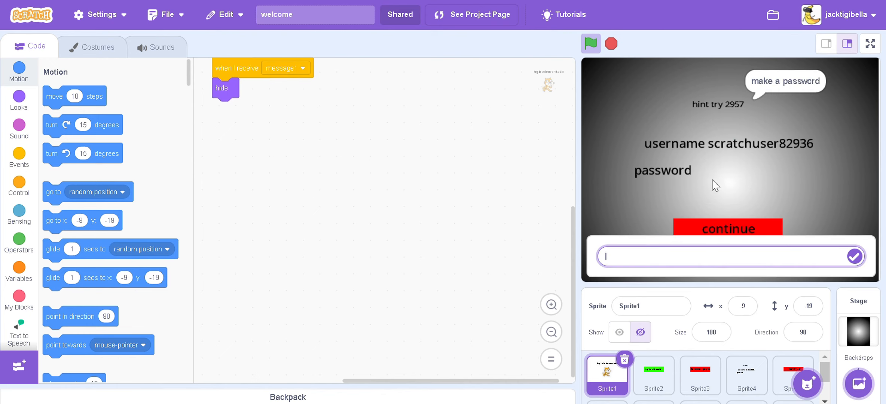
type("2957")
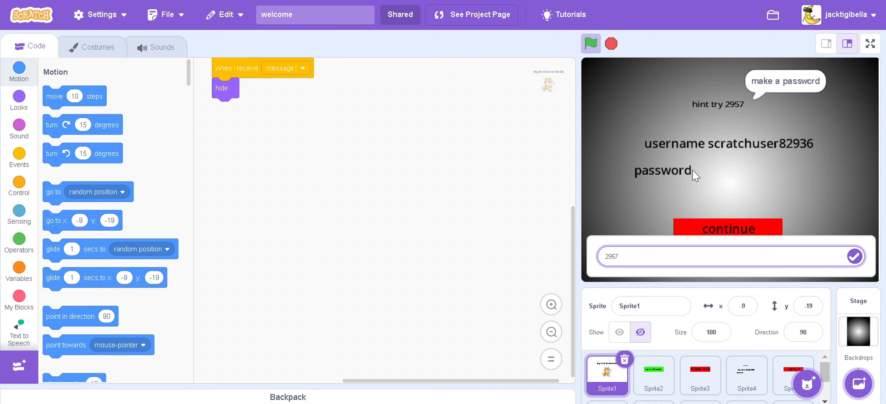
left_click(854, 256)
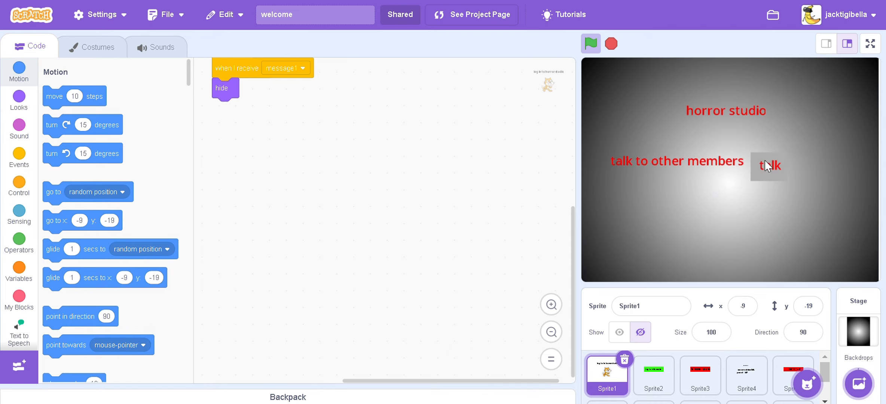
mouse_move(774, 233)
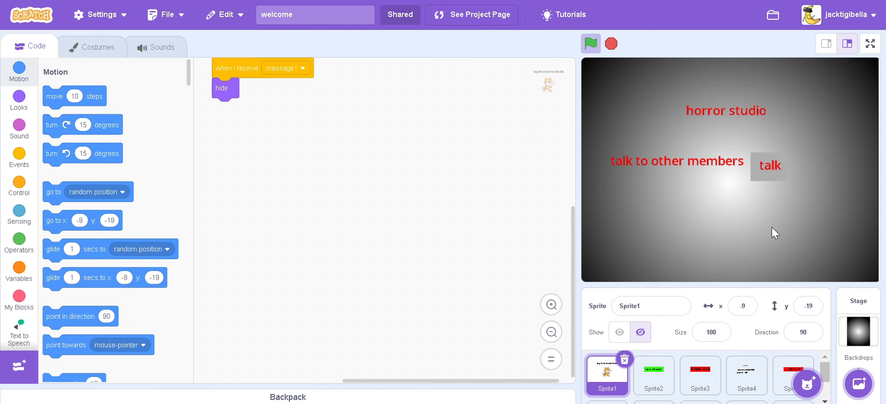
mouse_move(850, 222)
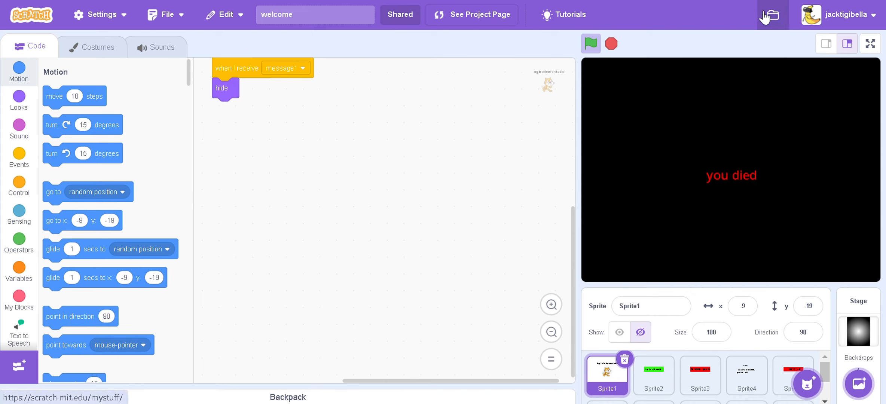
scroll("down", 3)
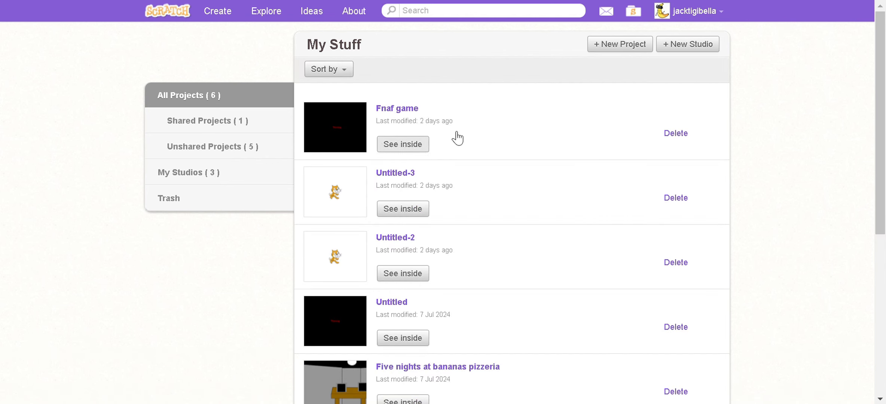
Open the horror scratch games! studio from My Studios and follow it.
left_click(187, 173)
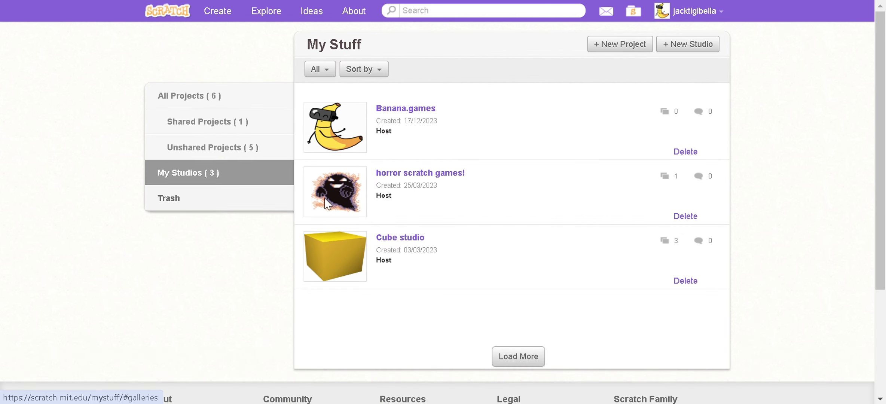
left_click(420, 172)
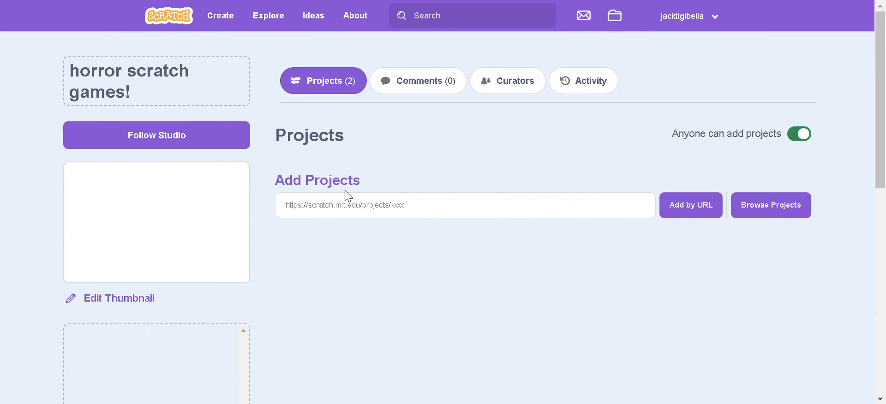
left_click(157, 135)
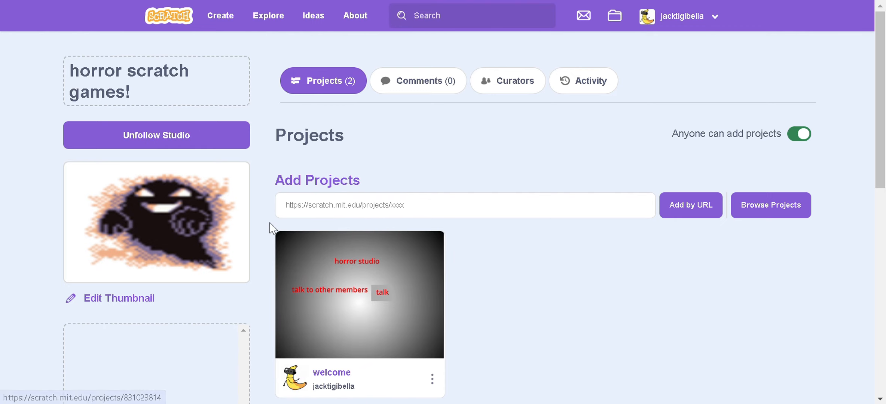
Browse the studio's Comments, Curators, Activity and Projects sections, then go to the account's profile page.
left_click(418, 80)
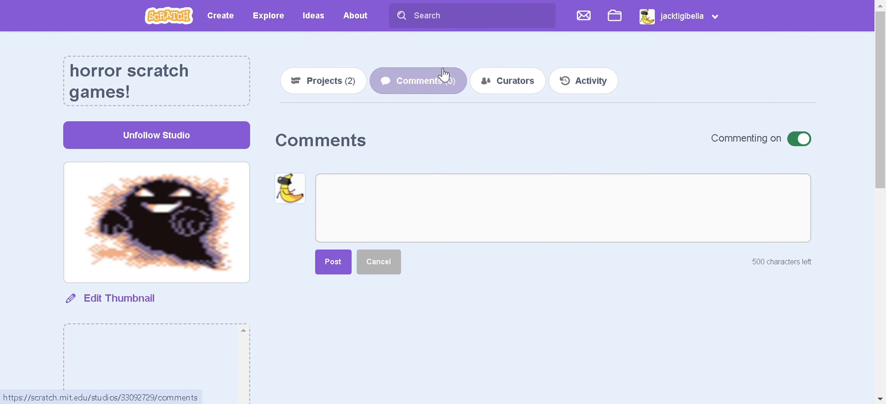
left_click(323, 80)
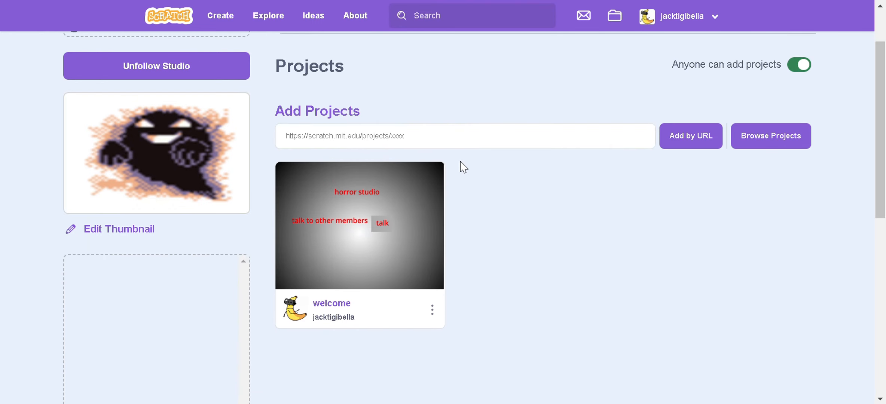
left_click(507, 81)
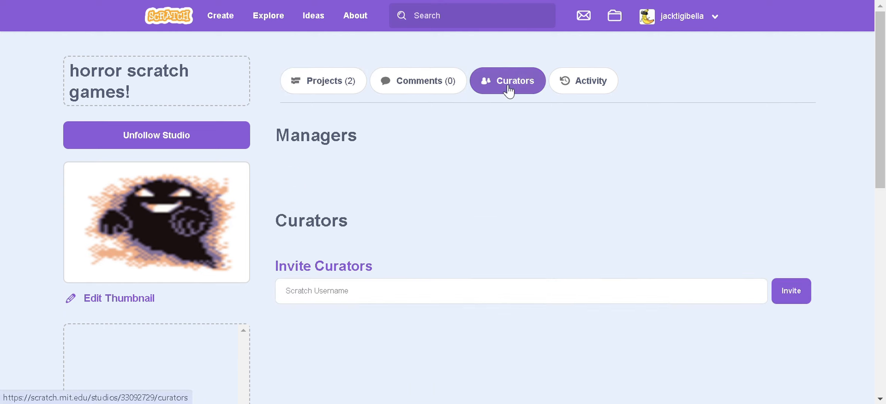
left_click(583, 80)
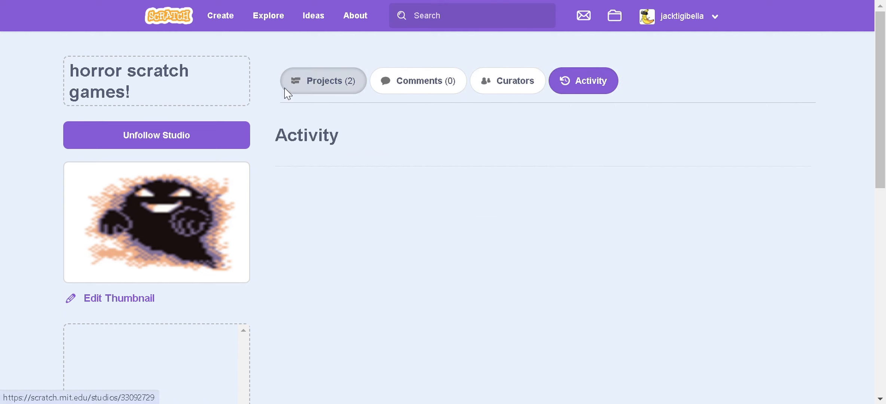
left_click(323, 80)
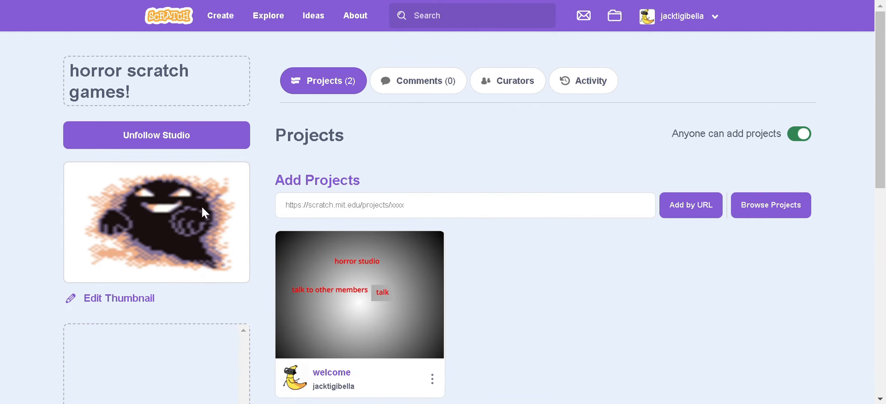
left_click(687, 16)
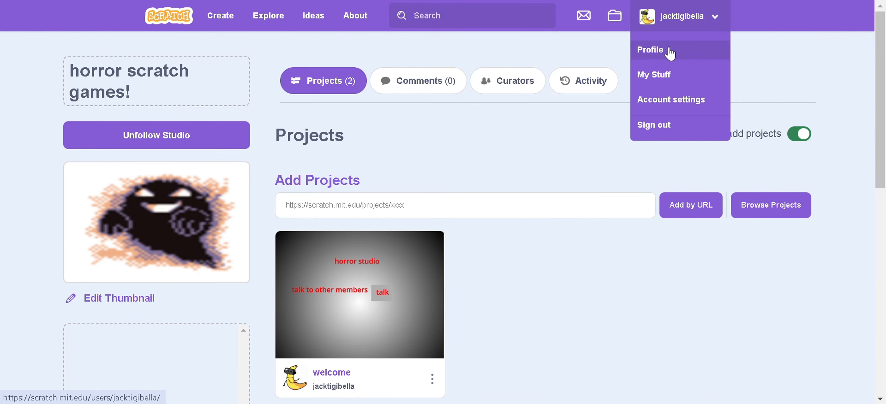
left_click(654, 74)
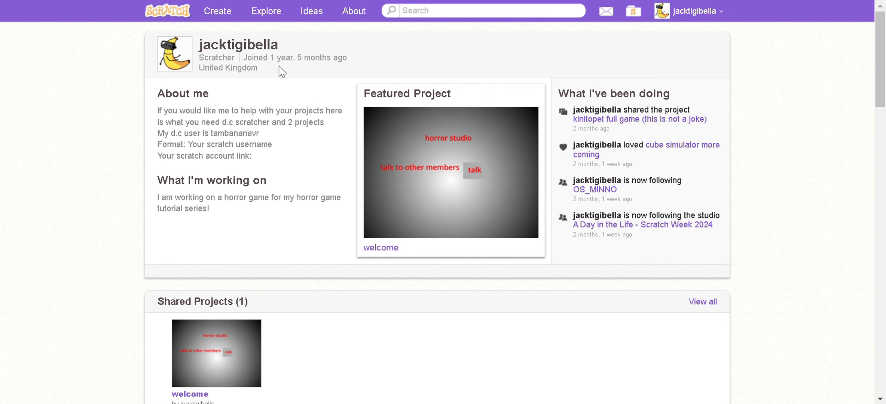
Create a new studio from My Stuff and title it 'banana studio!'.
left_click(633, 10)
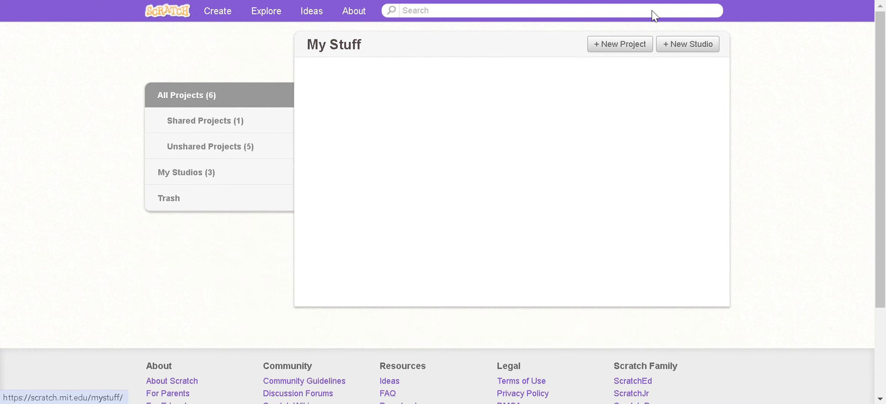
left_click(688, 44)
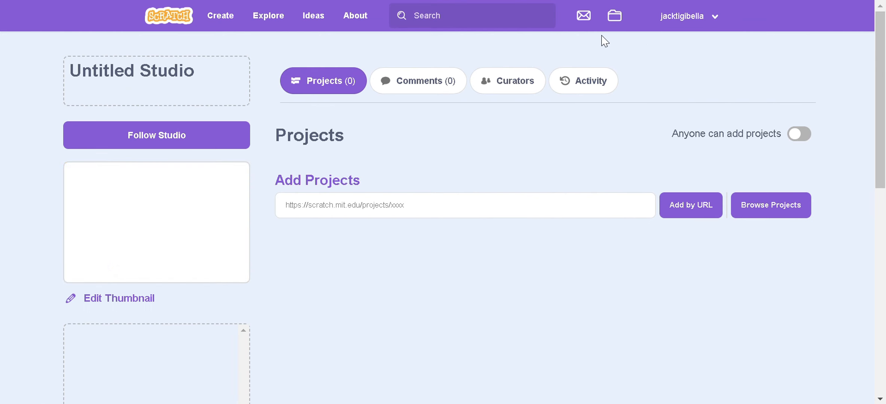
left_click(156, 70)
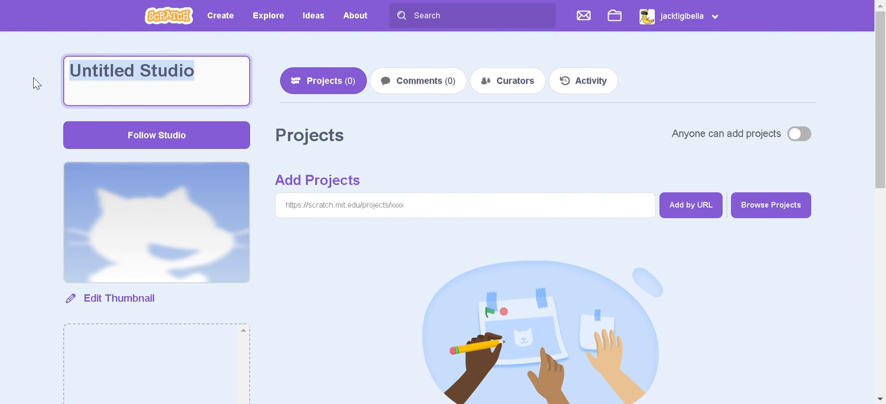
mouse_move(28, 98)
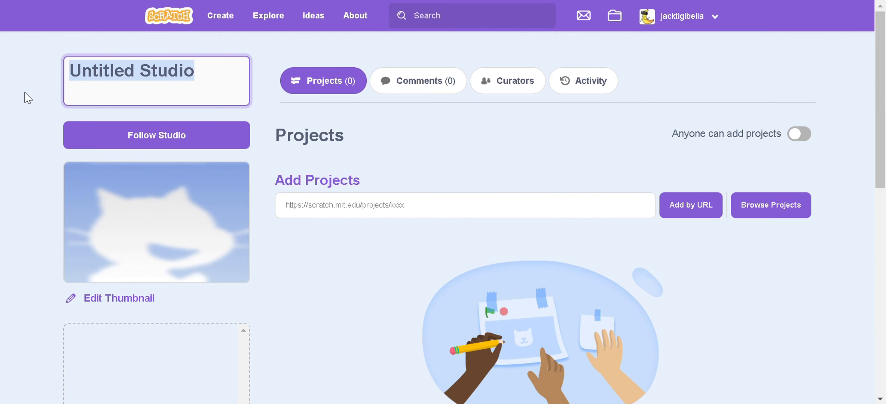
type("banana s")
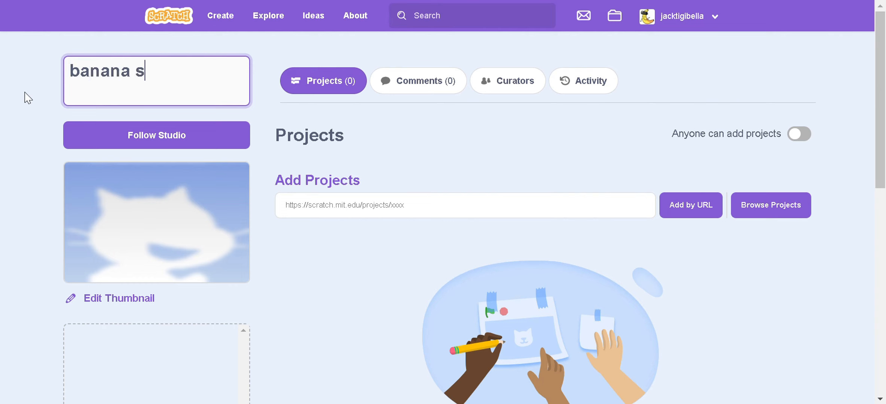
type("tudio!")
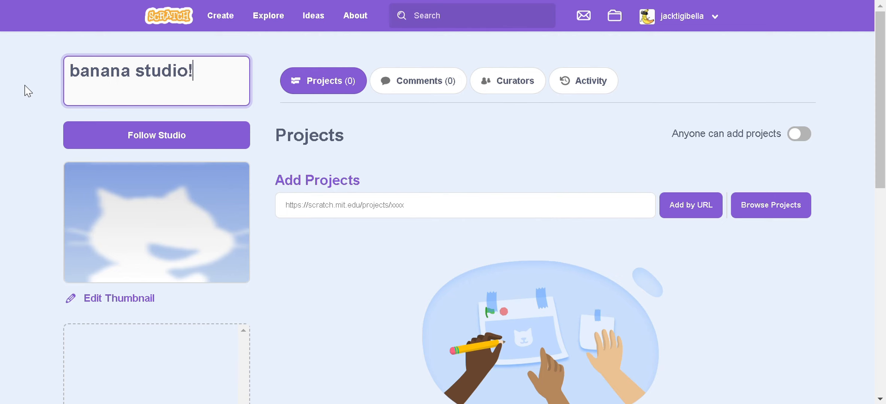
Write the description 'If you would like code and stuff like that here is our d.c link'.
scroll("down", 3)
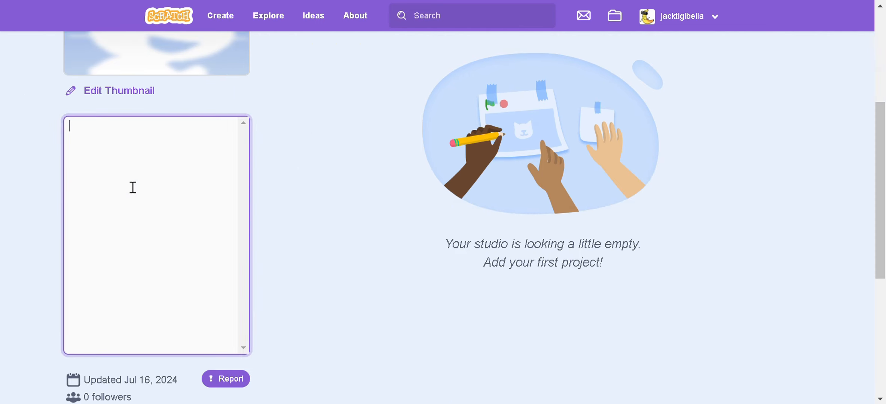
type("If you w")
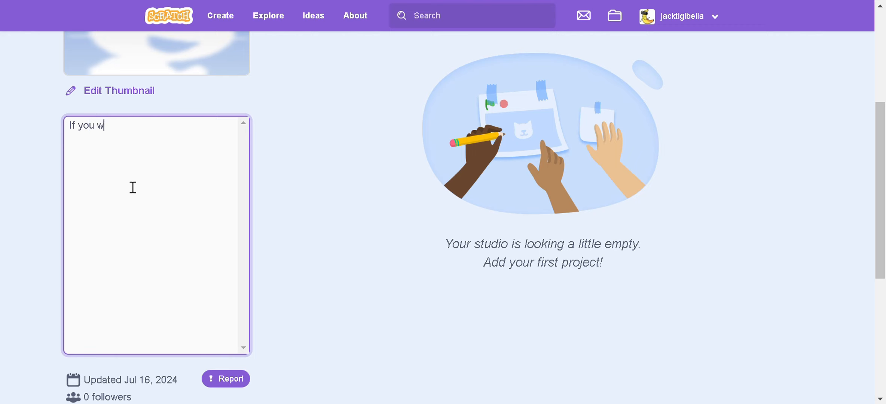
type("ould lik")
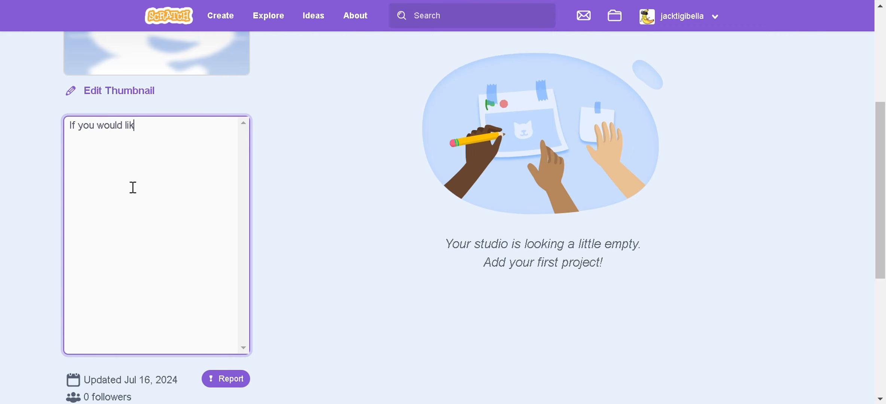
type("e")
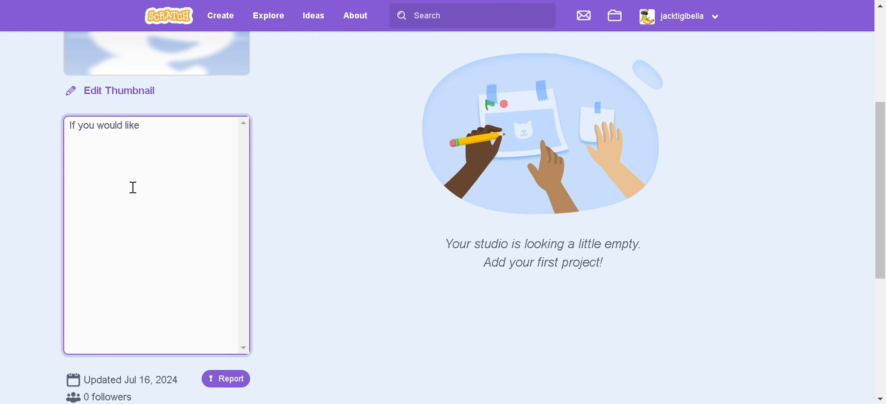
type("code and s")
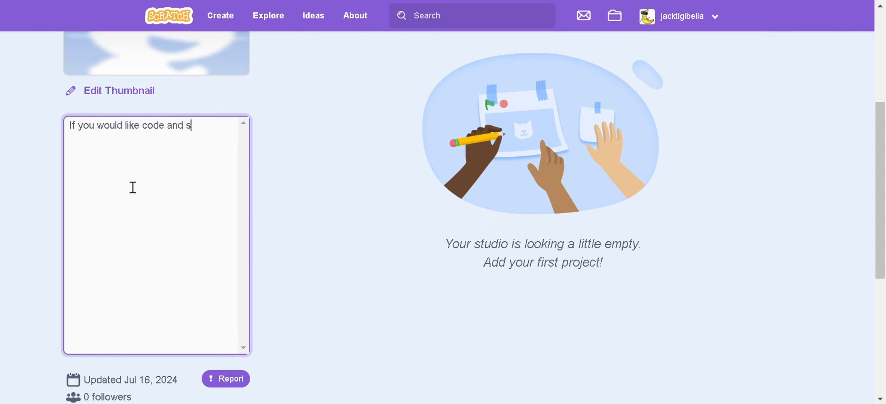
type("tuff")
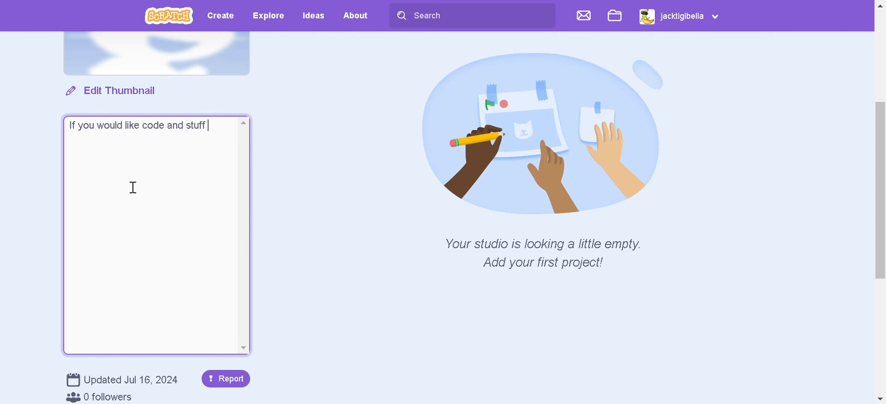
type("like that")
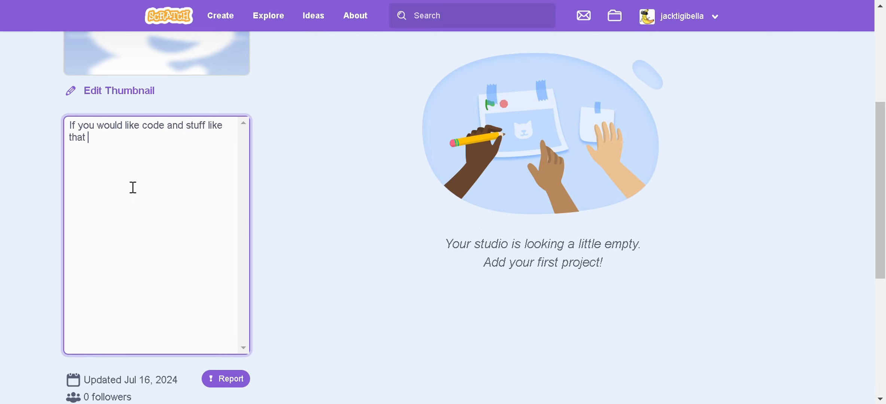
type("here is")
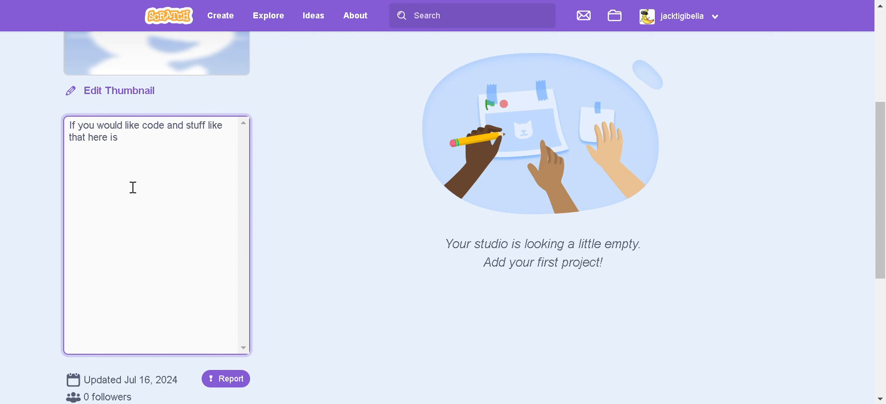
type("our")
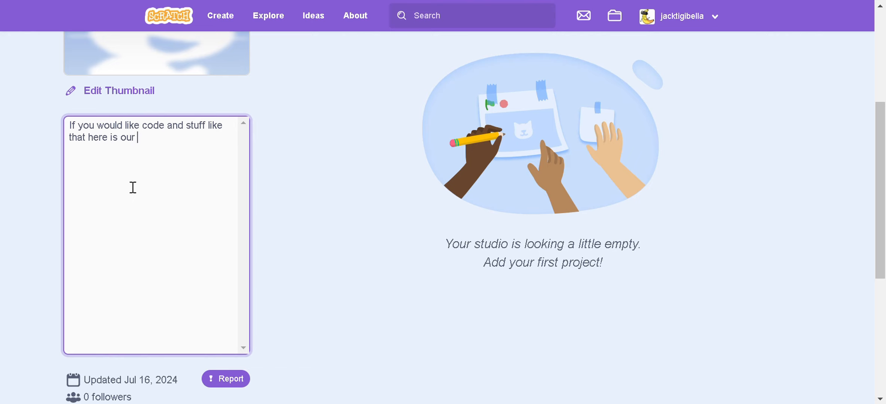
type("d.c")
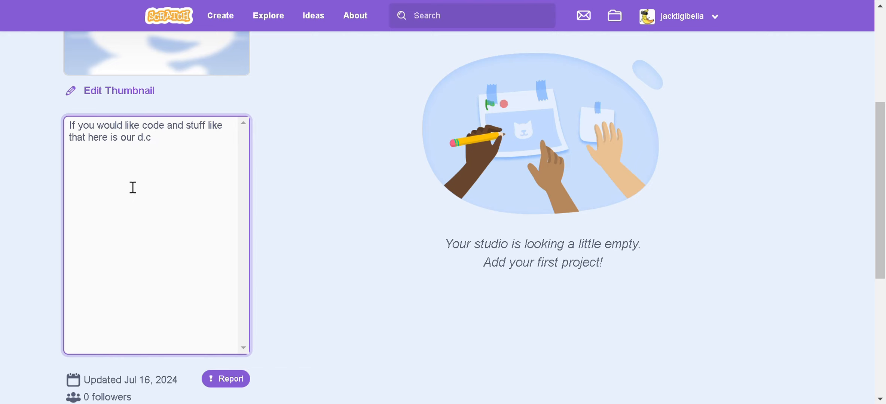
type("link")
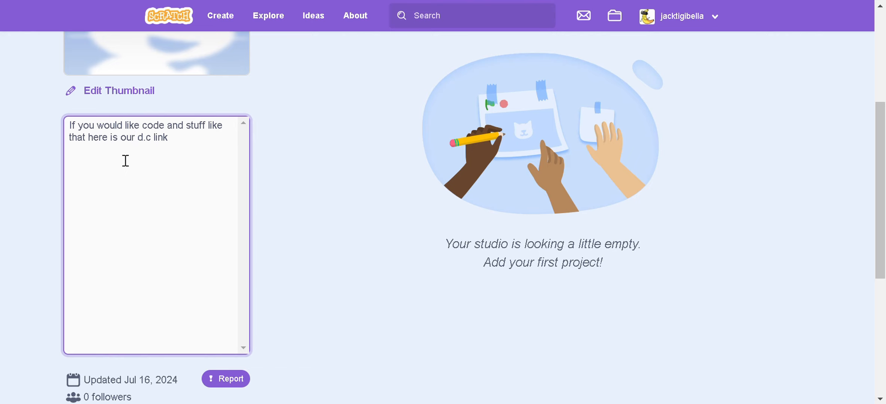
mouse_move(253, 106)
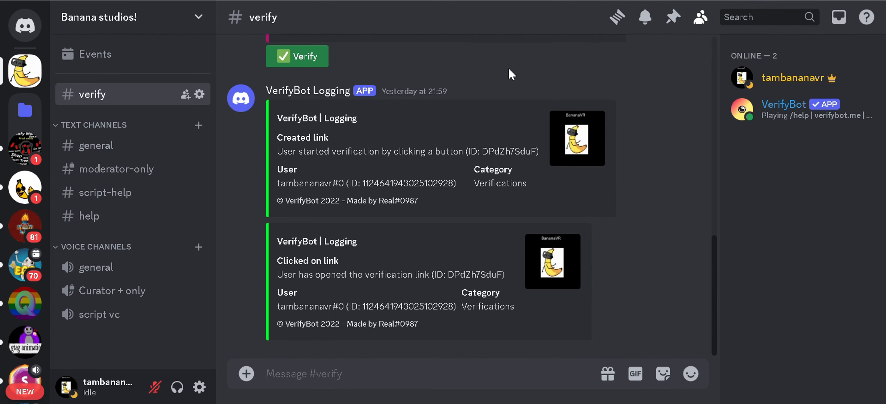
In the Banana studios server, view #general and then the private #moderator-only channel.
scroll("up", 3)
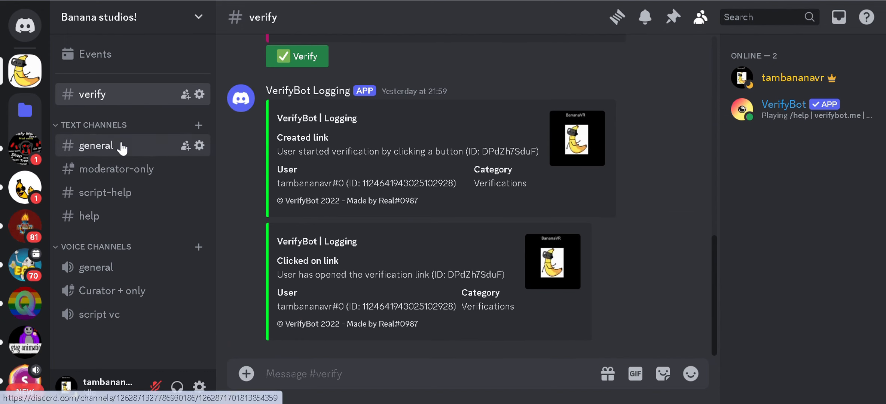
left_click(96, 145)
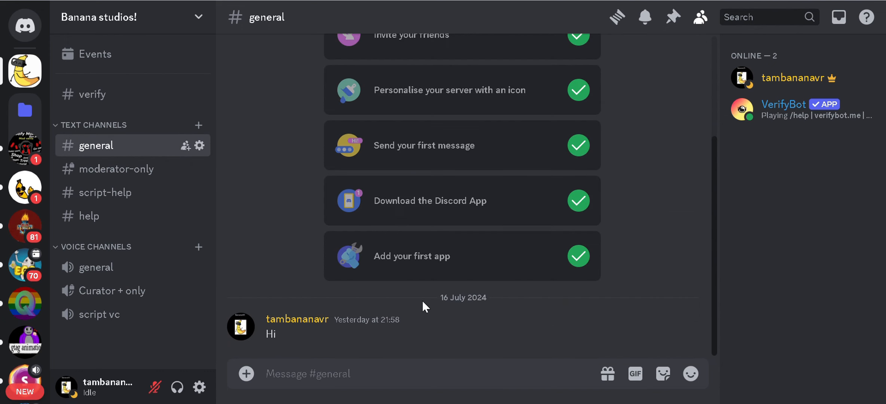
mouse_move(348, 262)
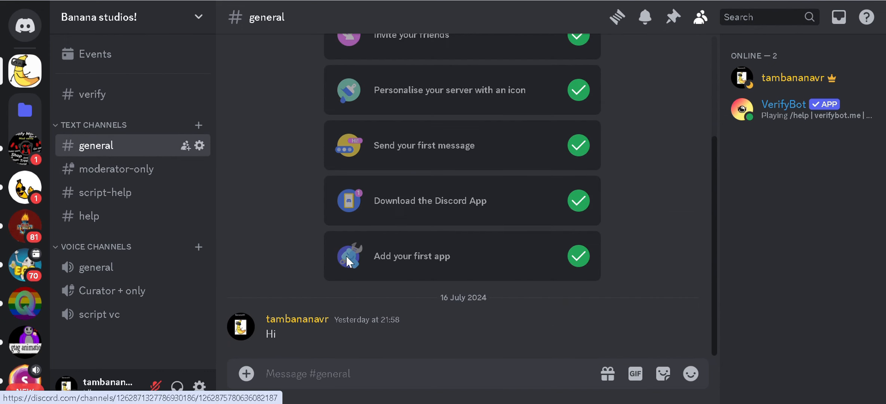
mouse_move(574, 284)
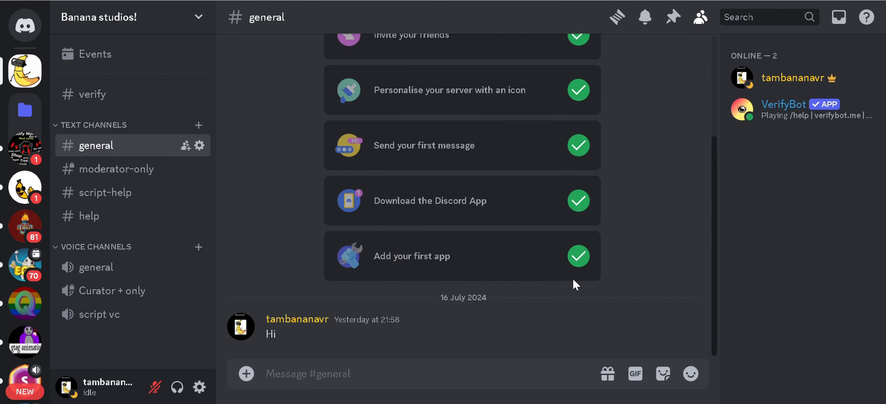
mouse_move(725, 164)
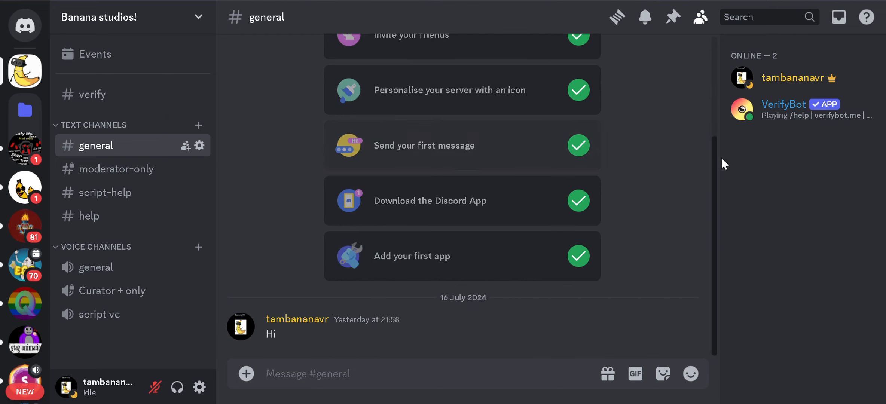
mouse_move(408, 240)
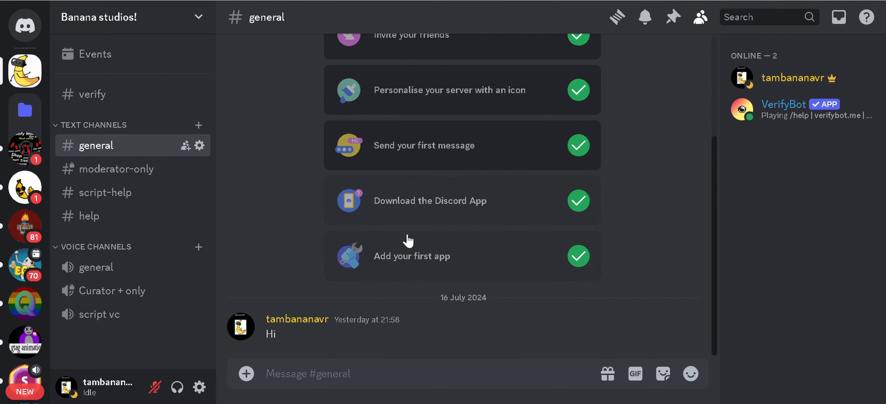
left_click(117, 169)
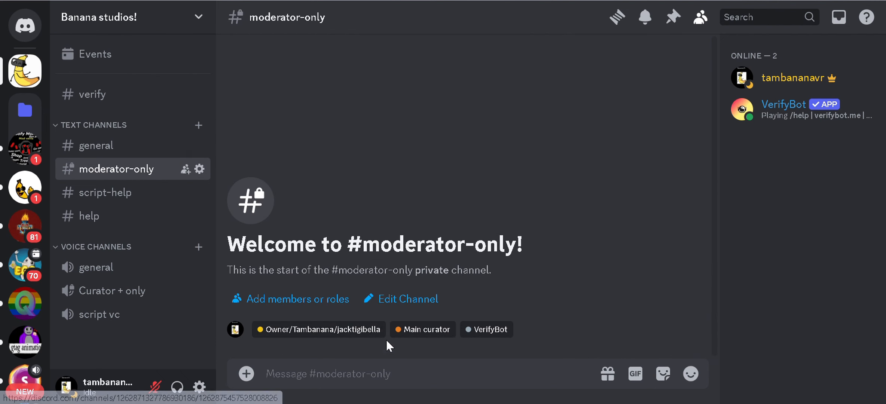
mouse_move(285, 321)
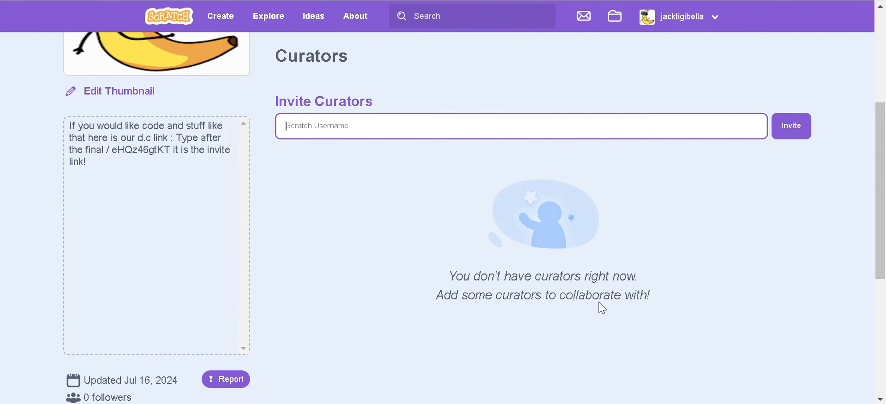
scroll("up", 3)
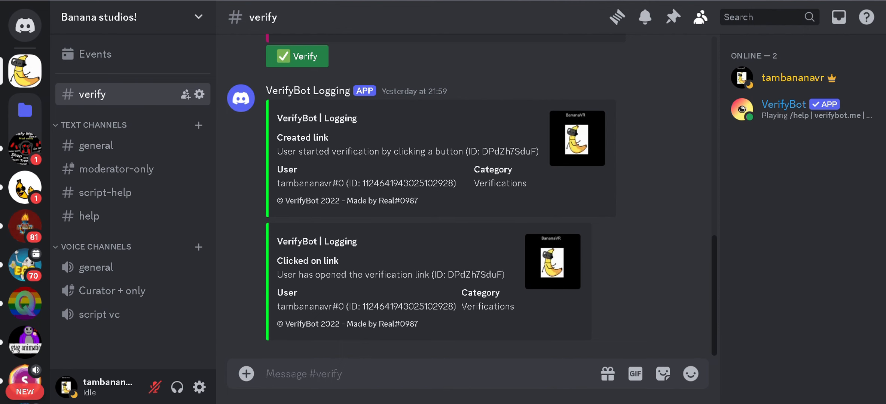
mouse_move(138, 156)
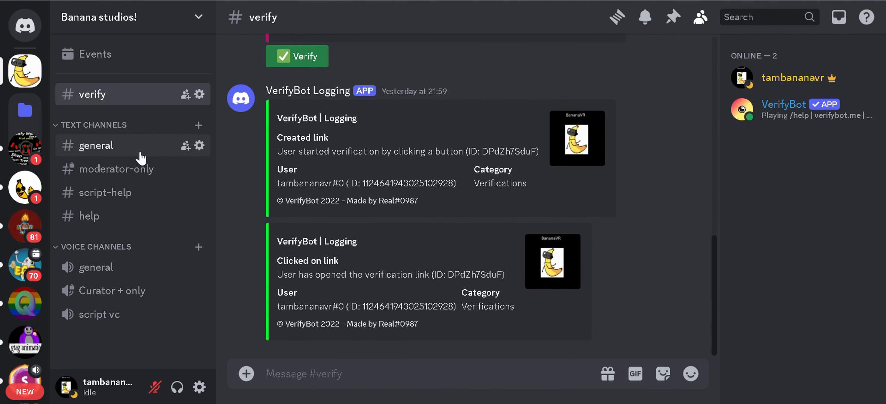
left_click(119, 168)
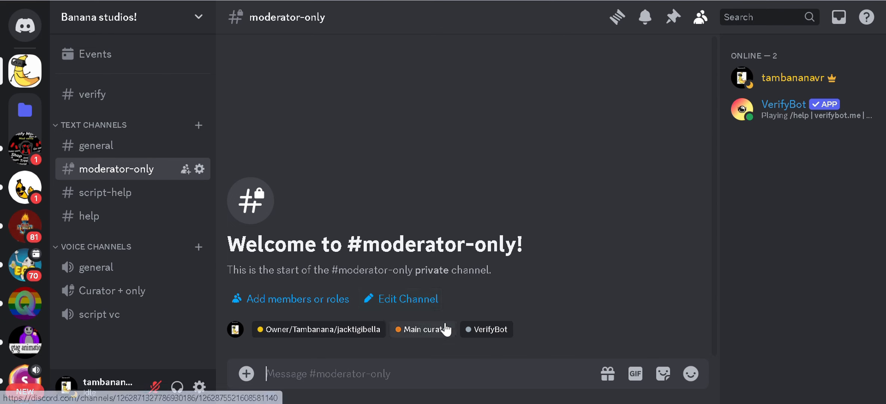
mouse_move(659, 102)
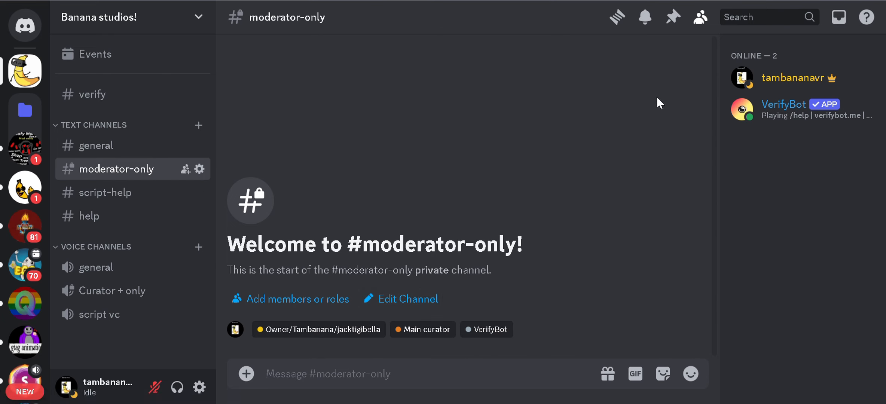
left_click(786, 77)
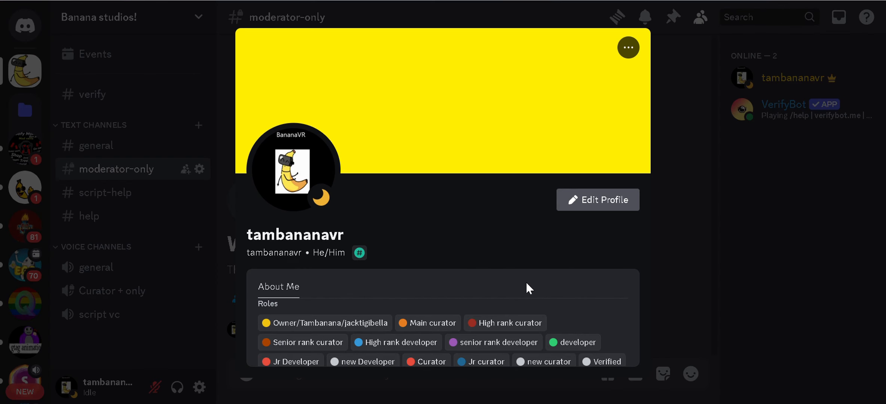
mouse_move(575, 296)
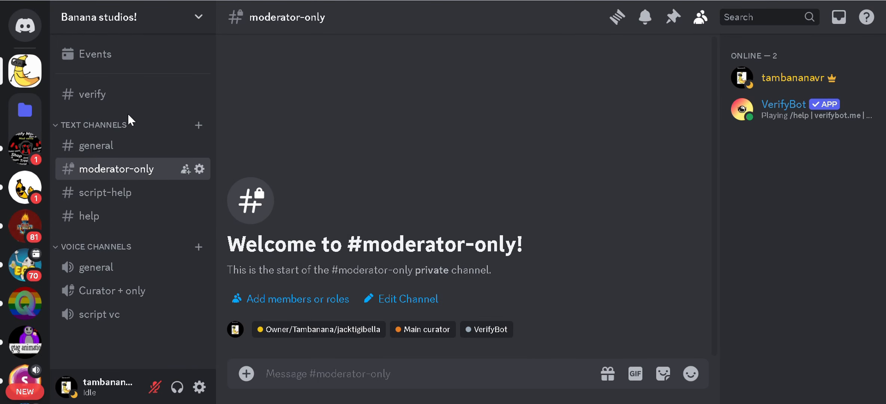
mouse_move(400, 206)
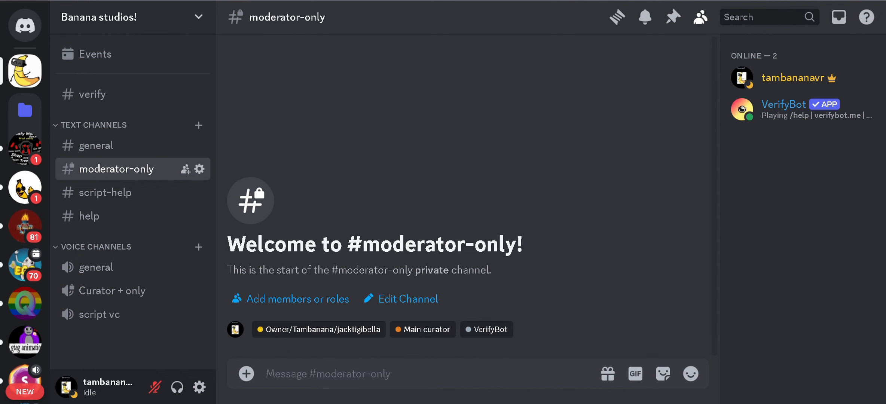
In #curator-apps run /apply and choose the Curator applications form.
left_click(113, 326)
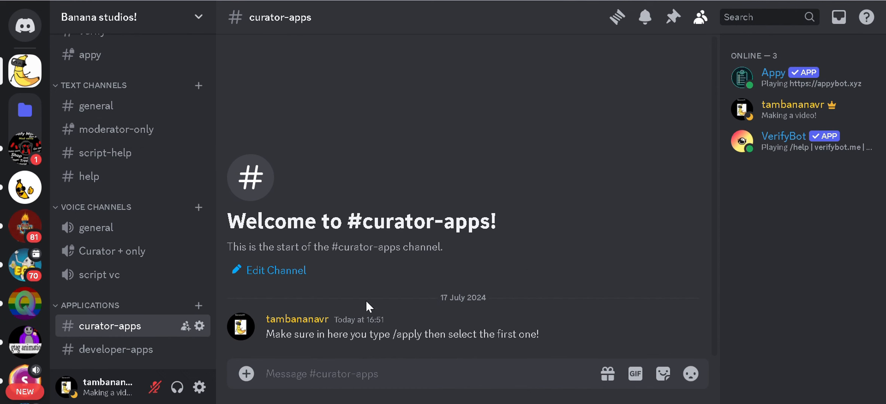
type("/")
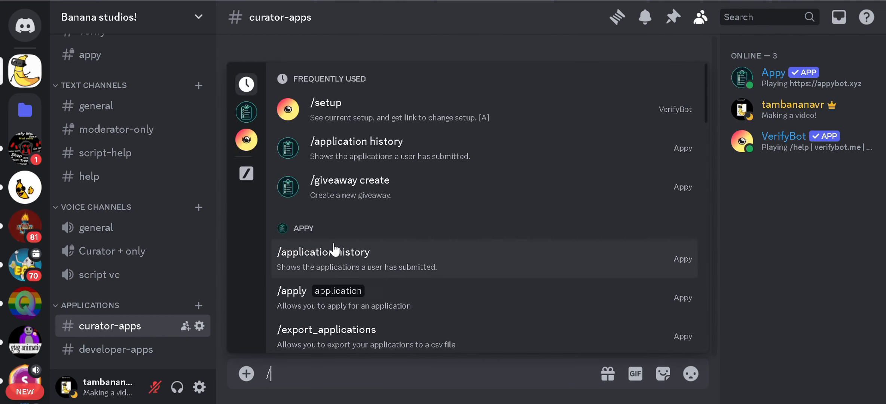
mouse_move(389, 288)
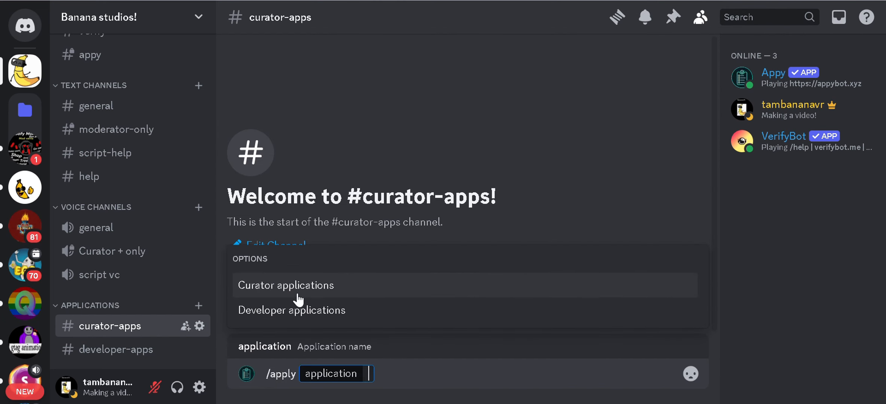
left_click(285, 285)
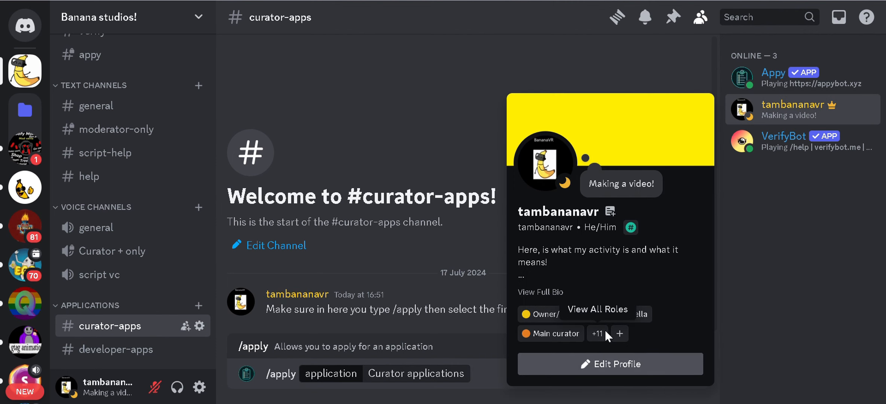
Answer the Appy DM questions with 'a horror game' and 'Because I am' and submit the application.
left_click(597, 309)
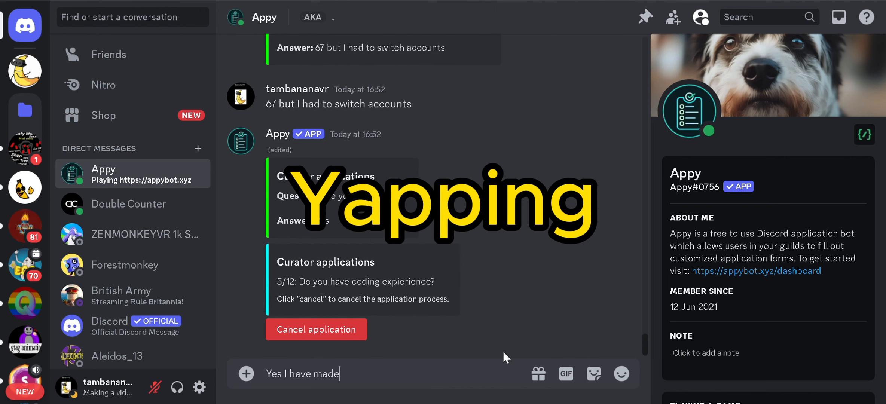
type("a horror game")
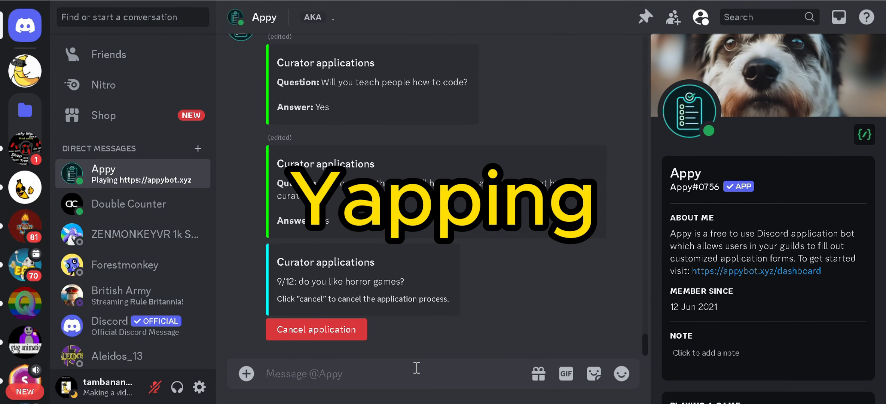
type("Because I am")
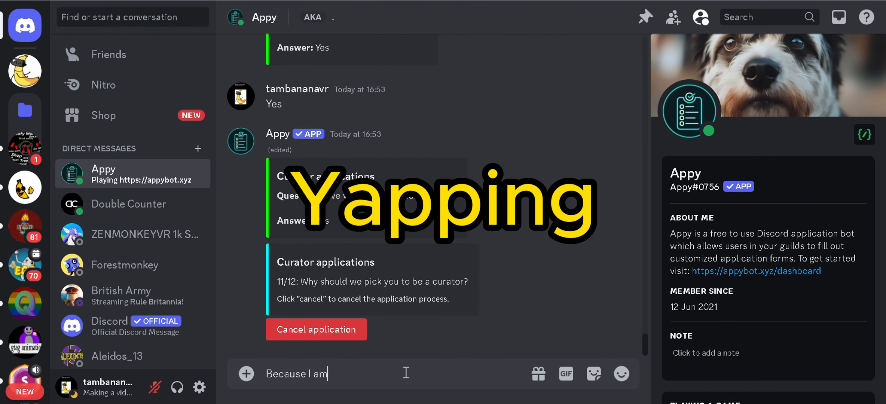
key("Return")
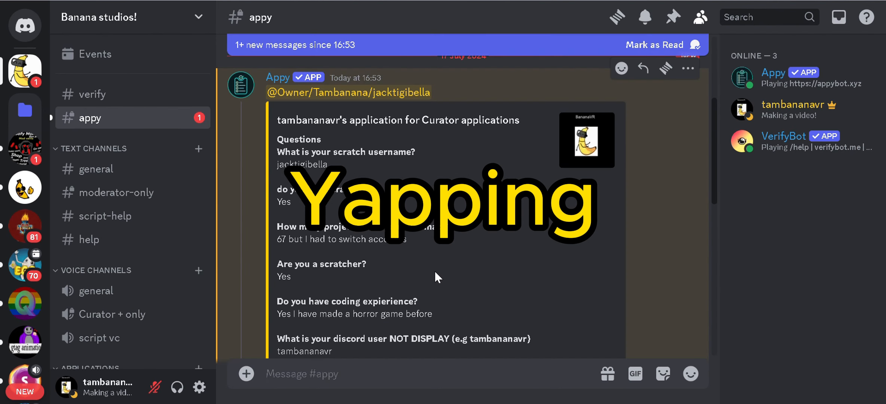
Accept the curator application with a written reviewer reason and submit it.
scroll("down", 3)
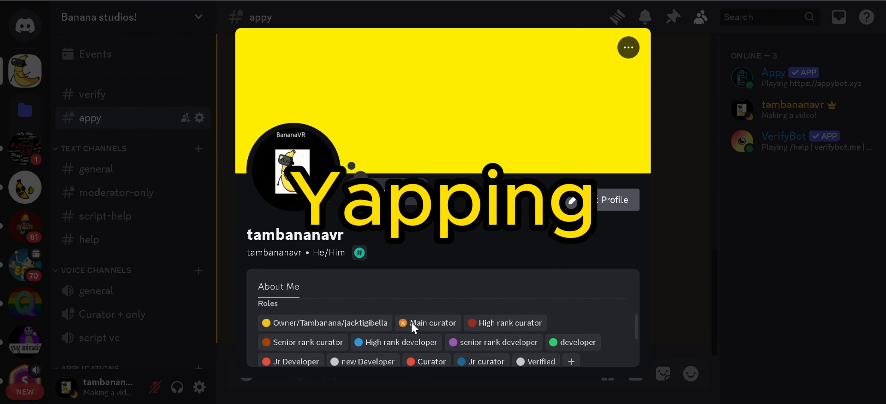
mouse_move(492, 342)
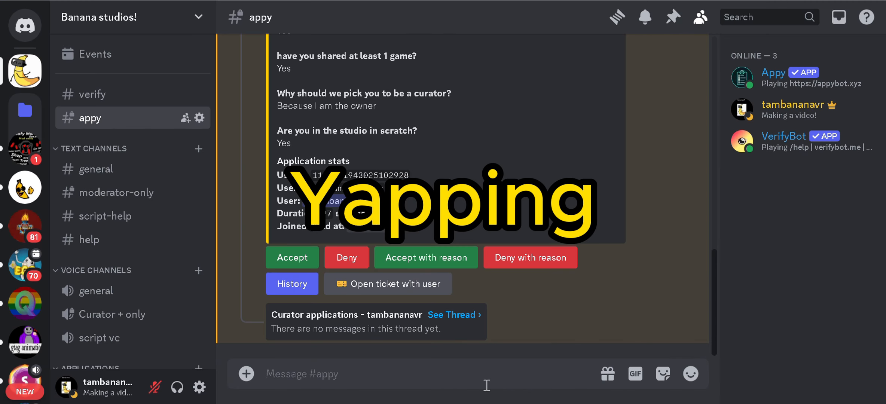
left_click(425, 257)
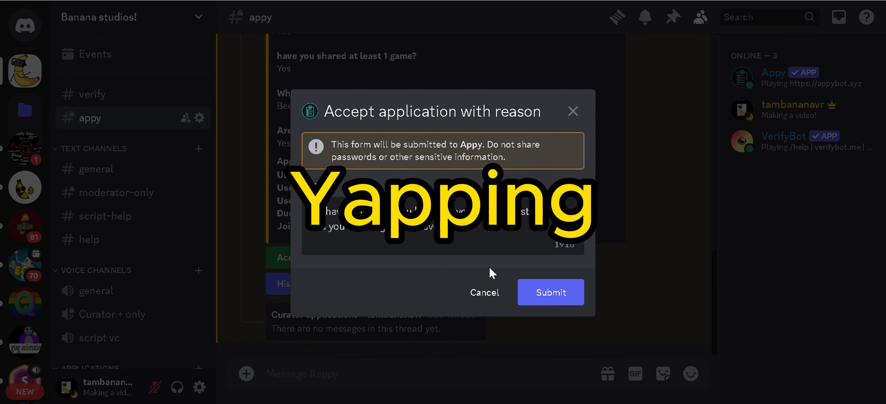
left_click(551, 292)
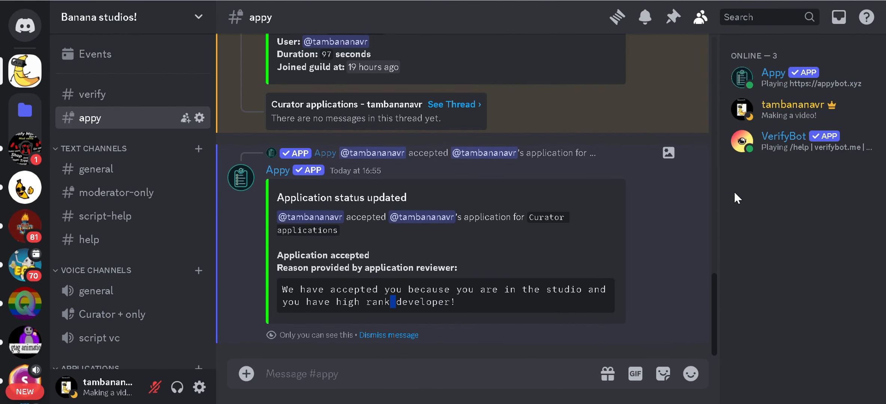
Review the member's profile card and the bot's posted acceptance status and summary.
left_click(793, 105)
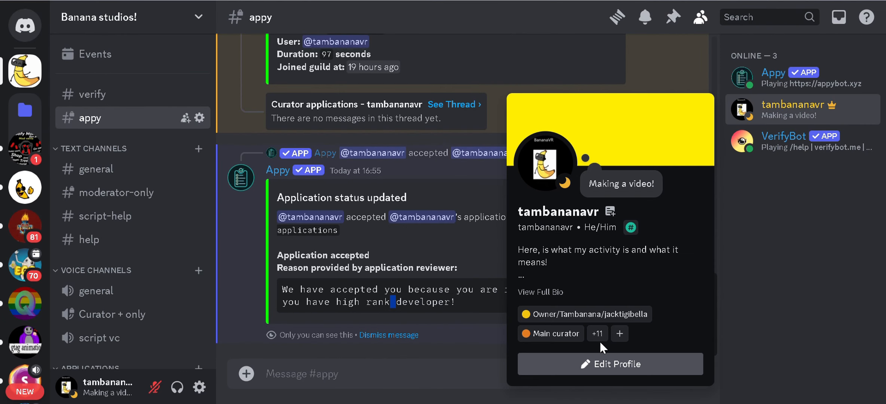
left_click(539, 292)
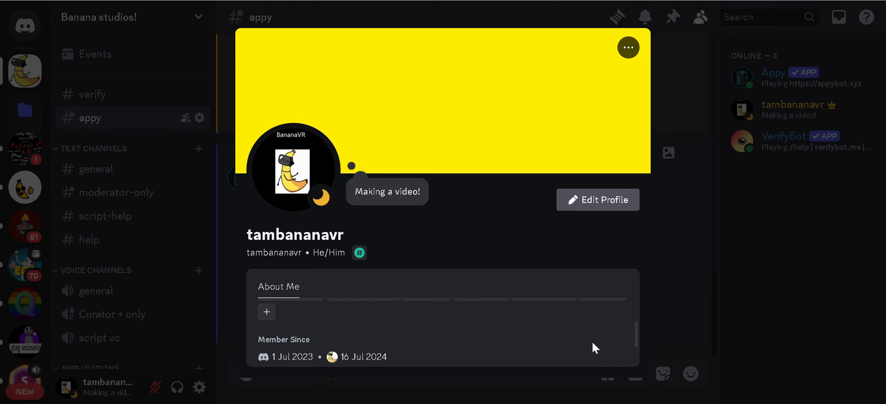
scroll("down", 3)
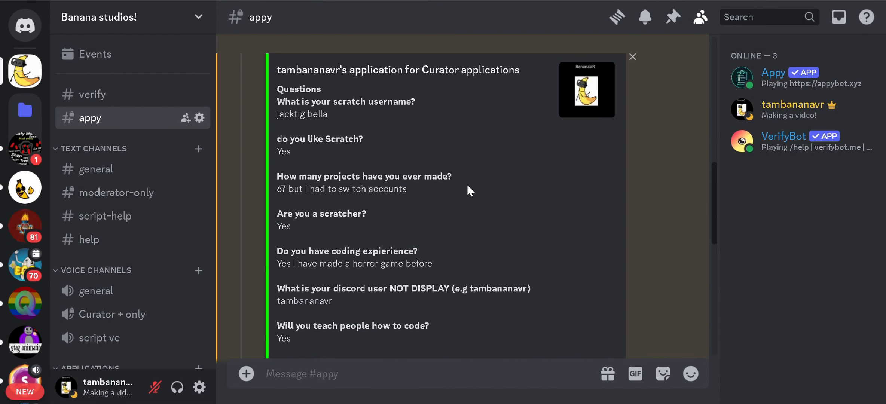
scroll("down", 3)
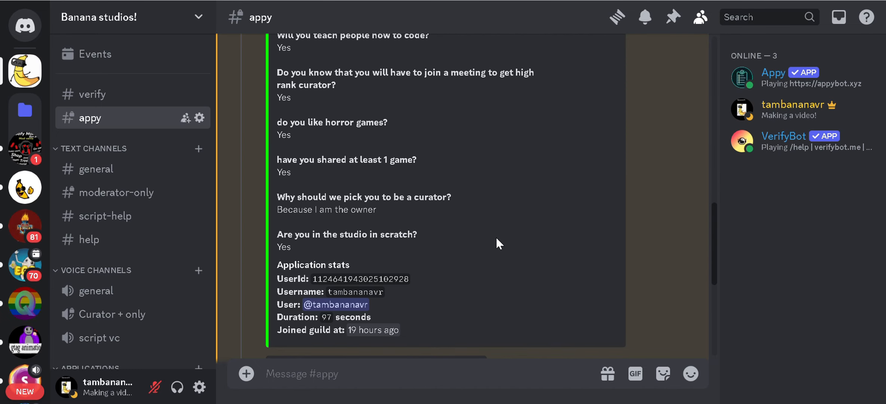
mouse_move(568, 221)
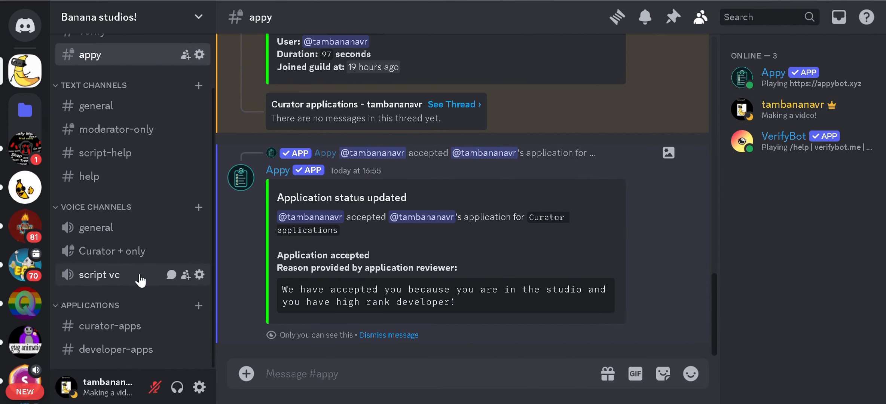
Move between #curator-apps, #appy and #developer-apps to show the /apply developer instruction message.
left_click(110, 326)
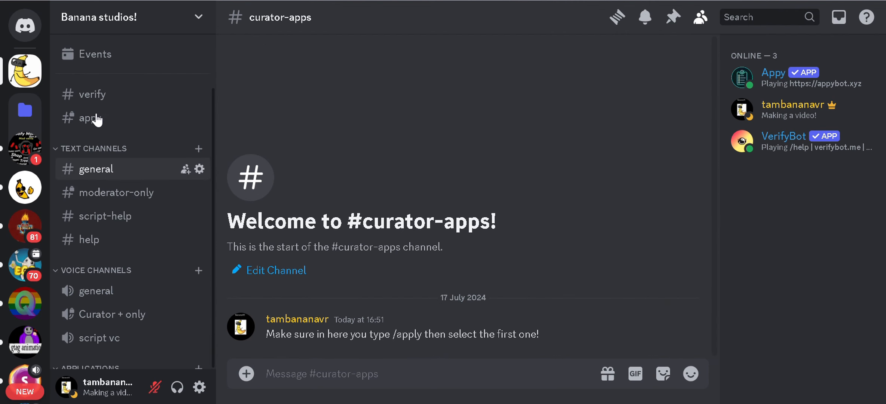
left_click(90, 117)
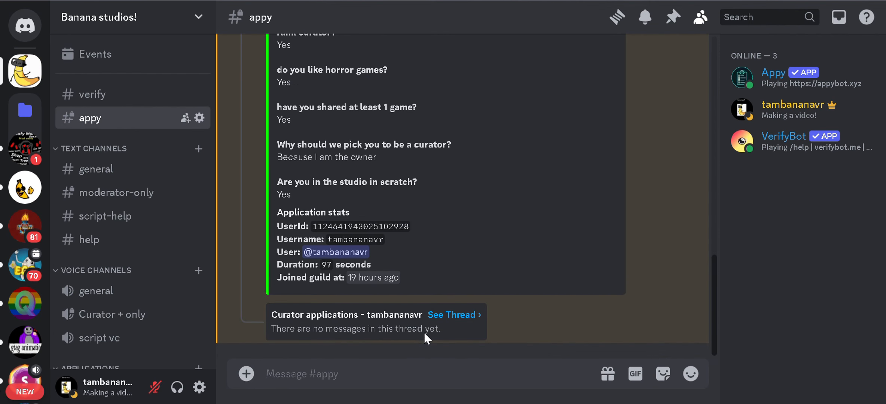
scroll("down", 3)
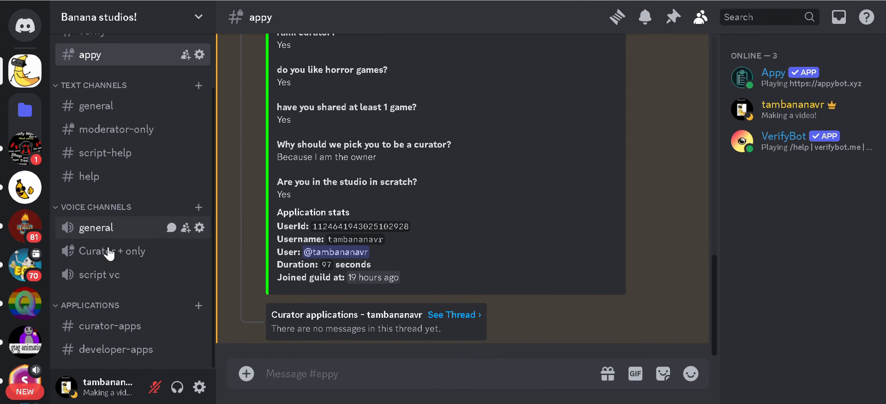
left_click(118, 349)
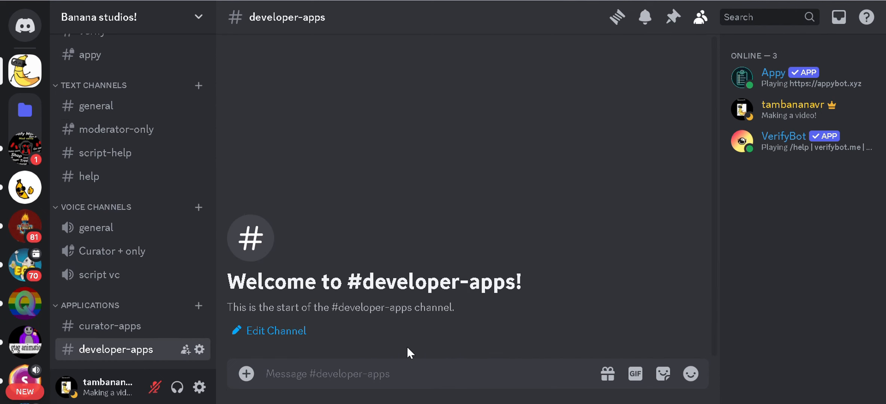
left_click(110, 326)
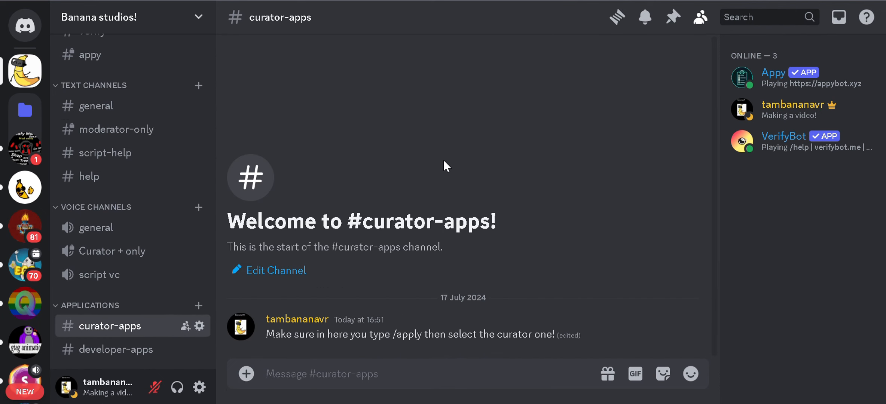
mouse_move(119, 298)
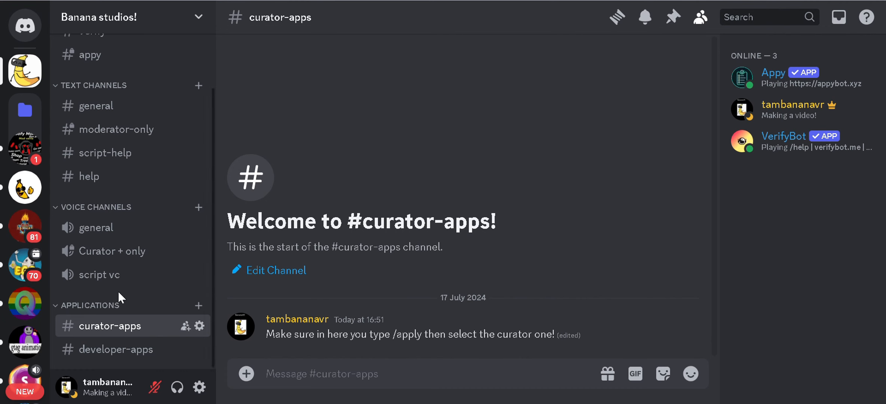
mouse_move(170, 186)
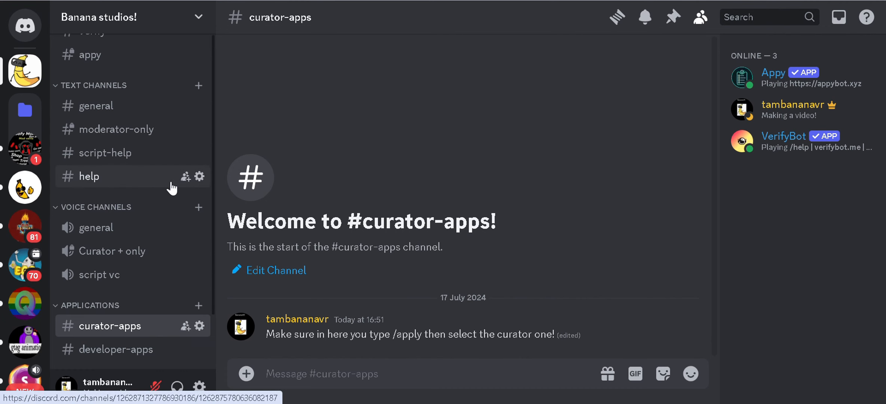
mouse_move(172, 220)
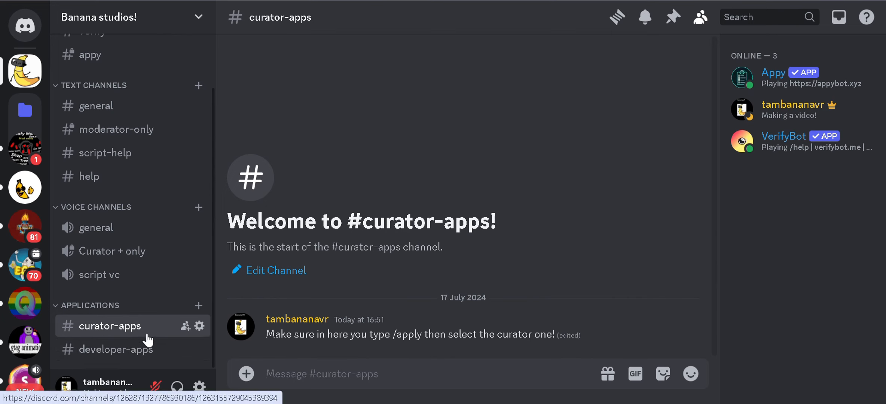
mouse_move(567, 273)
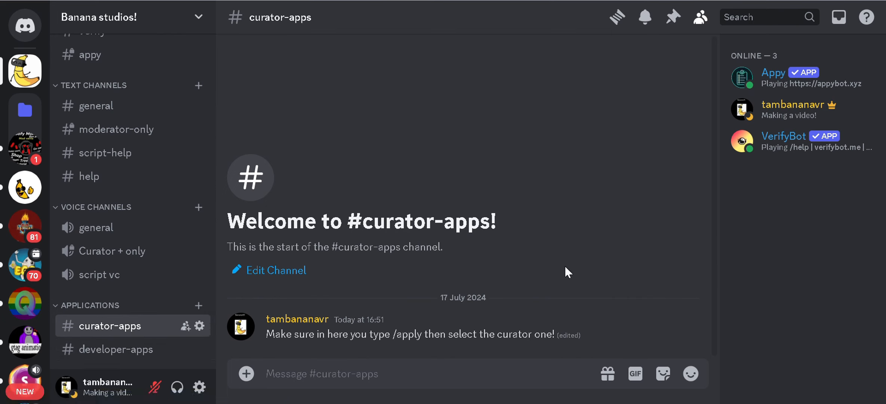
mouse_move(103, 368)
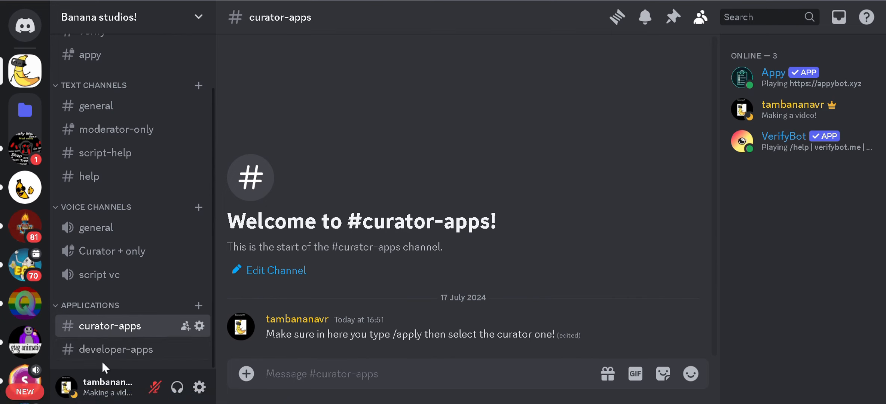
left_click(116, 350)
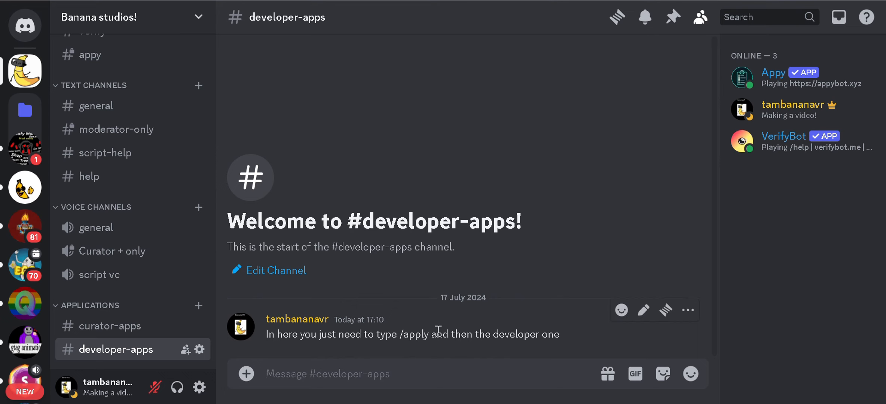
Run /apply for Developer applications, then view VerifyBot's link log in #verify.
type("/")
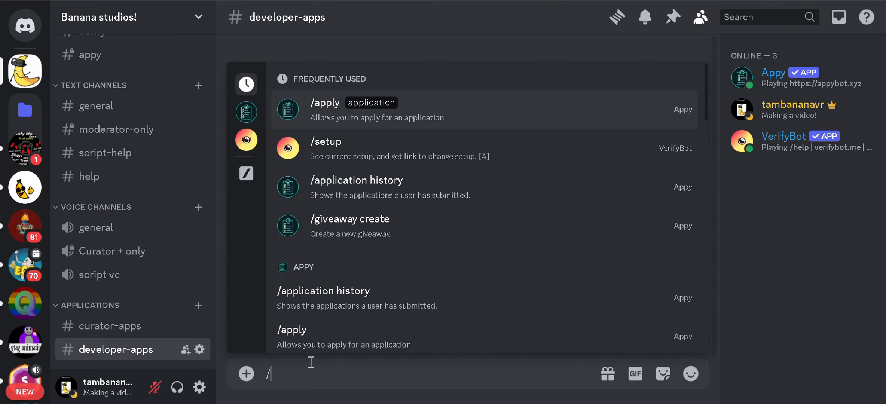
type("aaply")
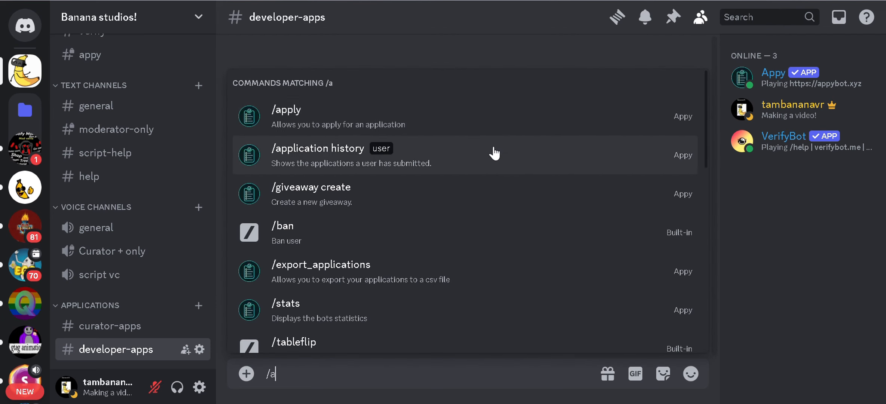
left_click(287, 110)
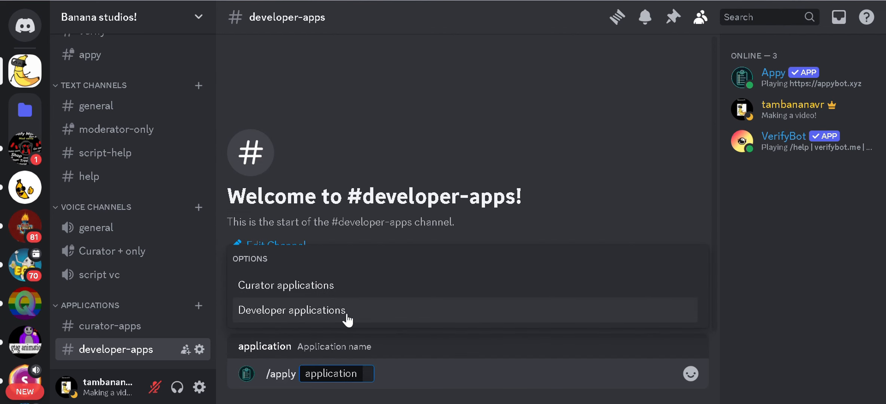
left_click(292, 310)
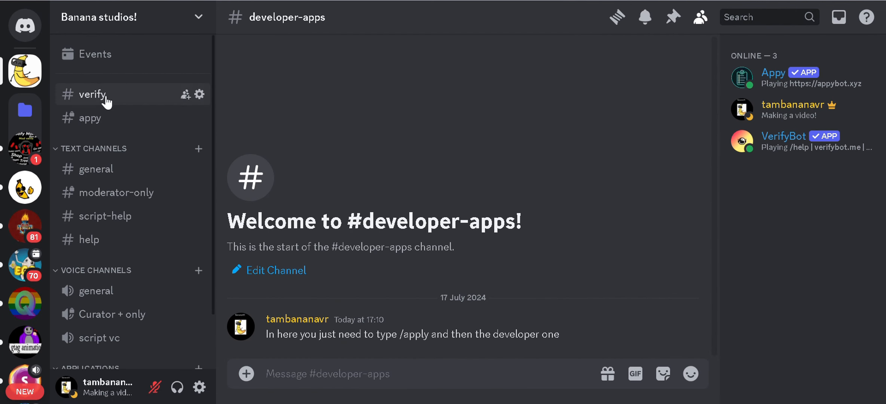
left_click(92, 94)
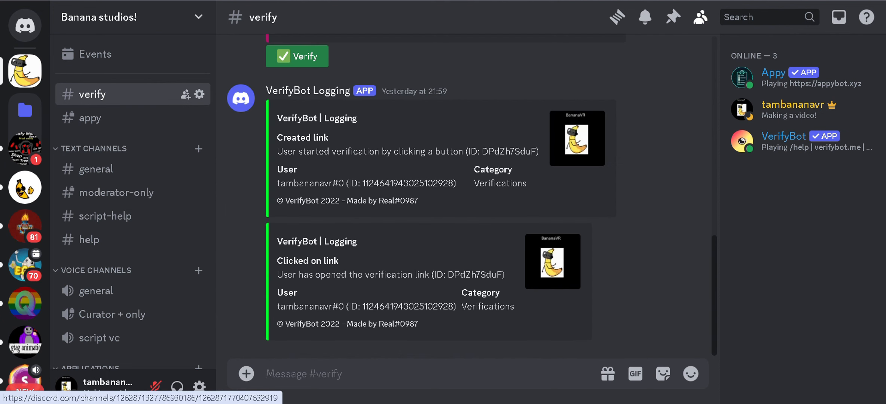
mouse_move(465, 218)
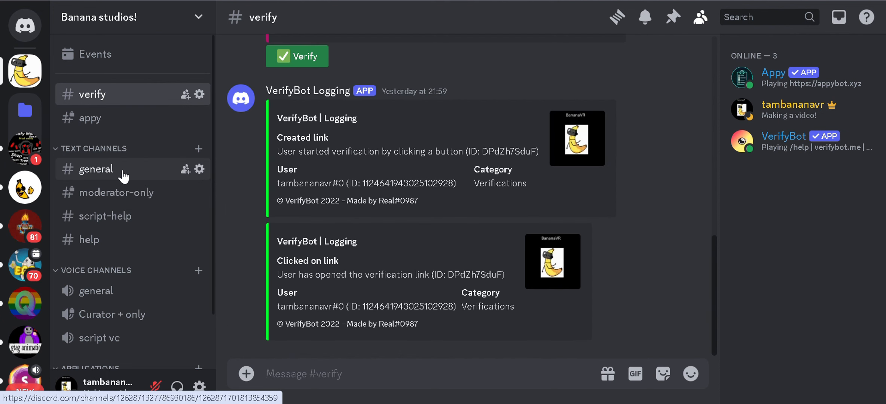
Make the general channel private with the Verified role granted access and save.
right_click(96, 169)
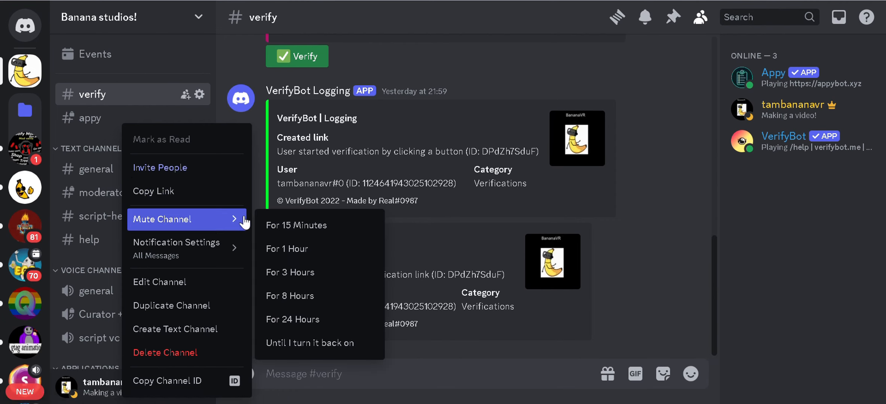
left_click(160, 282)
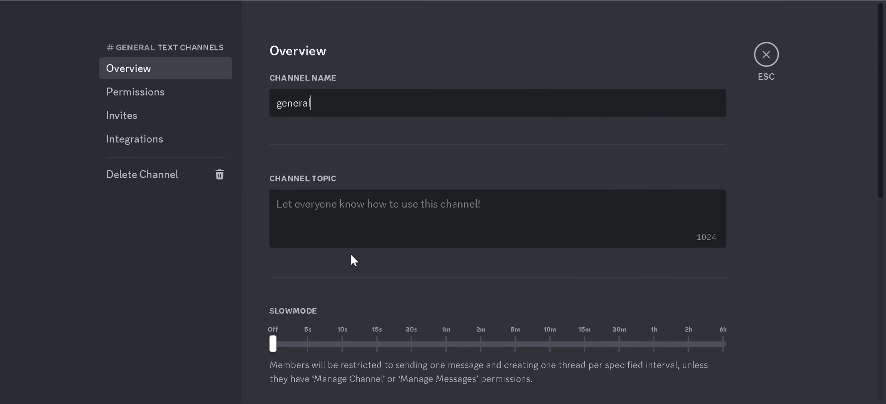
left_click(135, 92)
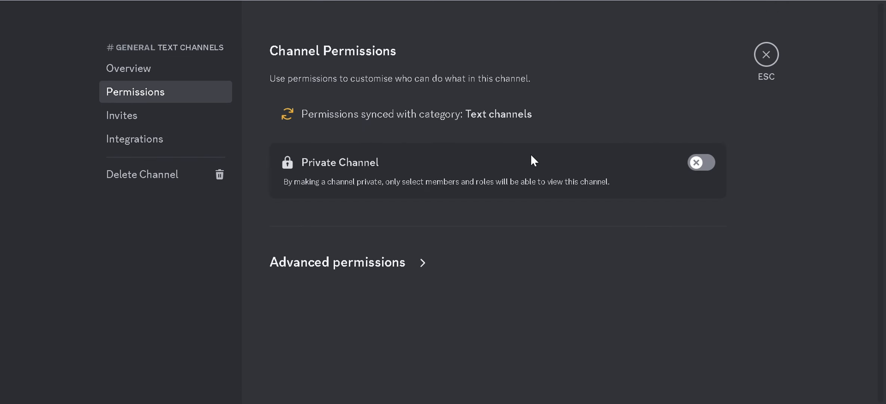
left_click(701, 163)
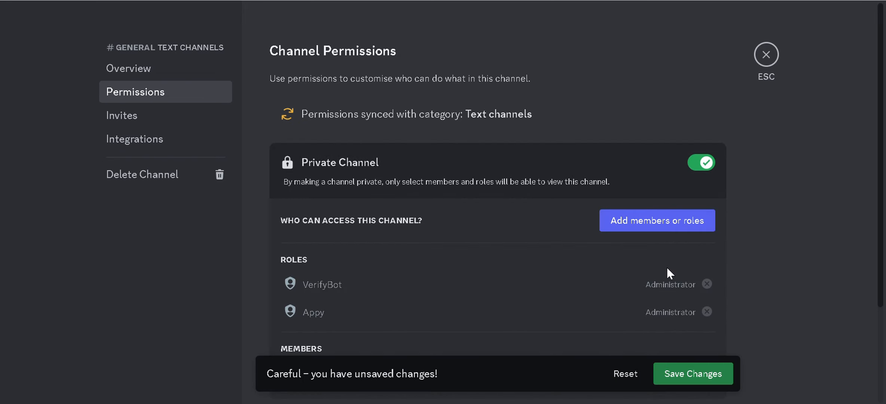
left_click(657, 221)
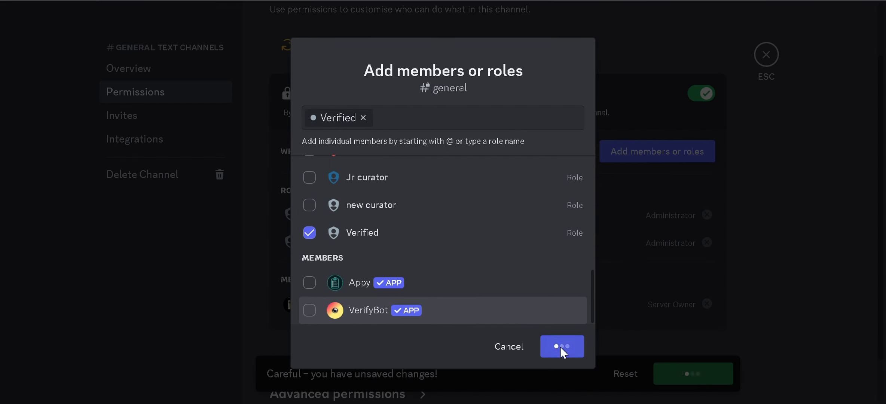
left_click(562, 347)
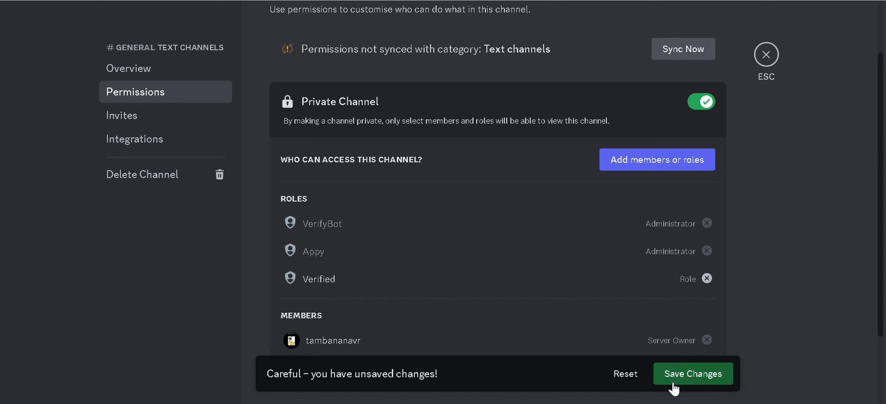
left_click(693, 374)
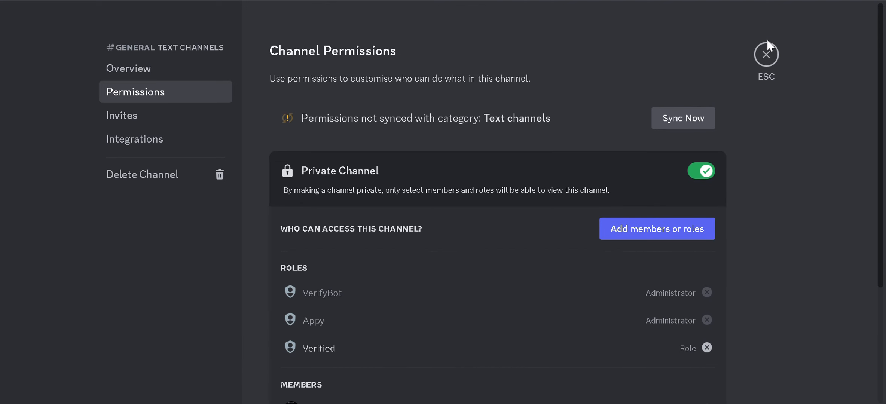
left_click(765, 54)
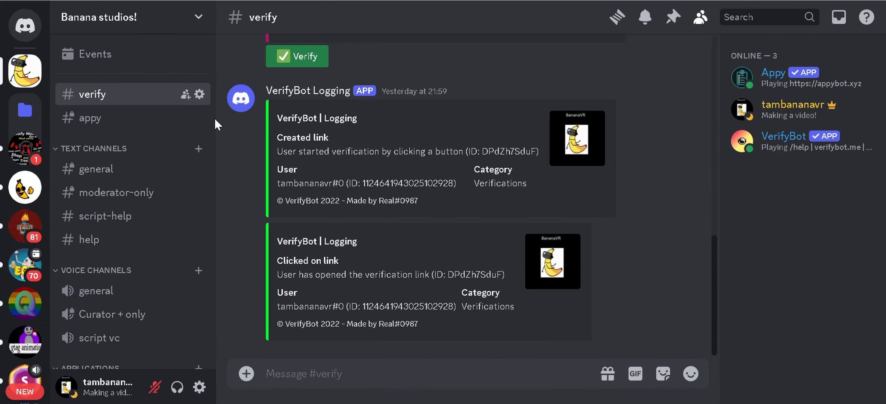
Make the script-help channel private with the Verified role allowed in.
right_click(92, 94)
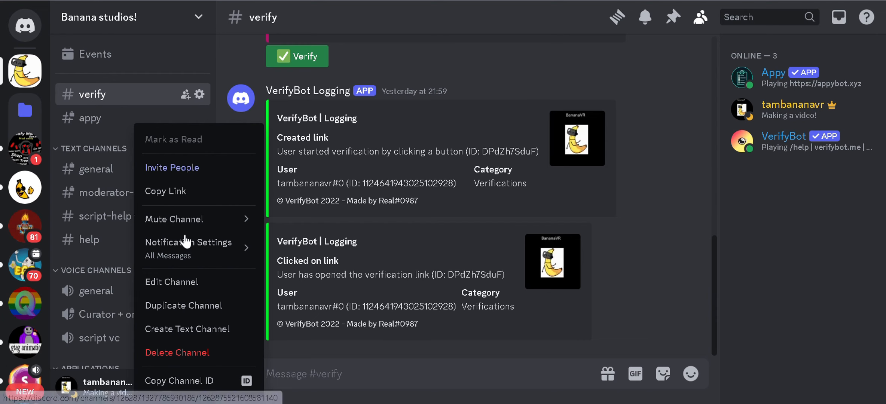
mouse_move(182, 306)
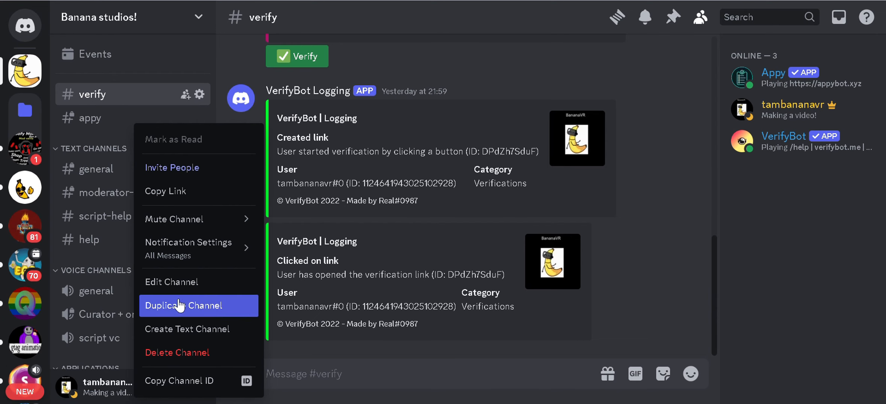
left_click(172, 282)
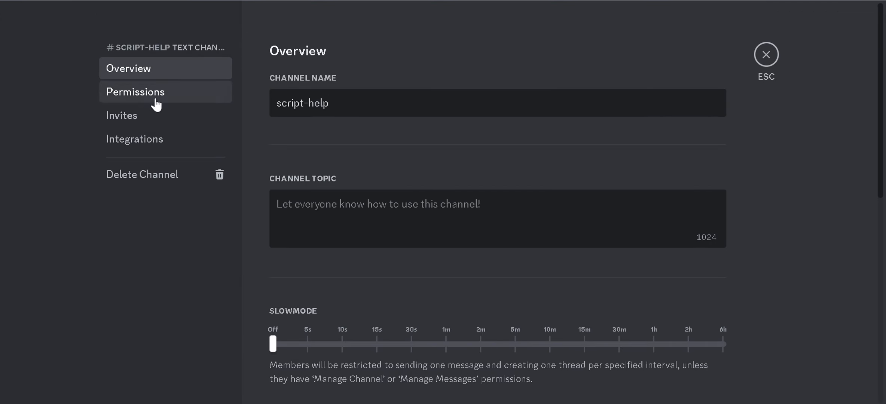
left_click(135, 91)
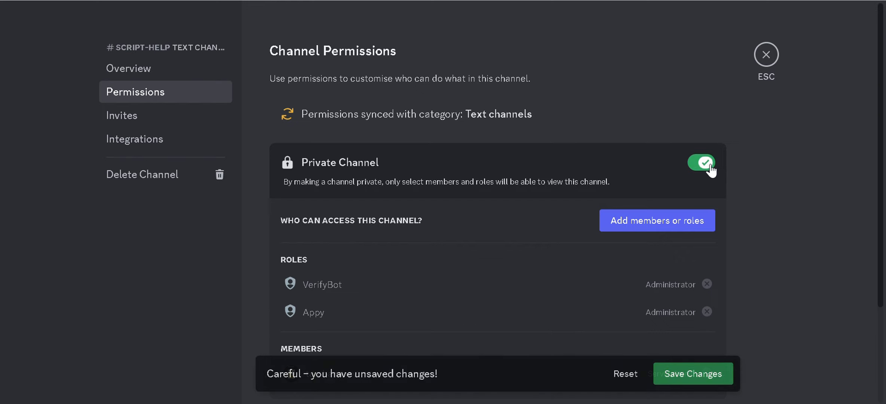
left_click(657, 221)
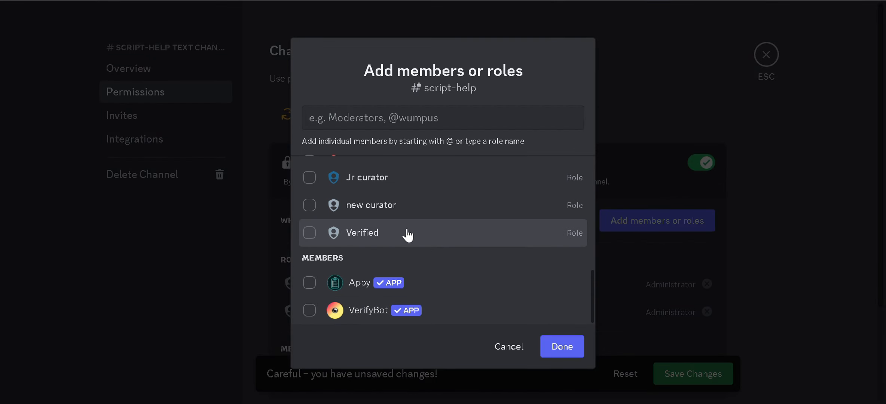
left_click(562, 347)
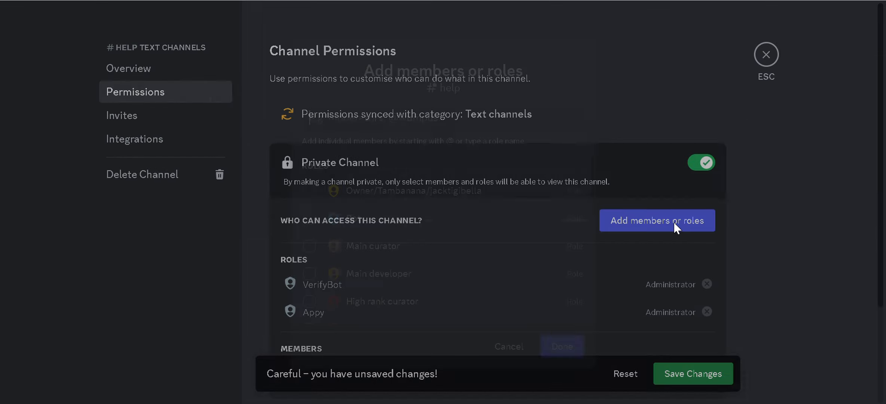
Grant the Verified role access to the help and script vc channels as well.
left_click(765, 55)
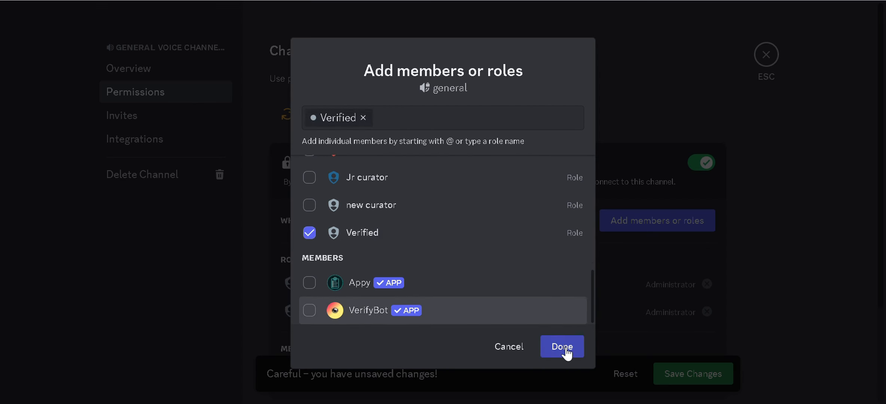
left_click(562, 347)
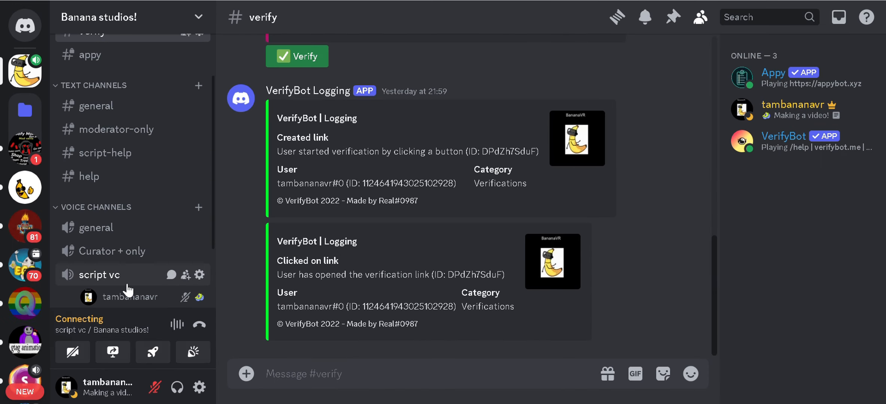
left_click(199, 275)
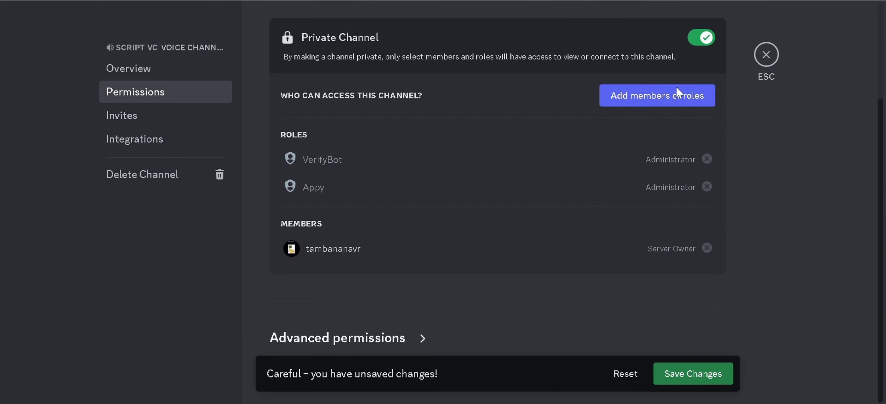
left_click(128, 68)
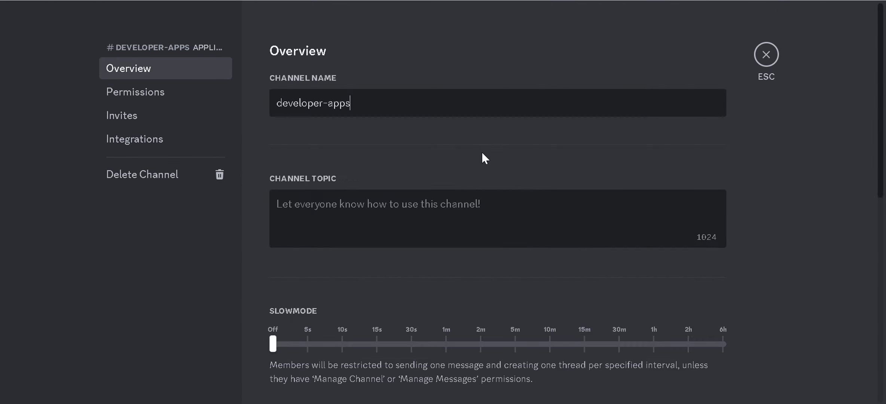
left_click(766, 55)
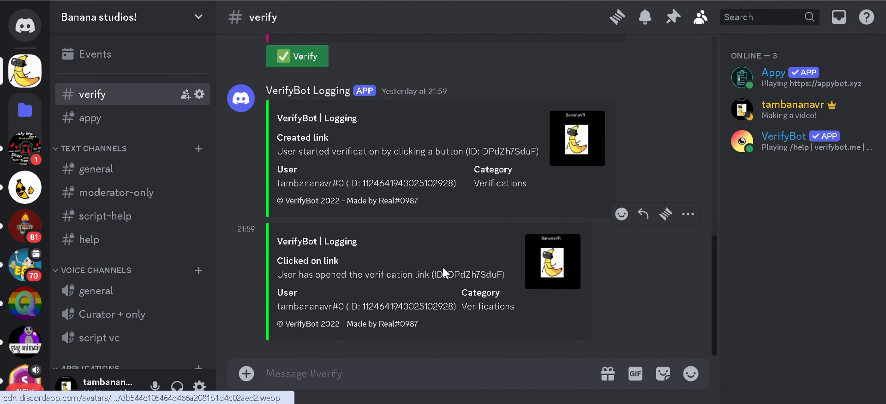
mouse_move(441, 373)
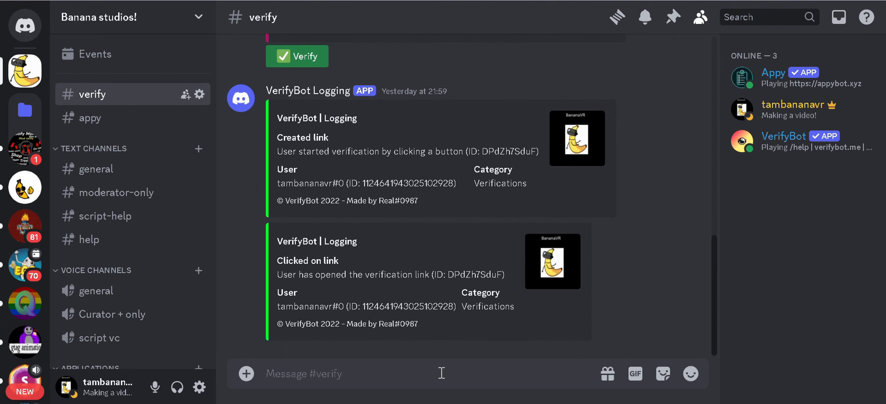
mouse_move(441, 360)
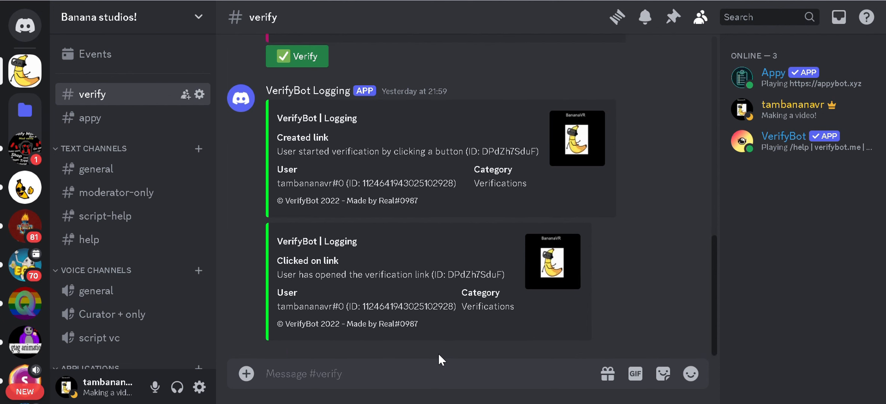
mouse_move(659, 227)
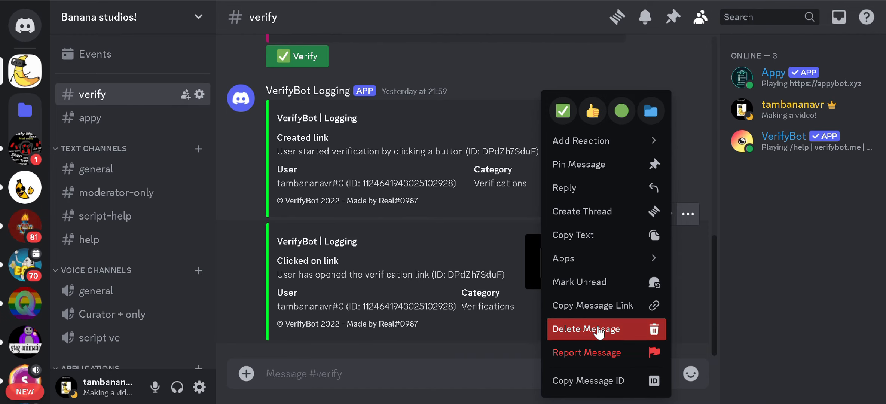
Delete VerifyBot's logging message, follow the verifybot.me link and try the Verify prompt.
left_click(588, 329)
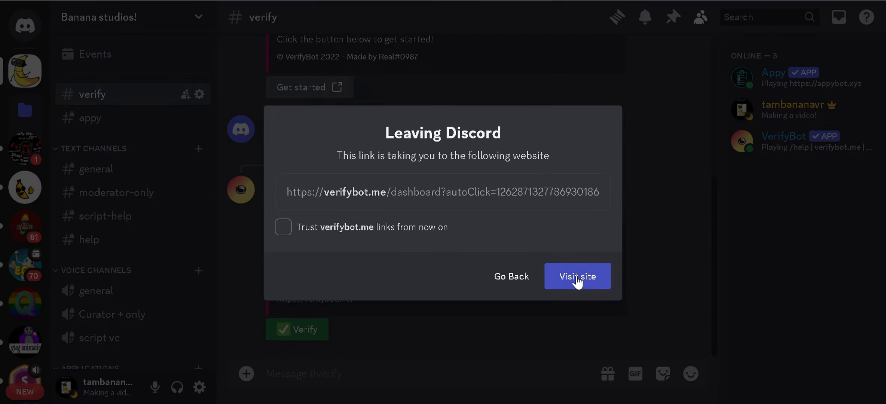
left_click(577, 276)
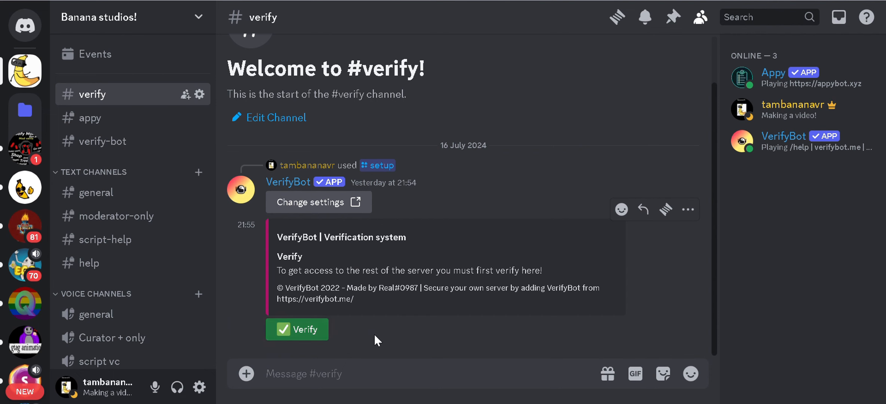
left_click(296, 329)
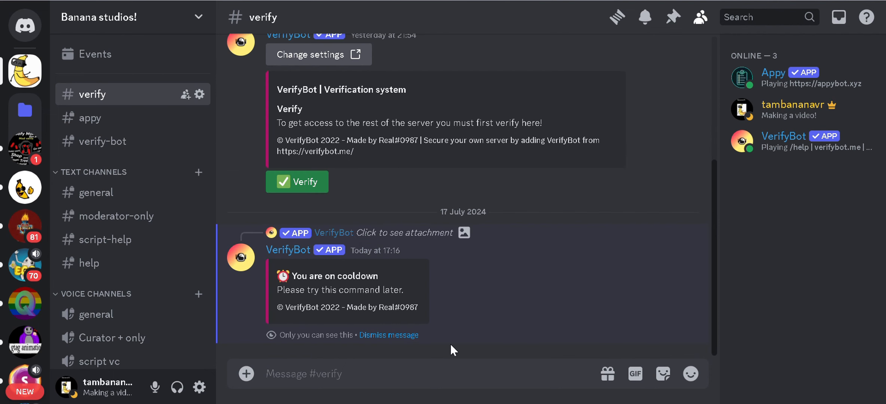
mouse_move(336, 353)
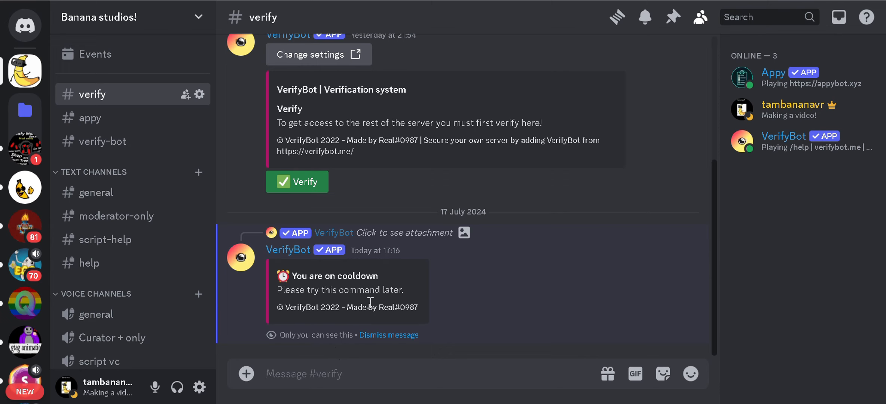
mouse_move(341, 353)
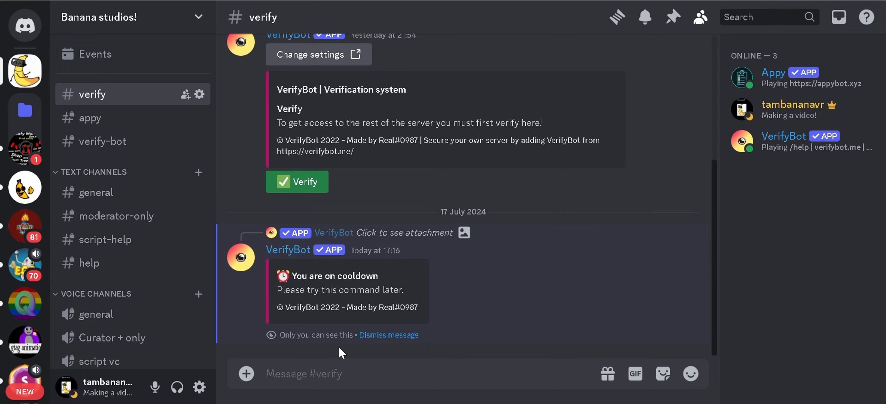
mouse_move(389, 335)
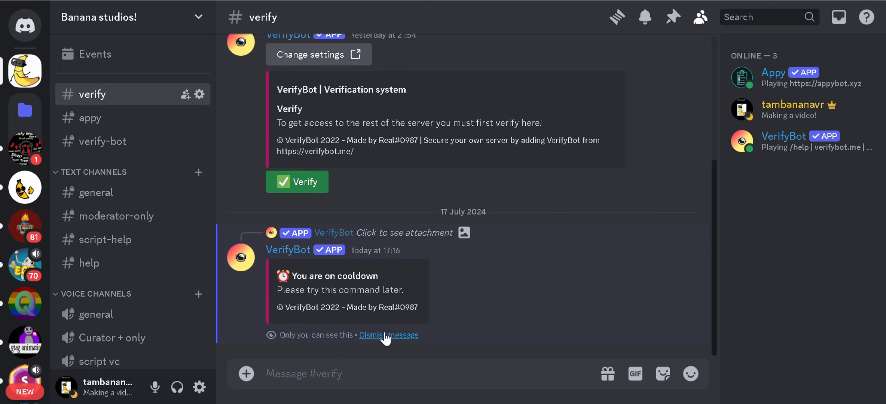
Dismiss the cooldown notice and return to the #general text channel.
left_click(390, 335)
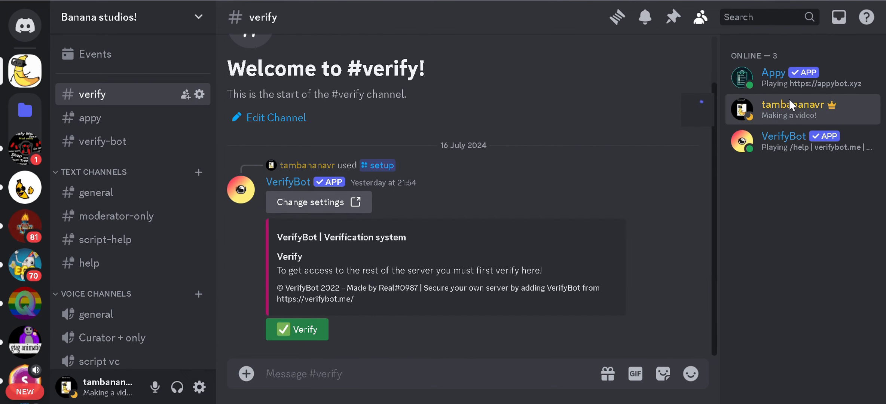
left_click(799, 109)
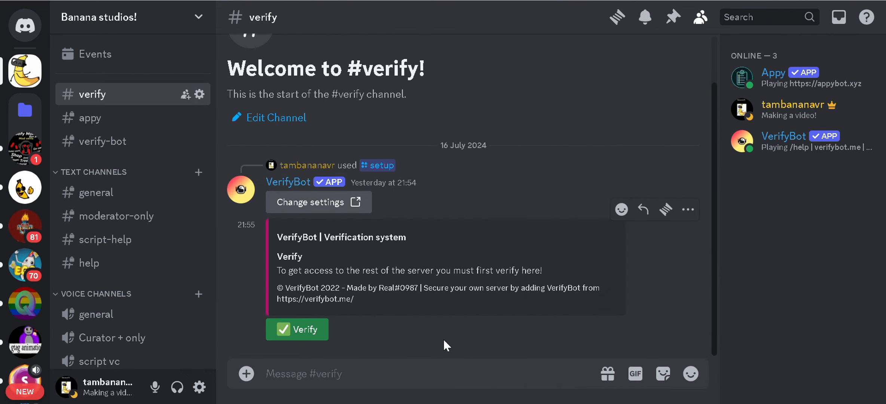
left_click(96, 192)
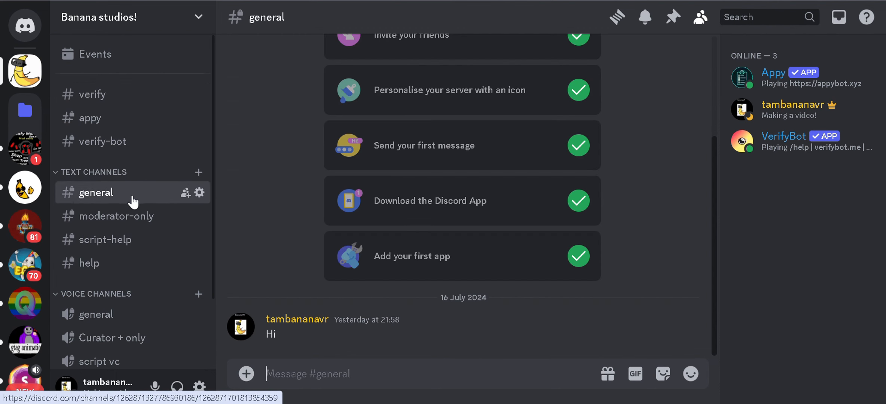
Look through the banana studio's Curators and Activity sections, then go to My Stuff.
scroll("down", 3)
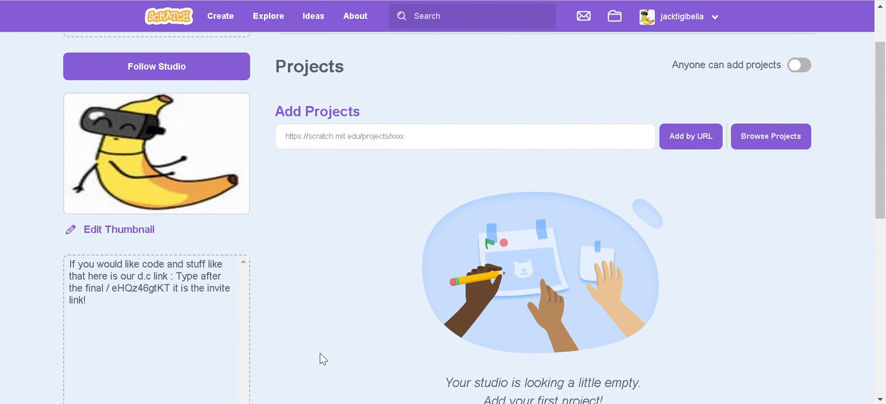
scroll("up", 3)
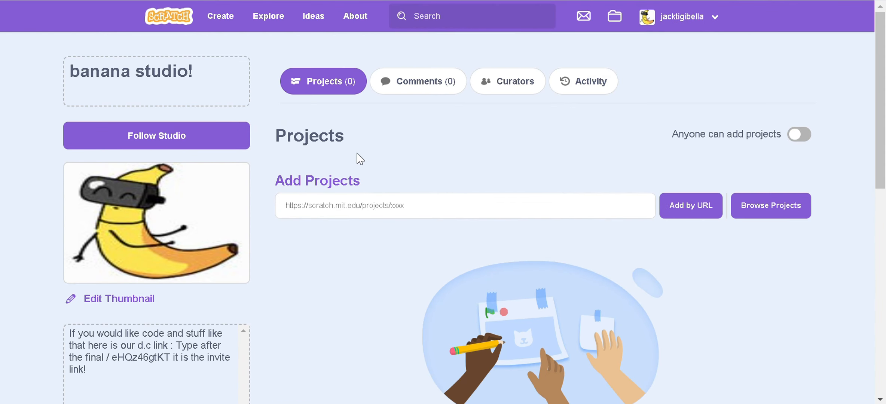
left_click(507, 81)
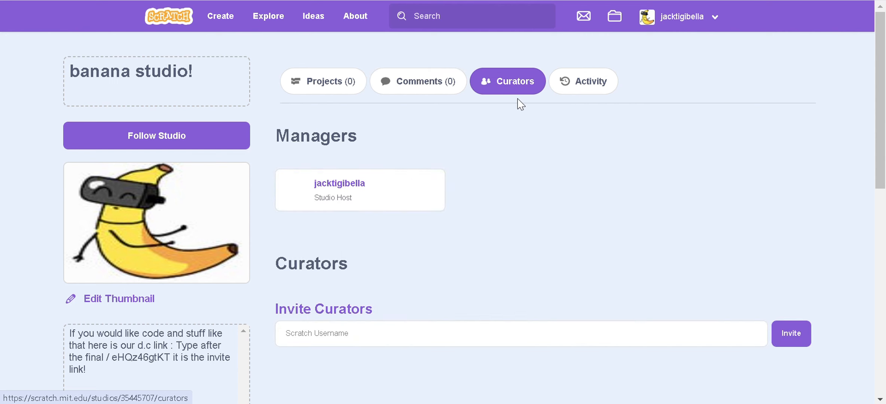
left_click(584, 80)
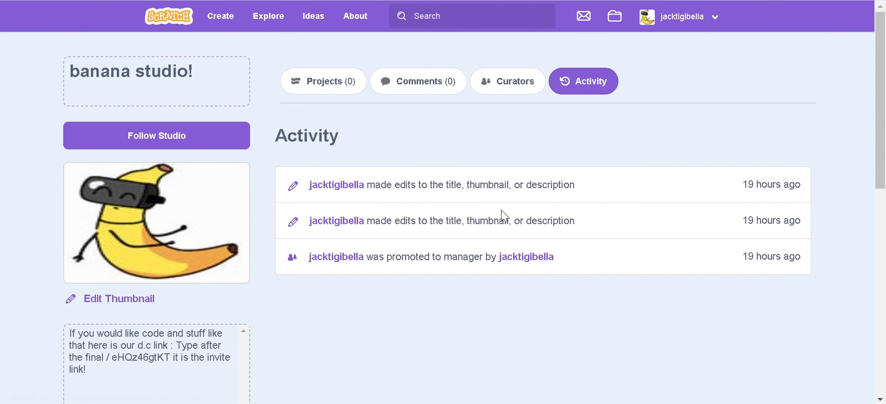
mouse_move(479, 235)
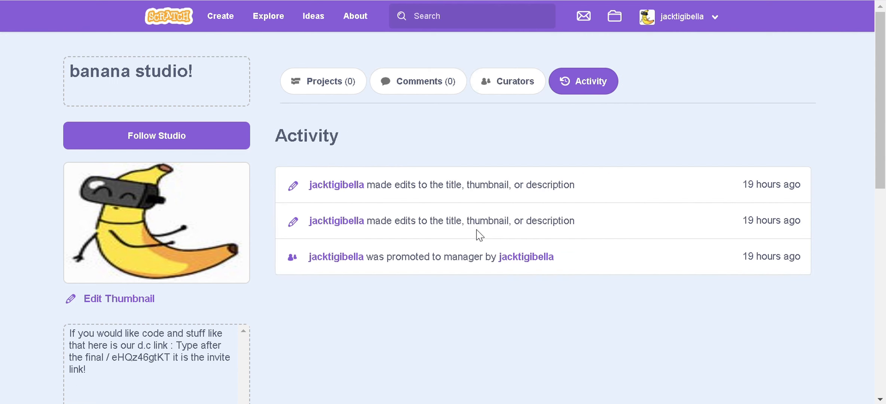
mouse_move(584, 15)
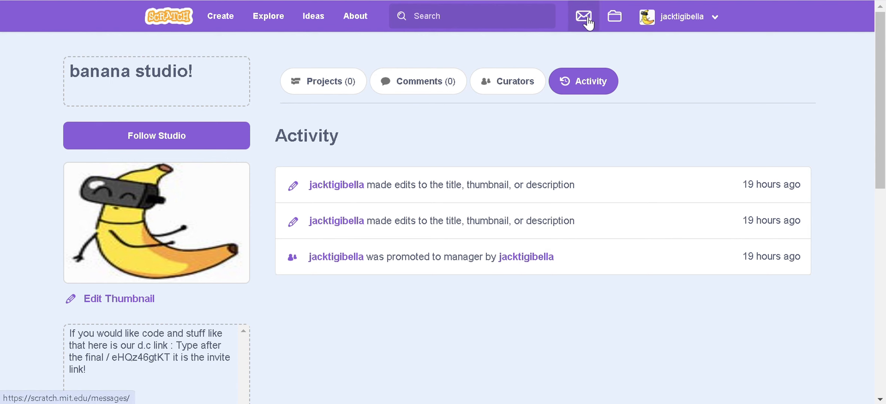
left_click(615, 16)
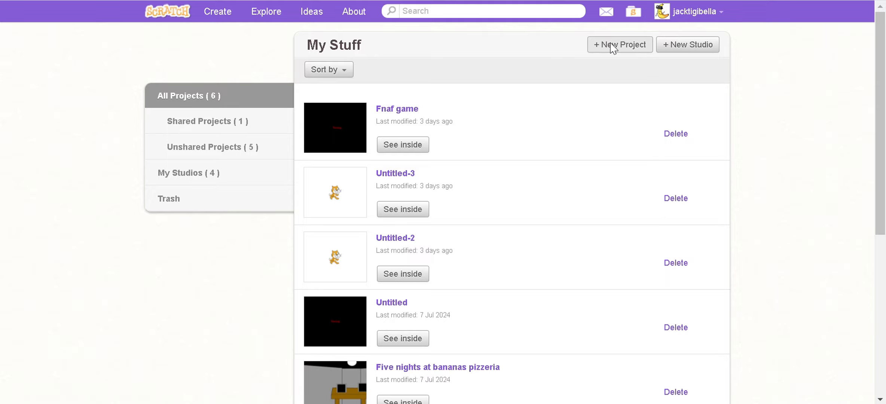
Start a new Scratch project and go to the sprite's costume editor.
left_click(620, 45)
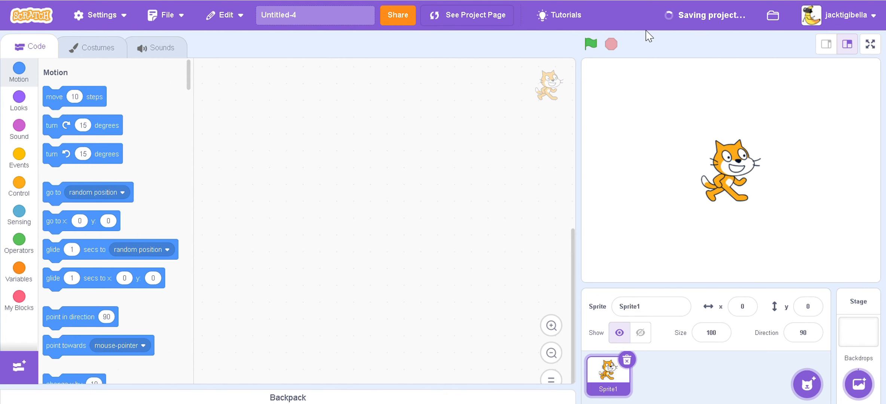
left_click(842, 15)
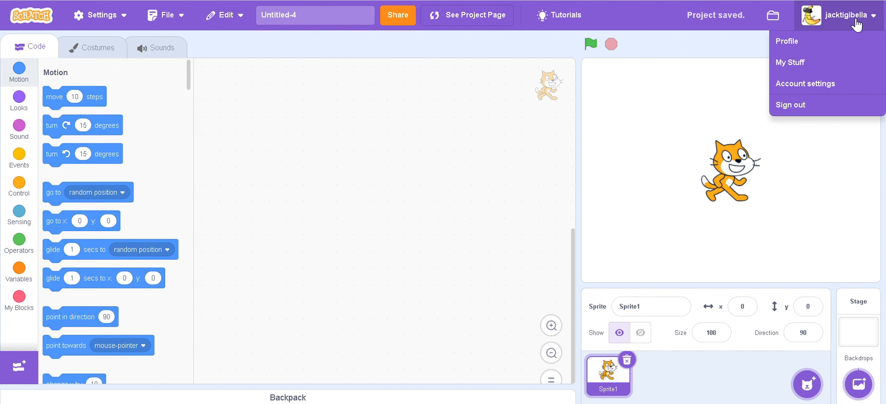
left_click(786, 40)
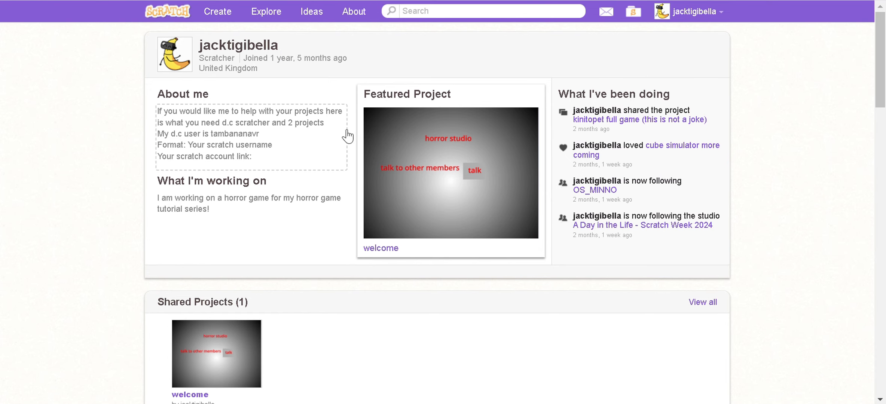
mouse_move(707, 191)
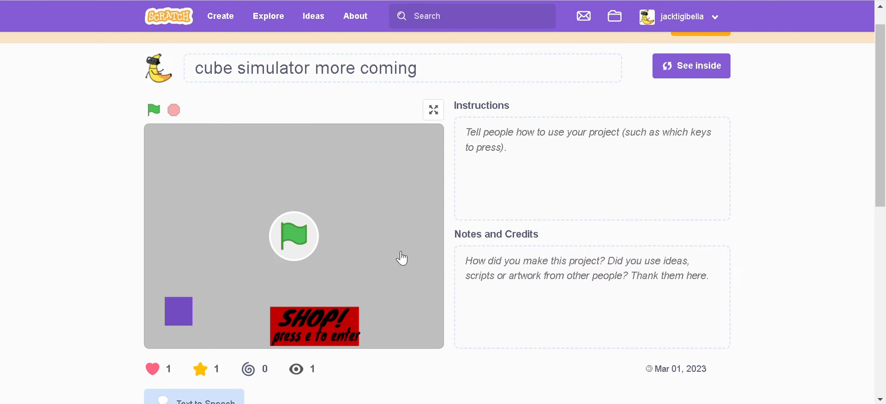
left_click(153, 110)
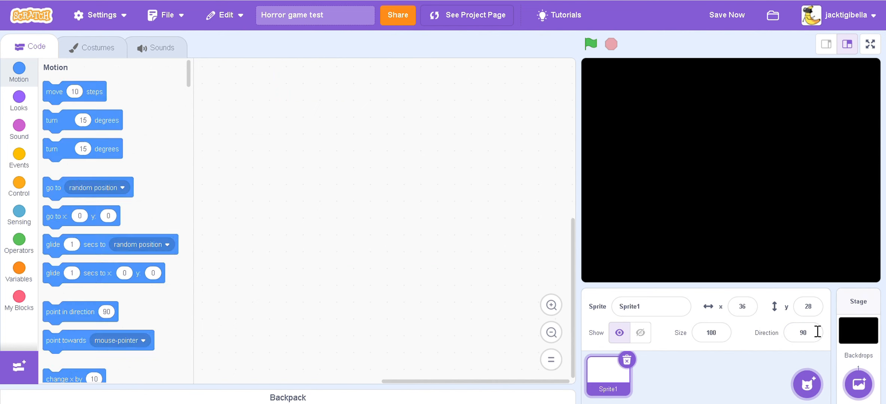
left_click(91, 47)
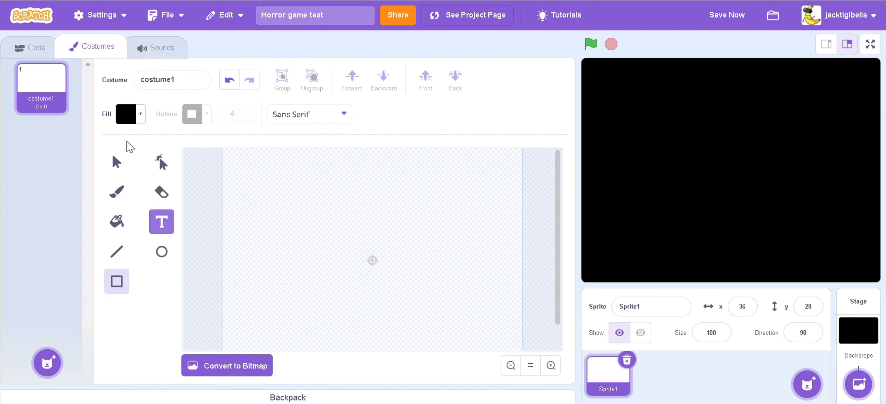
Set the fill colour to bright red and type the text -Warning- on the costume.
left_click(126, 114)
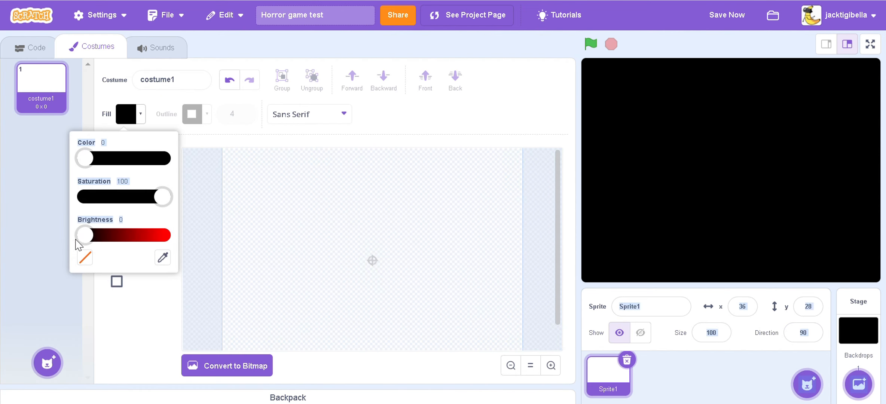
left_click_drag(85, 235, 102, 235)
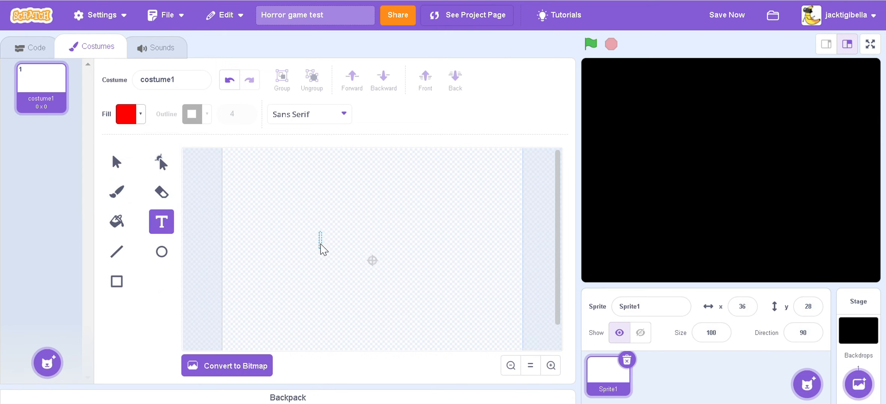
mouse_move(500, 202)
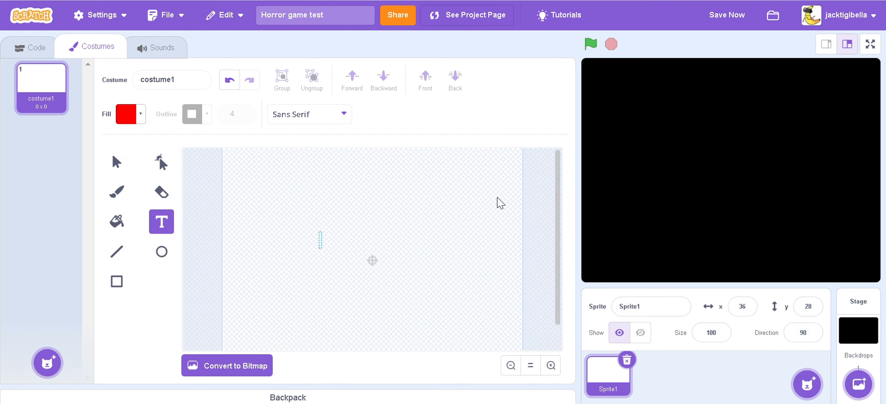
type("-War")
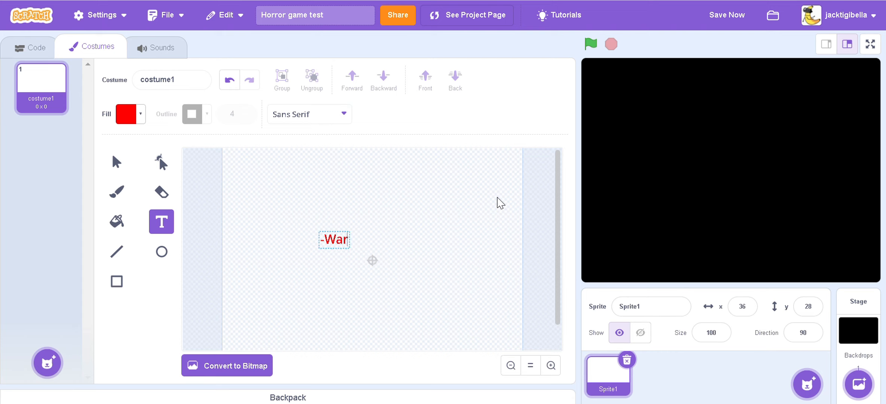
type("ning-")
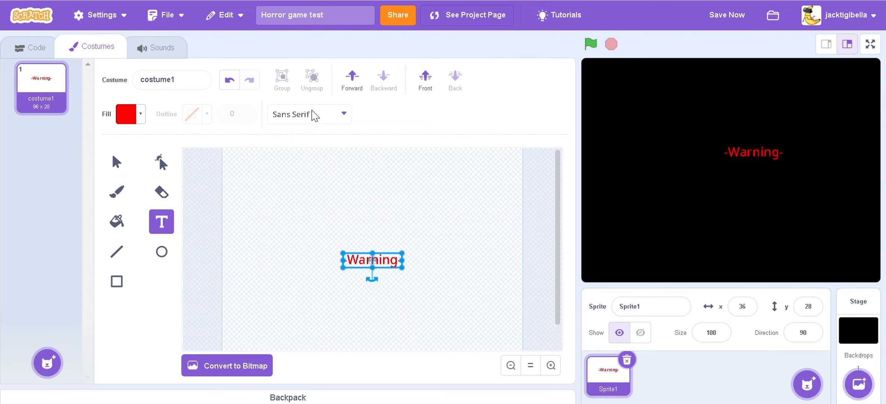
Try the Marker and Sans Serif fonts, settling on Serif for the warning text.
left_click(308, 114)
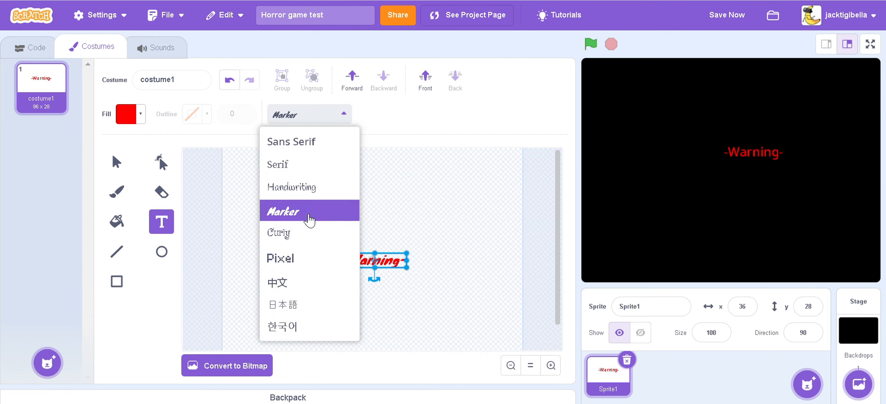
left_click(309, 211)
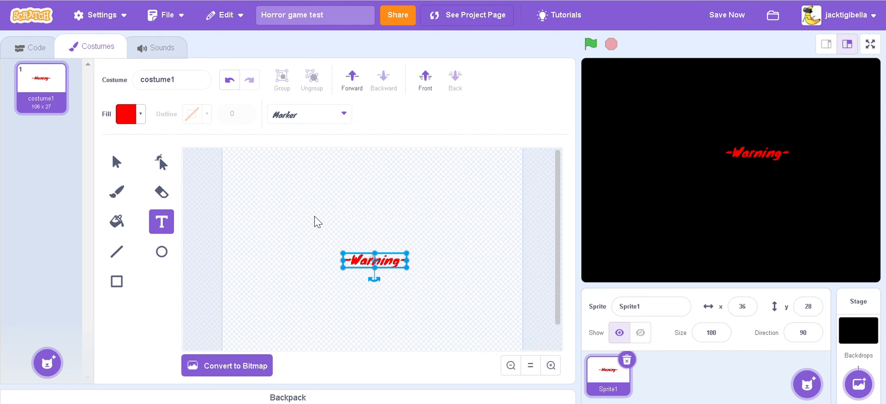
mouse_move(349, 146)
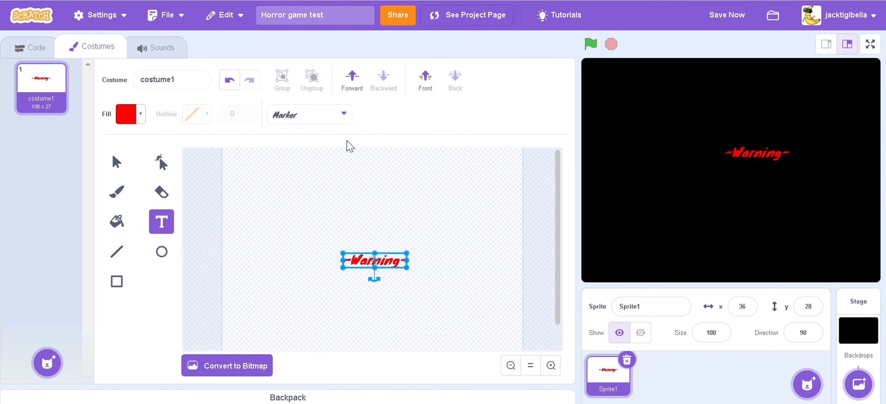
left_click(308, 114)
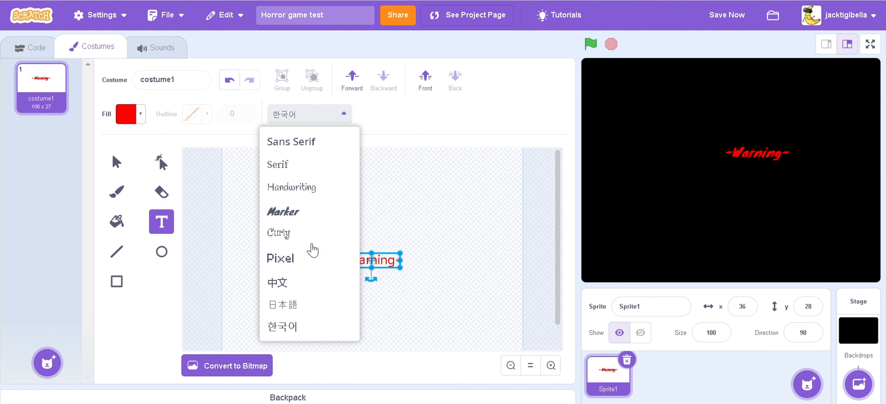
left_click(291, 141)
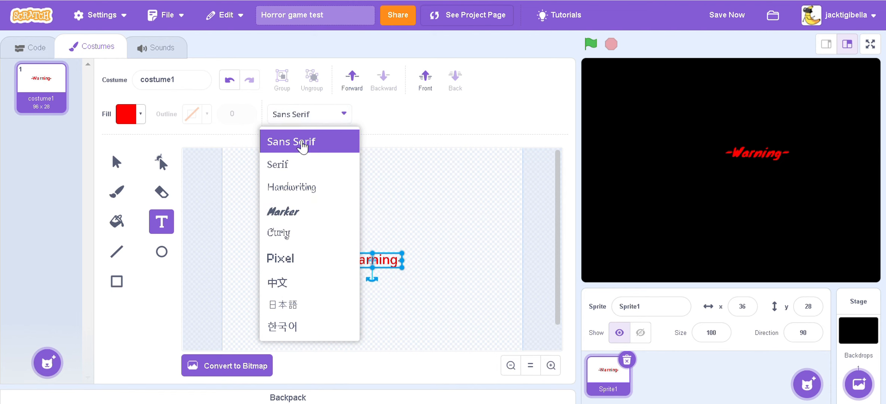
left_click(287, 165)
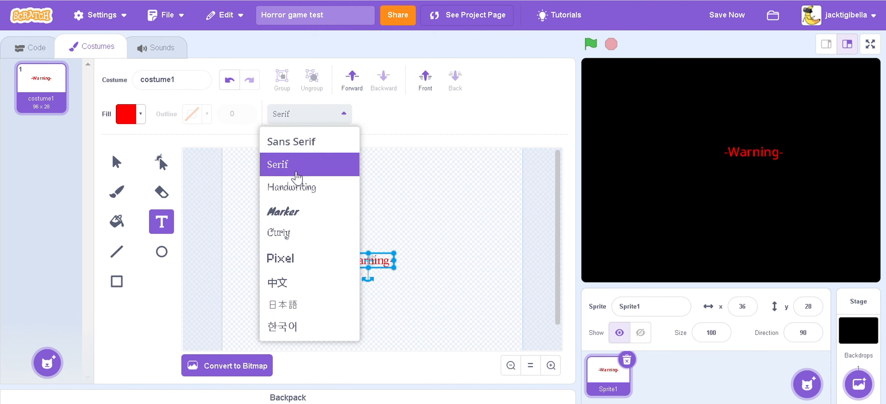
left_click(281, 164)
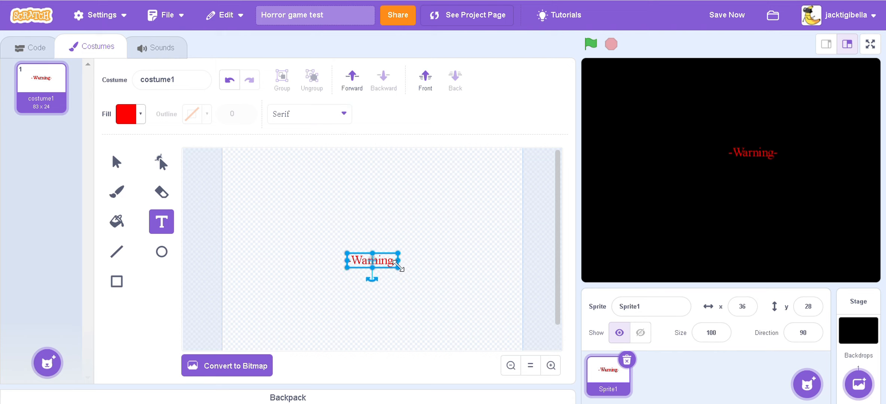
mouse_move(393, 270)
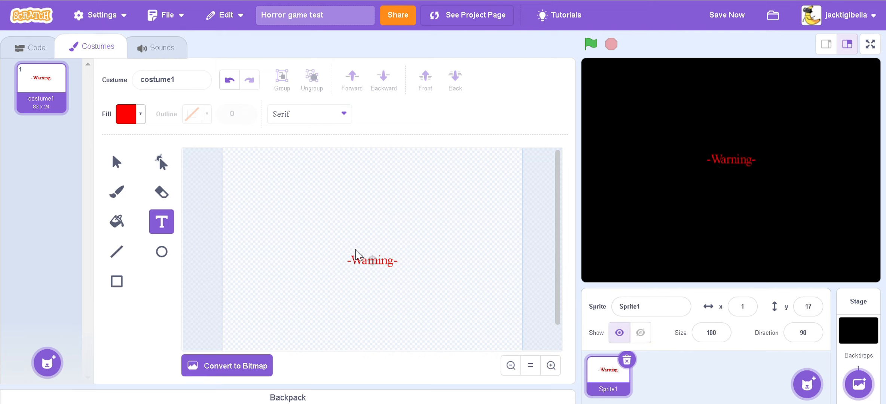
Add a text box reading that the game contains lots of flashing lights and jumpscares, make sure to read this before playing!
left_click(298, 277)
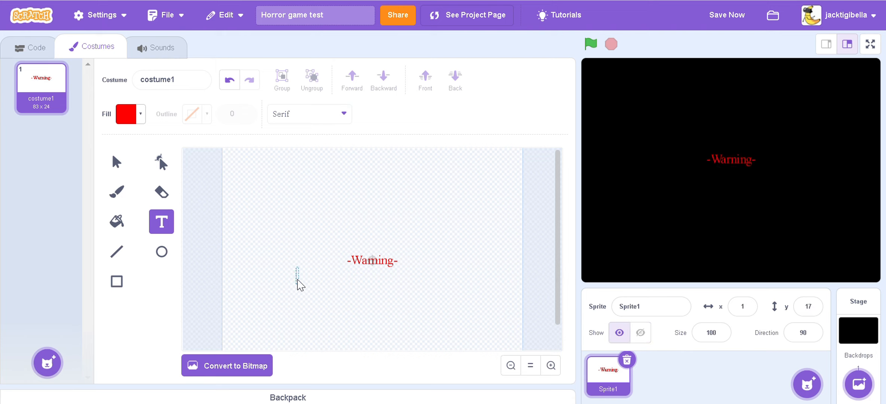
mouse_move(481, 348)
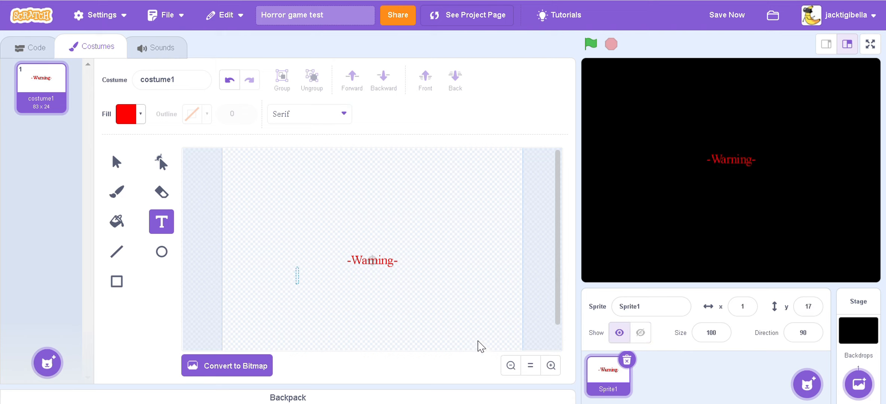
mouse_move(455, 227)
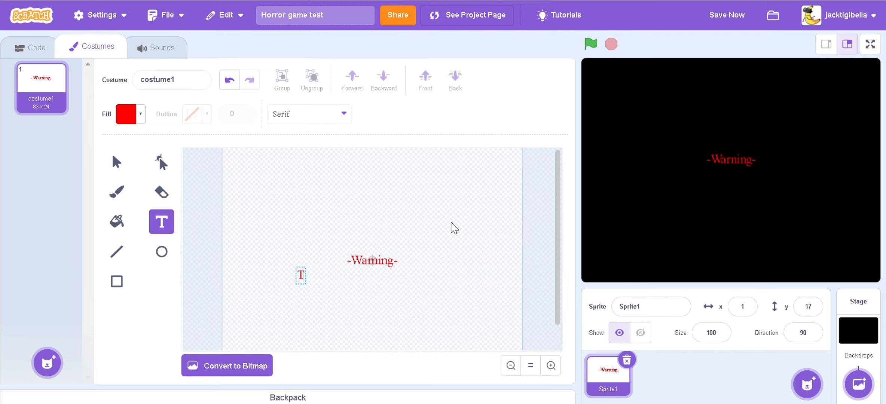
type("This game c")
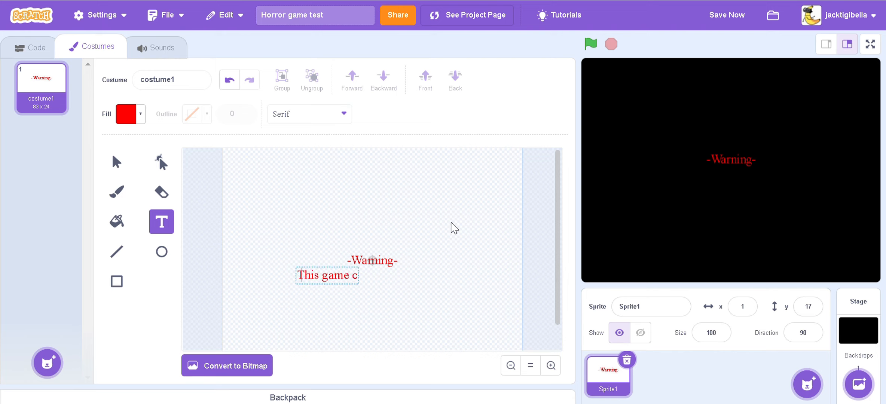
type("ontaines")
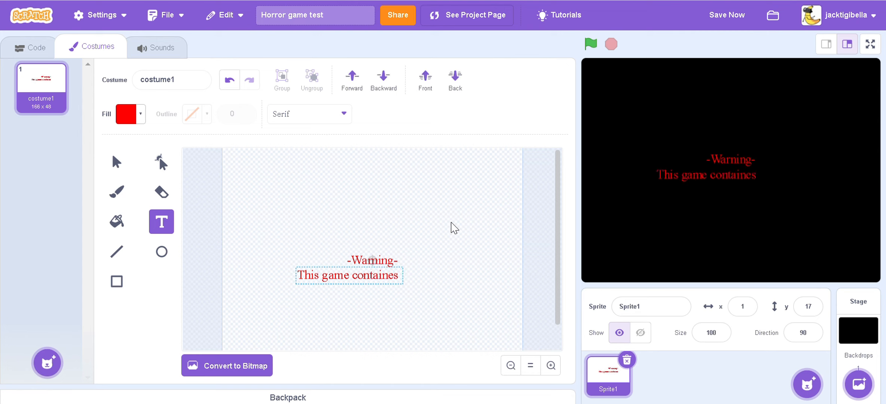
type("lots og")
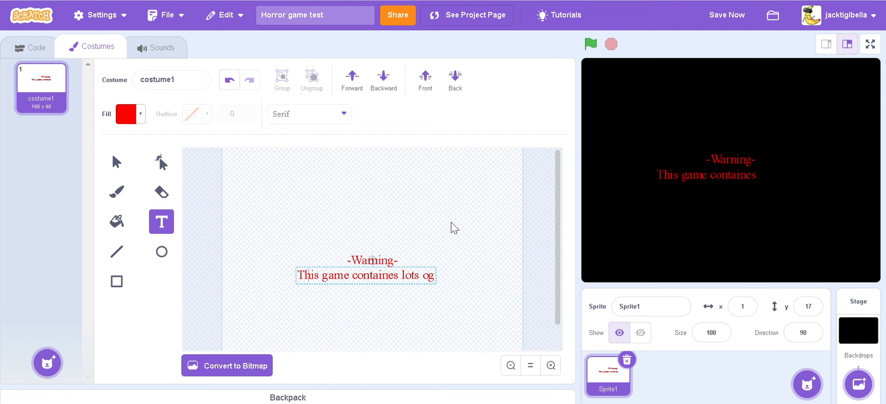
type("f flashin")
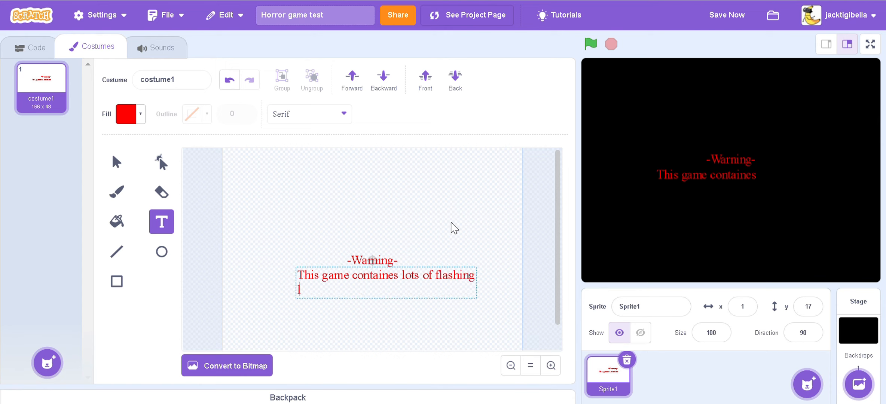
type("ights and")
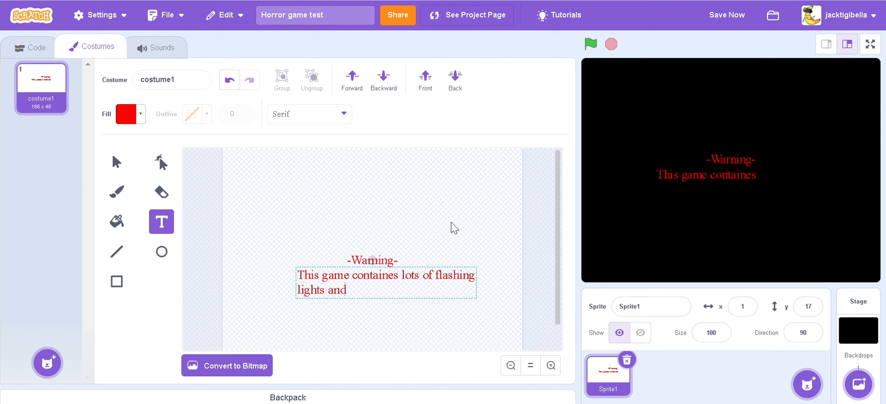
type("lots of jumpscra")
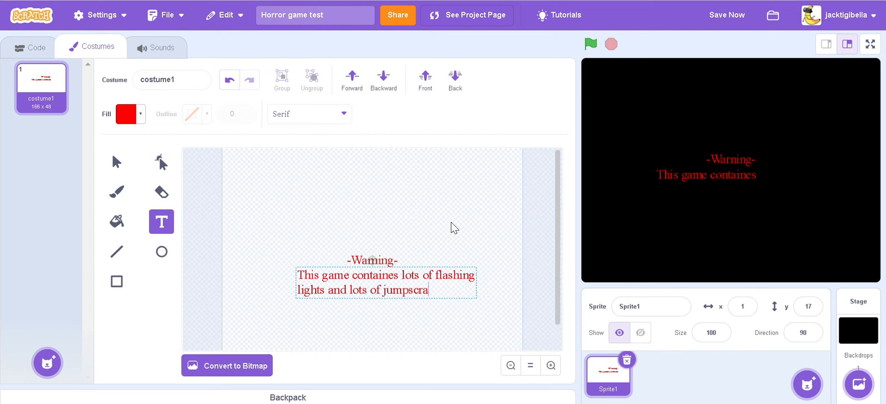
type("re")
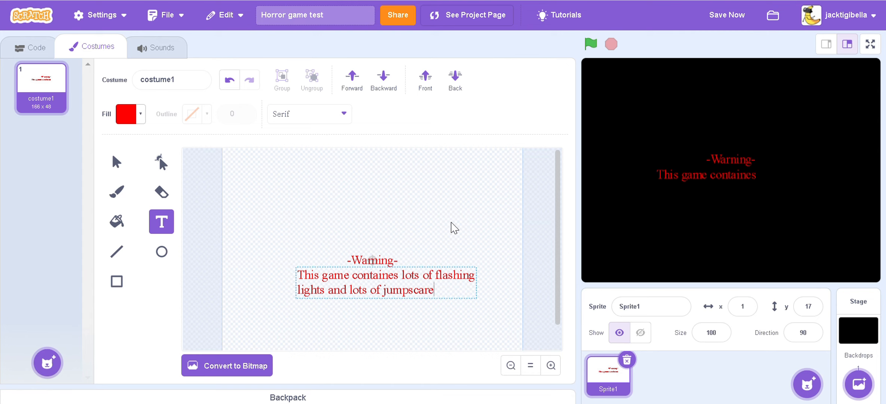
type("s")
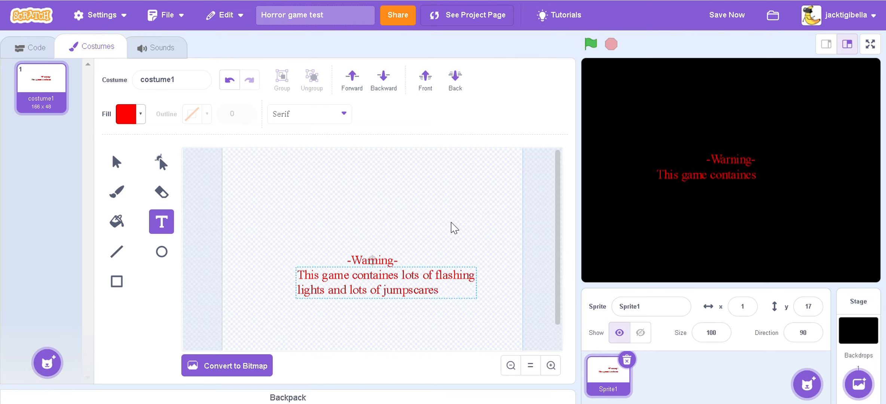
type("make")
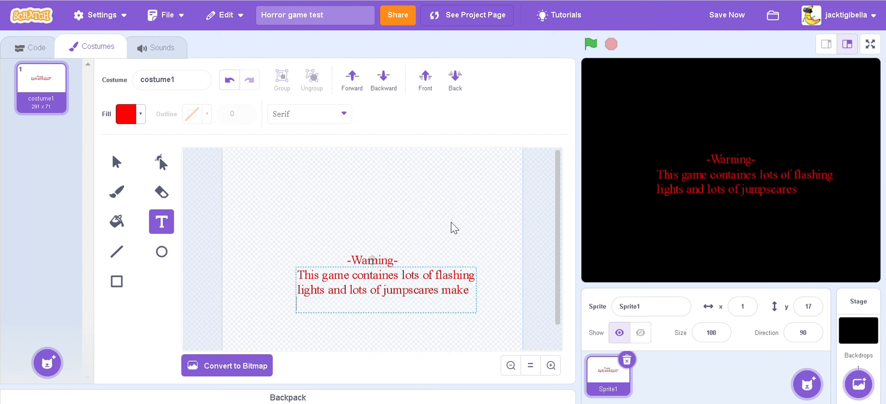
type("sure")
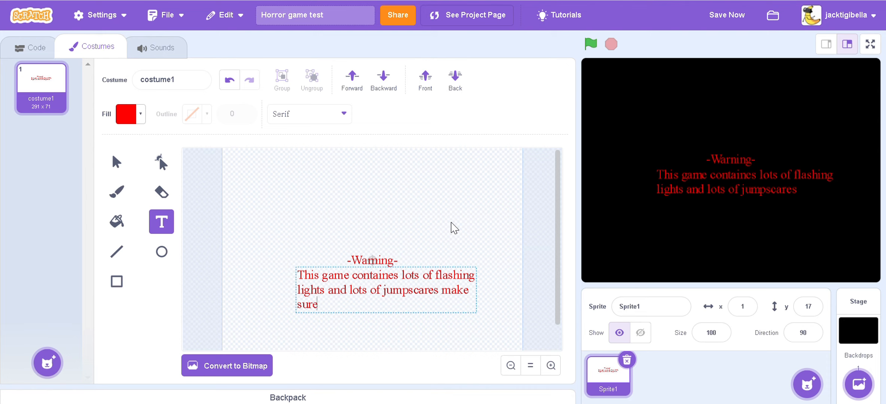
type("to")
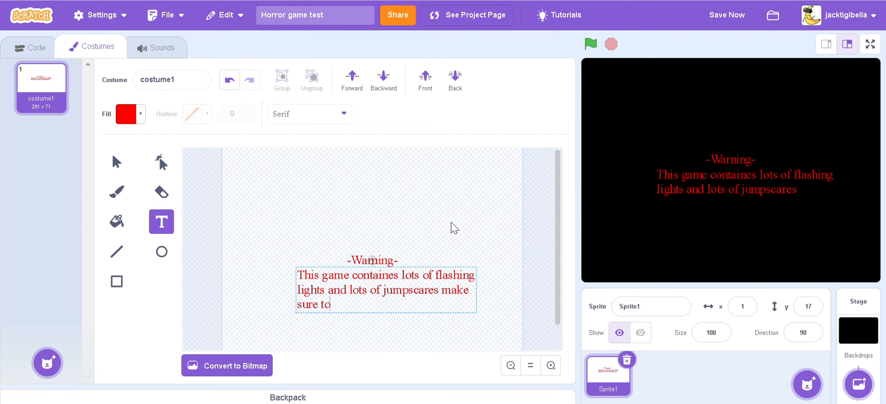
type("read th")
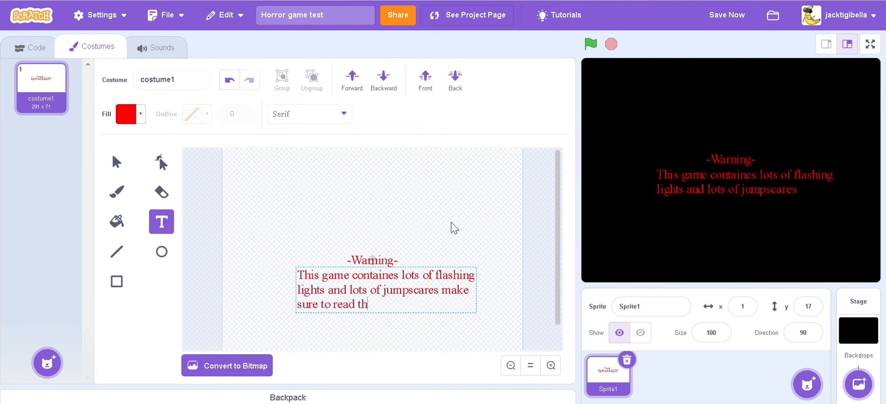
type("is before")
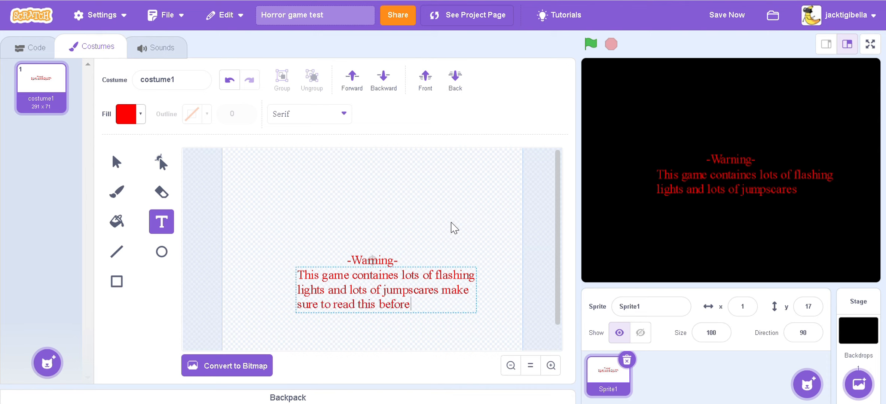
type("playi")
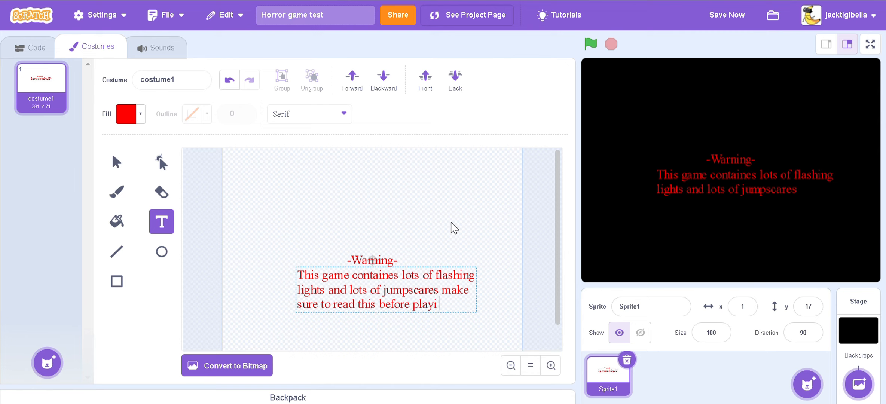
type("ng!")
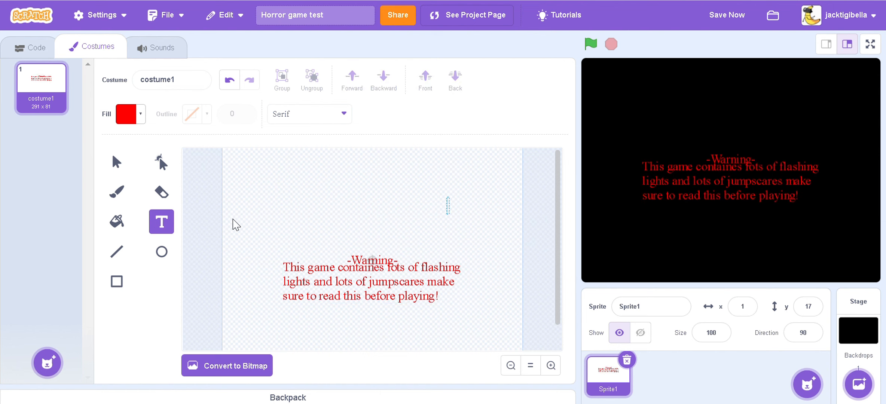
Select the warning text block and move it higher on the costume canvas.
left_click(370, 283)
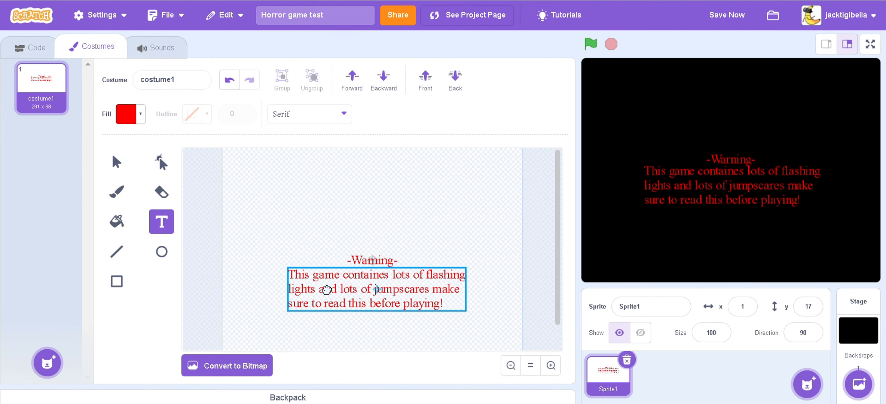
left_click(116, 162)
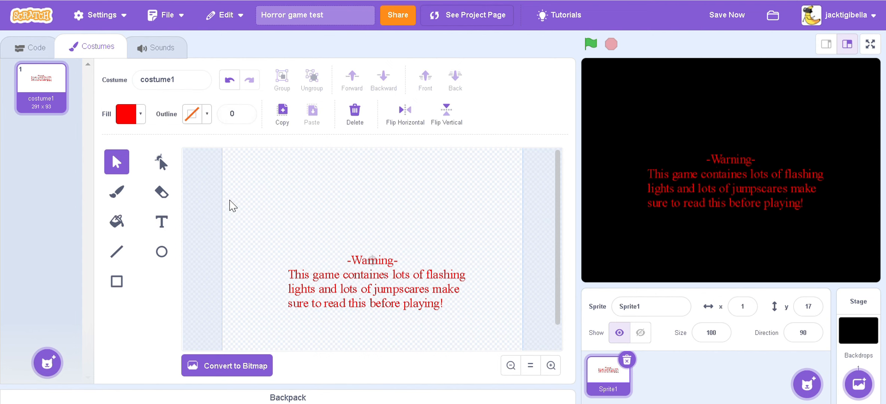
left_click(375, 288)
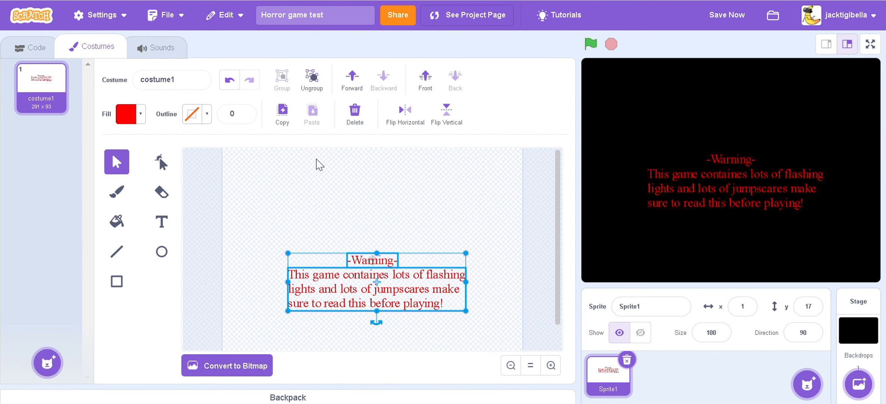
left_click(363, 232)
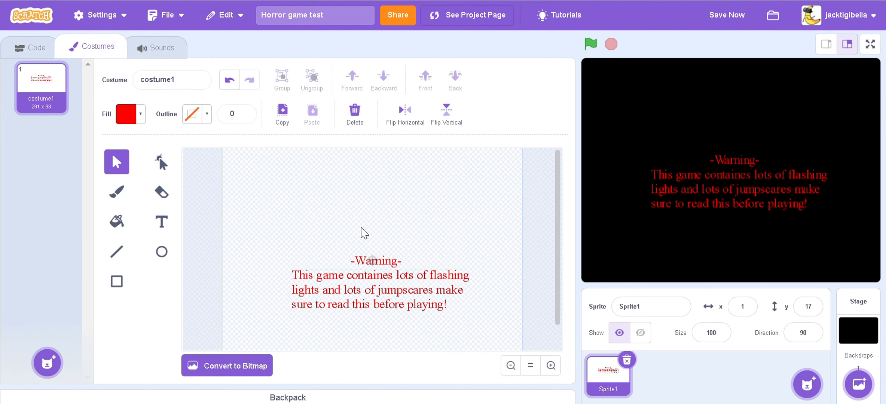
left_click(380, 290)
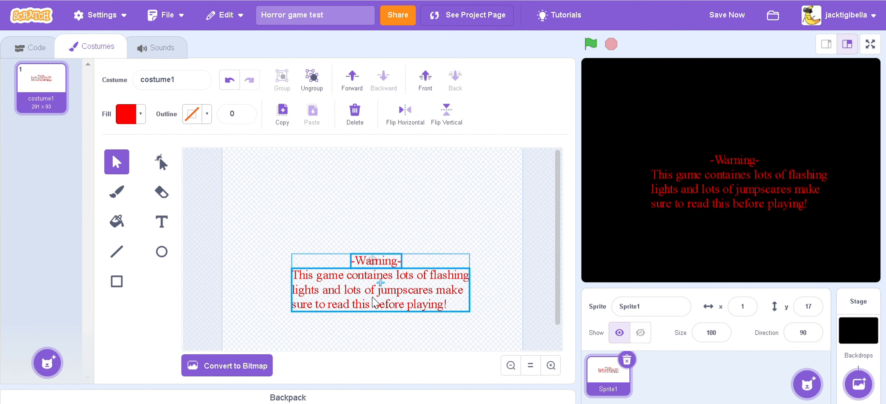
left_click_drag(380, 290, 372, 272)
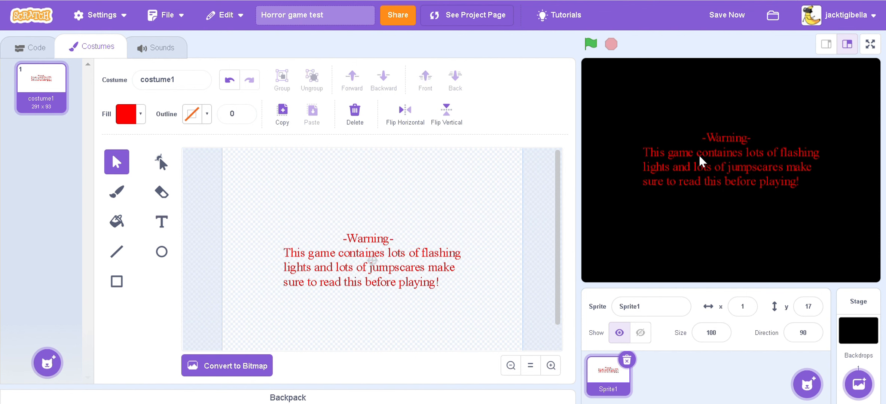
Nudge the warning sprite to a more centred spot on the stage.
left_click(641, 333)
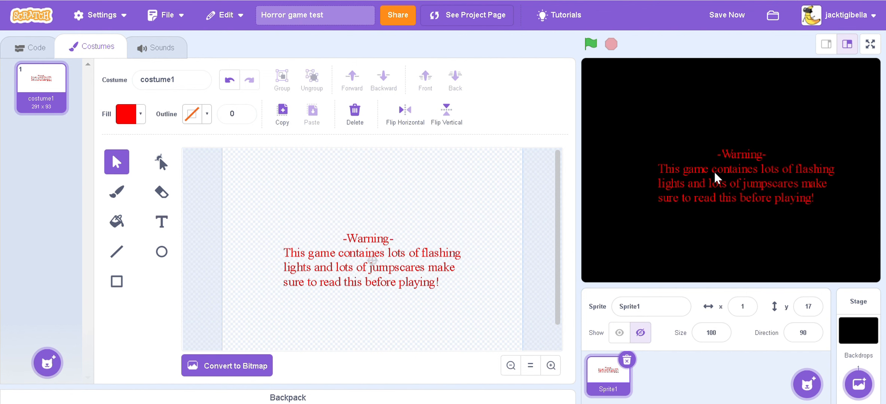
left_click(620, 333)
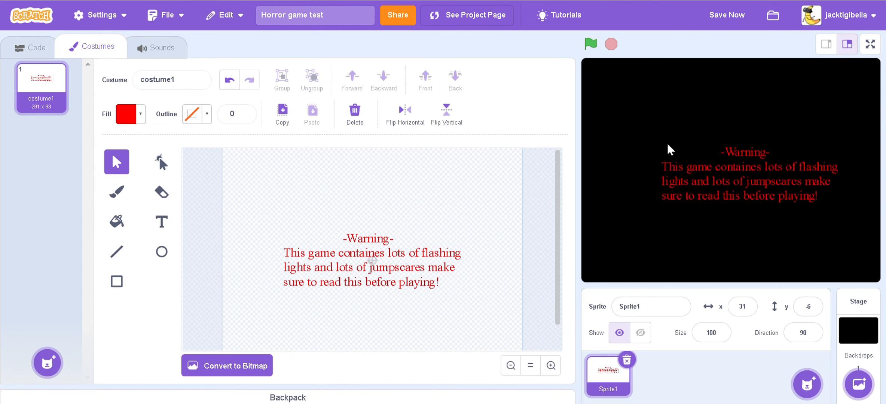
mouse_move(731, 188)
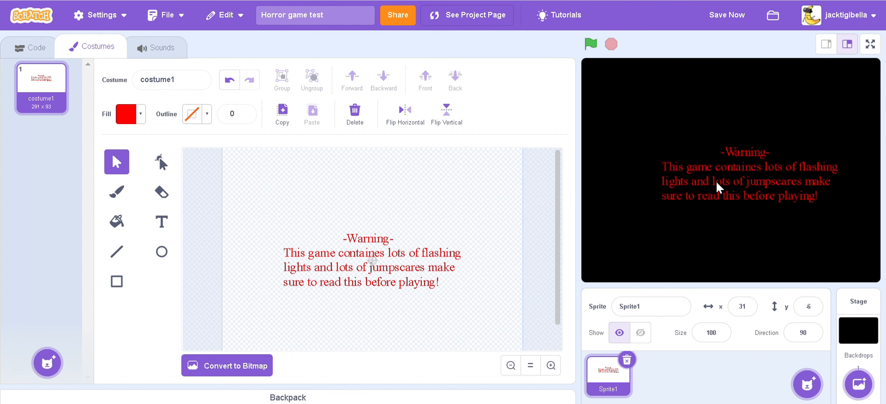
left_click(641, 332)
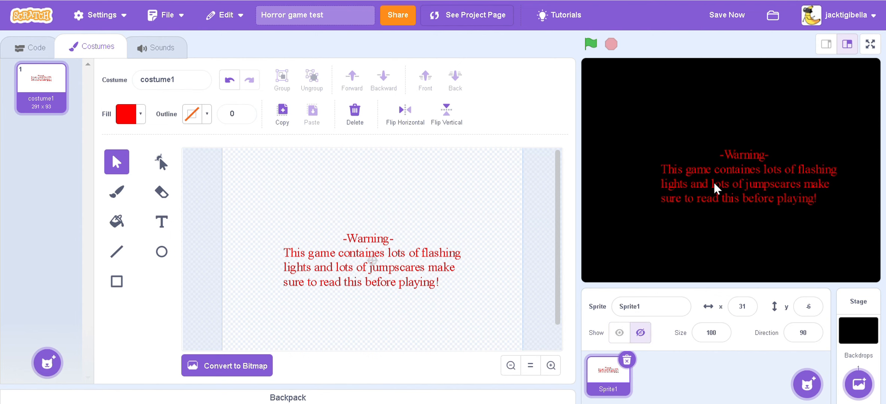
left_click(619, 332)
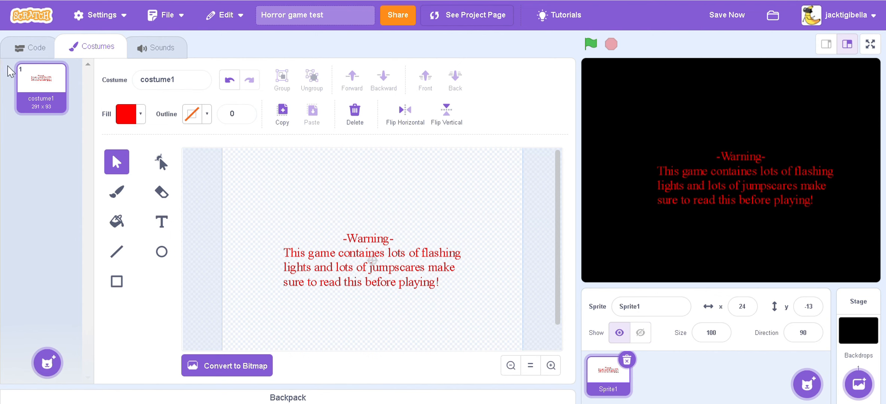
Start a green-flag script for the warning sprite and check its x position.
left_click(29, 47)
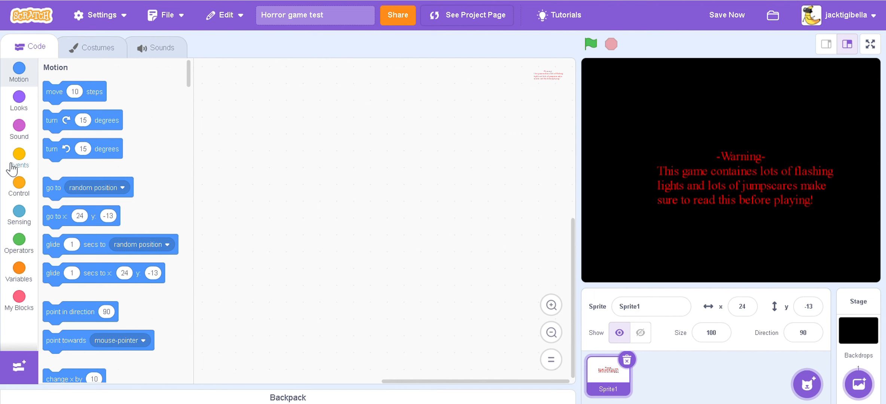
left_click(19, 158)
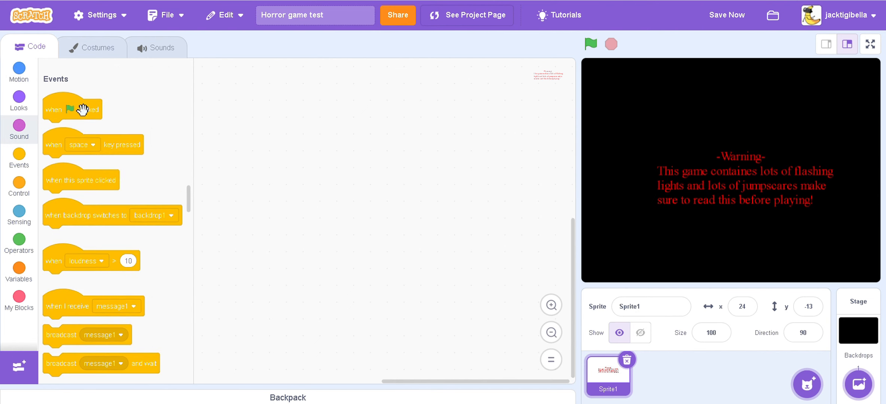
left_click_drag(72, 109, 258, 102)
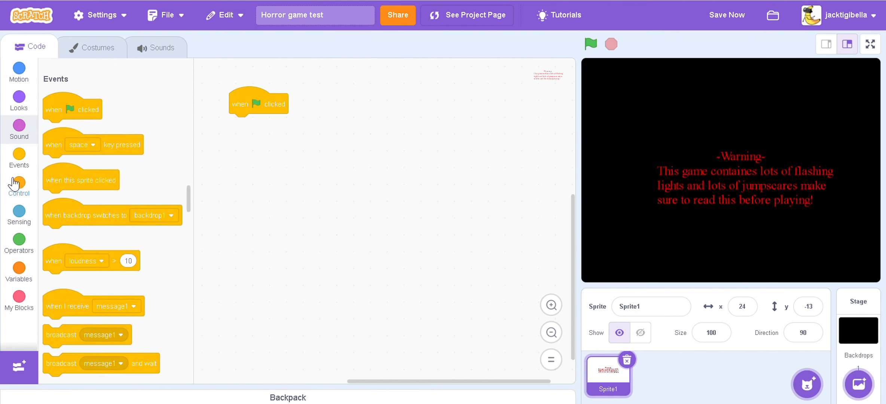
left_click(19, 100)
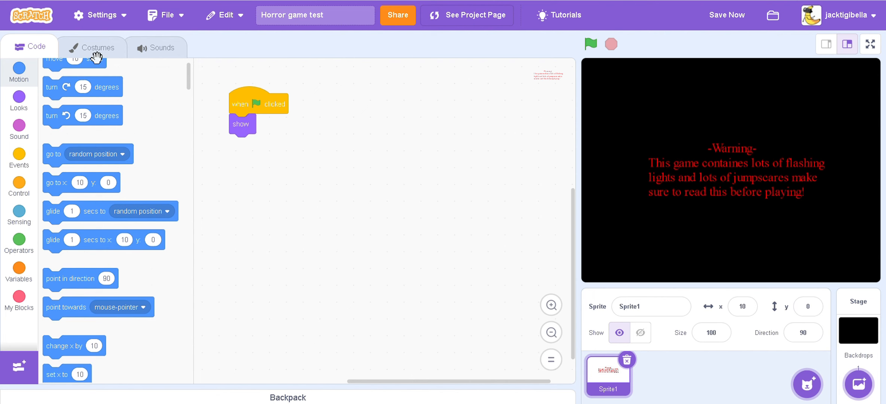
left_click(92, 47)
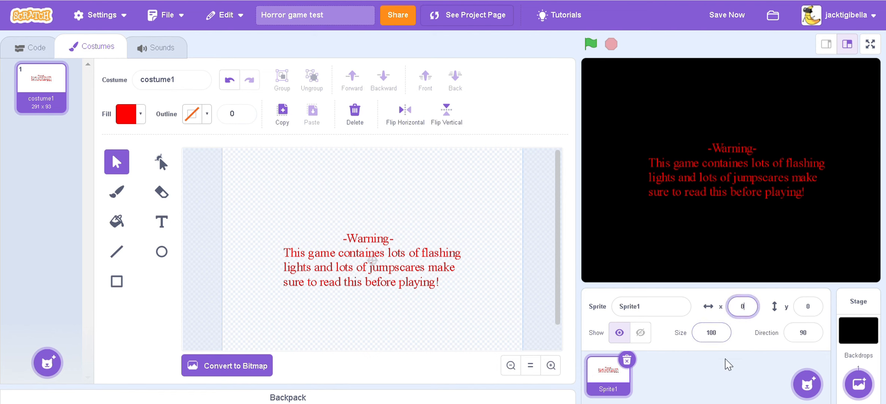
left_click(371, 260)
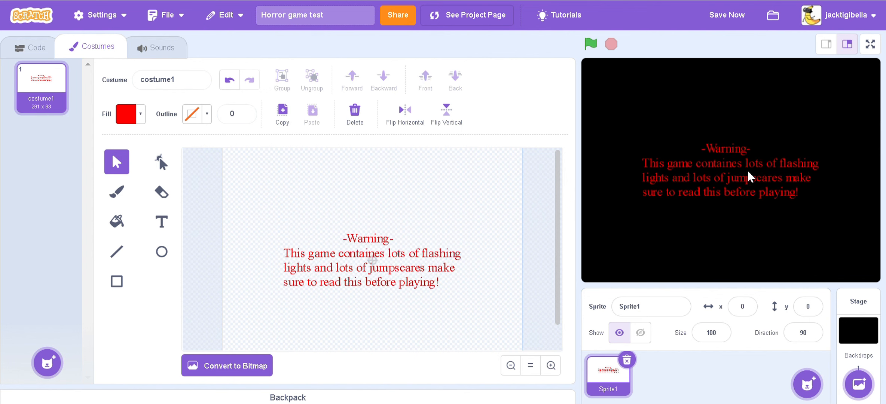
mouse_move(729, 186)
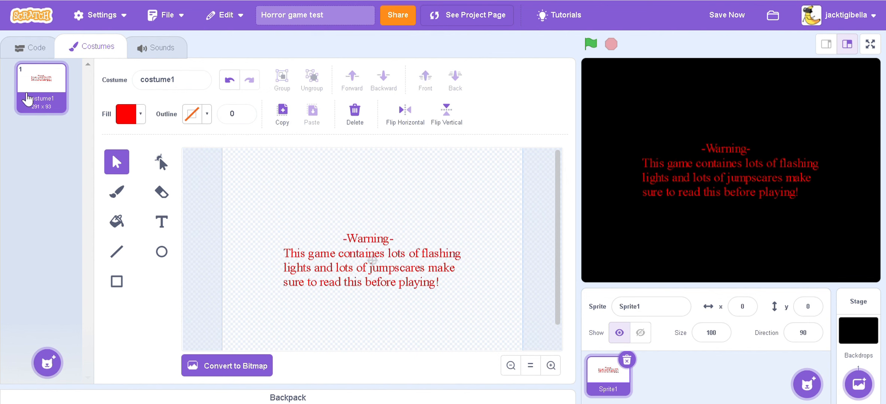
Add go to x 0 y 0 and a set ghost effect to 100 block to the script.
left_click(29, 47)
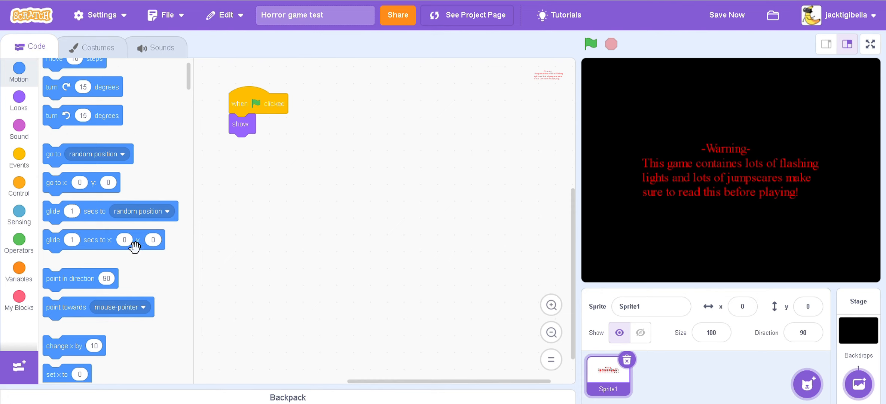
left_click_drag(81, 182, 266, 144)
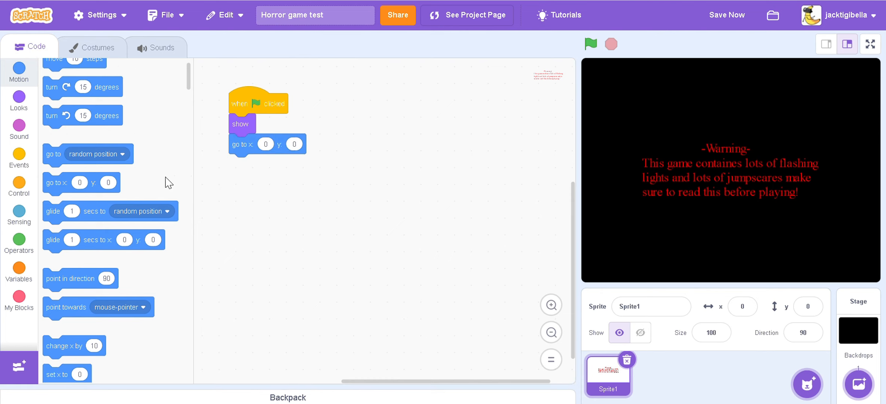
left_click(19, 100)
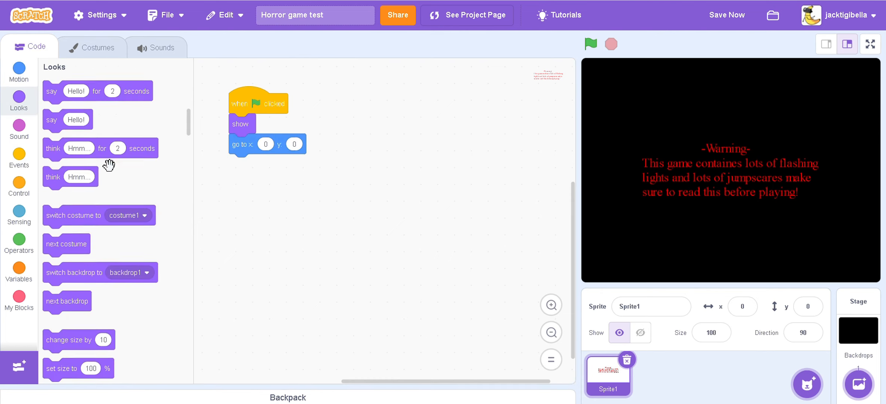
scroll("down", 3)
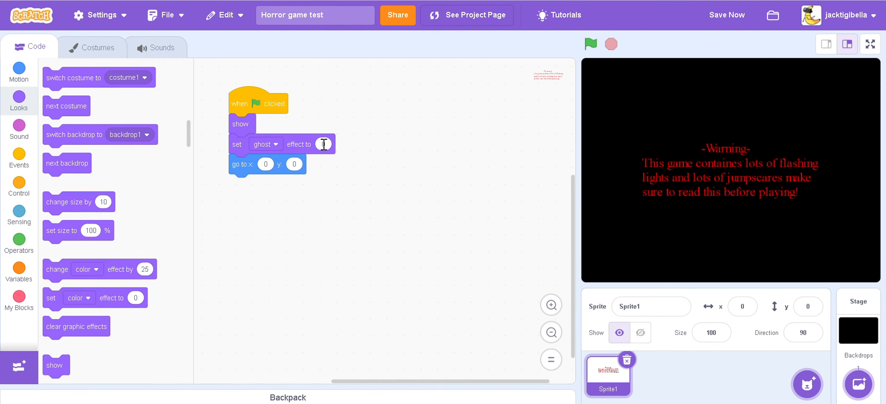
type("100")
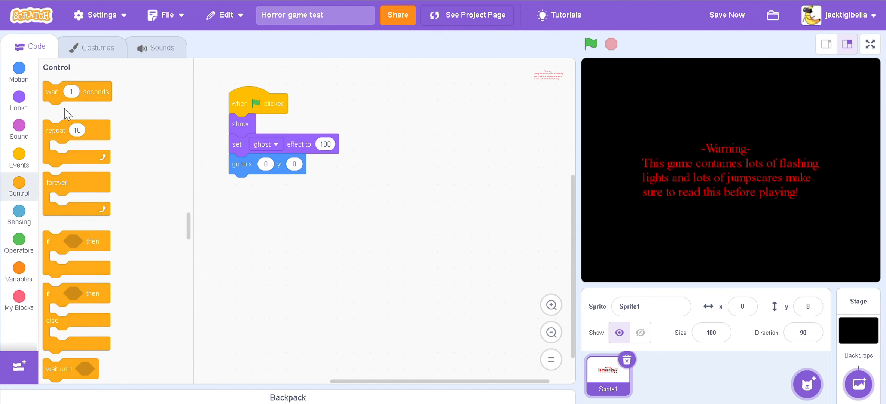
Attach a wait block, then a repeat loop containing a change ghost effect block.
left_click_drag(51, 91, 257, 184)
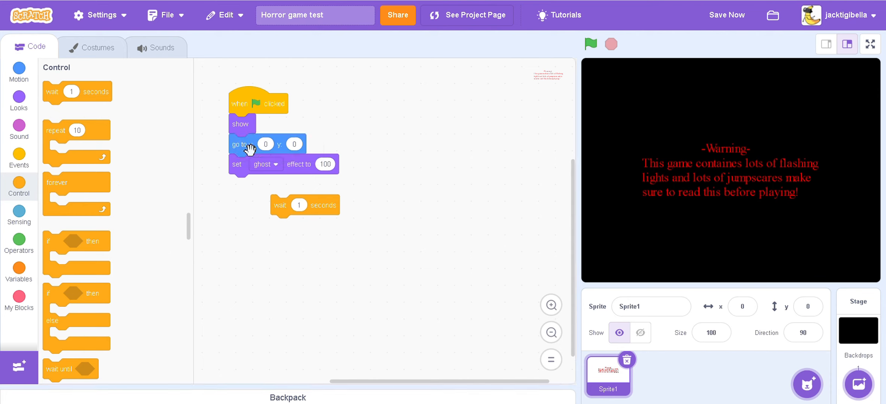
left_click_drag(306, 206, 262, 184)
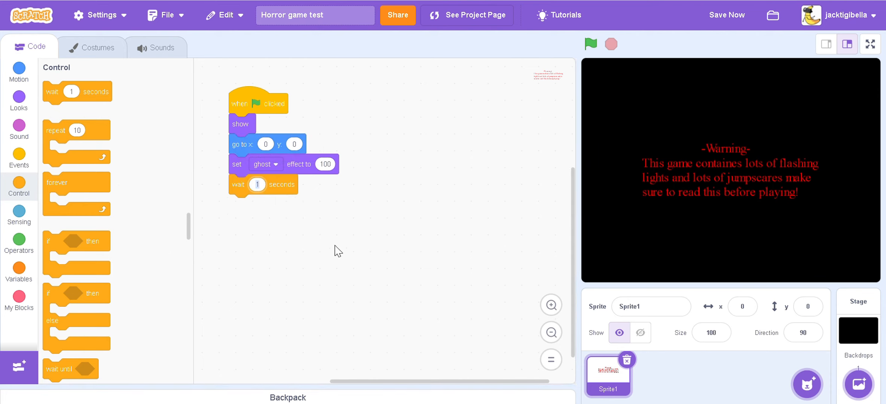
mouse_move(396, 237)
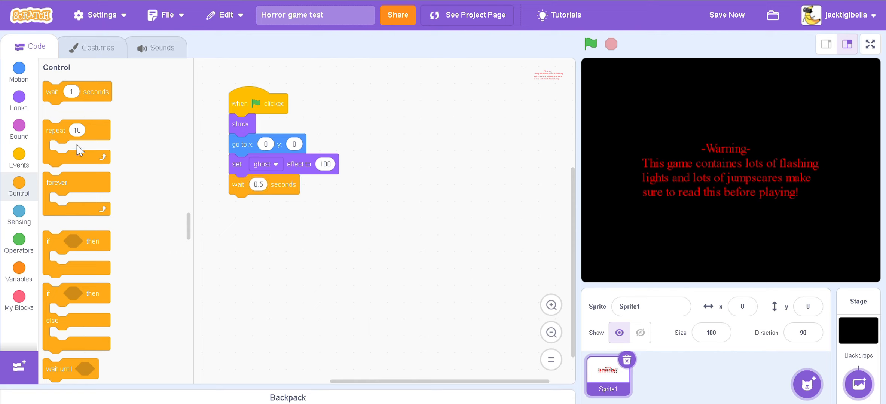
left_click_drag(76, 130, 262, 204)
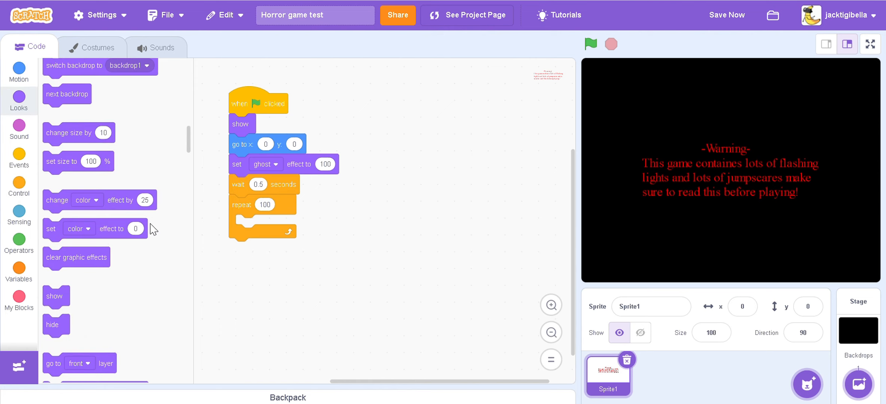
left_click_drag(99, 200, 274, 237)
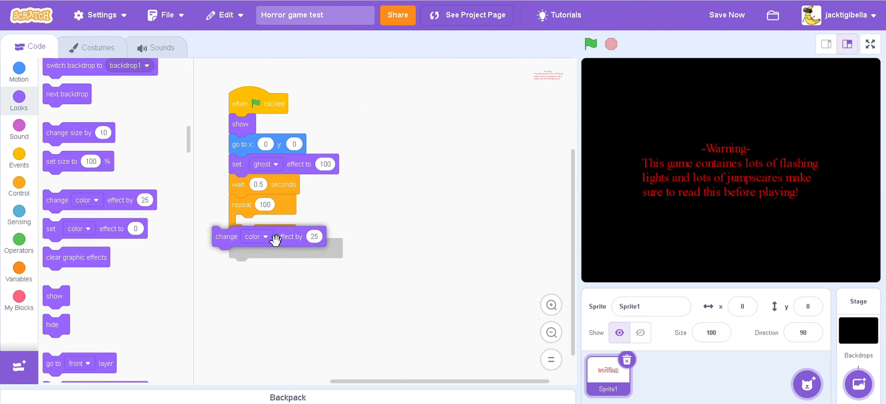
left_click(262, 237)
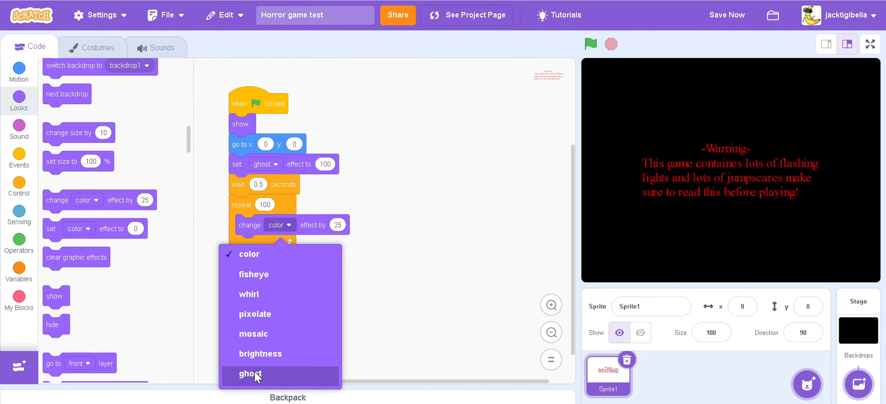
left_click(249, 374)
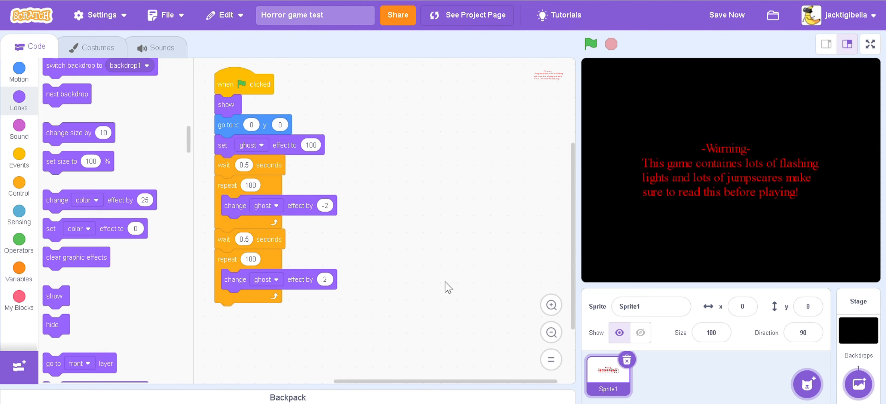
mouse_move(30, 341)
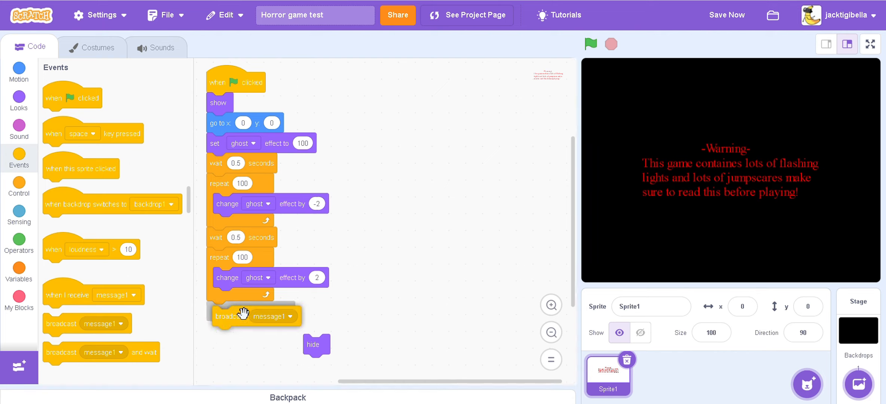
Broadcast a new message named Main menu and hide the sprite at the script's end.
left_click(294, 316)
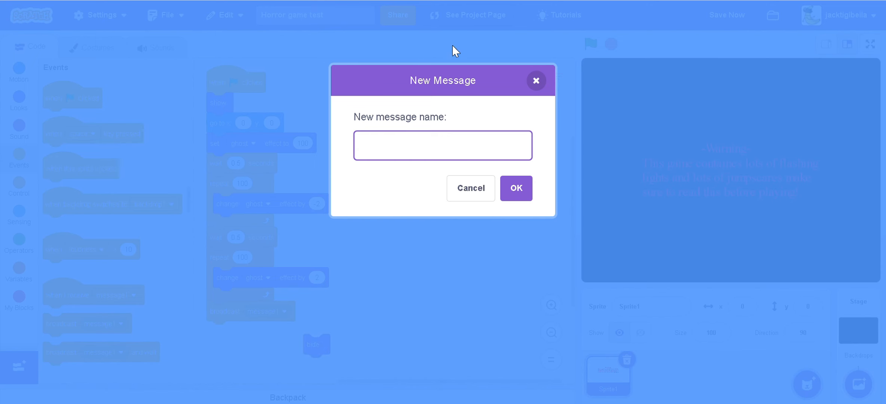
left_click(442, 145)
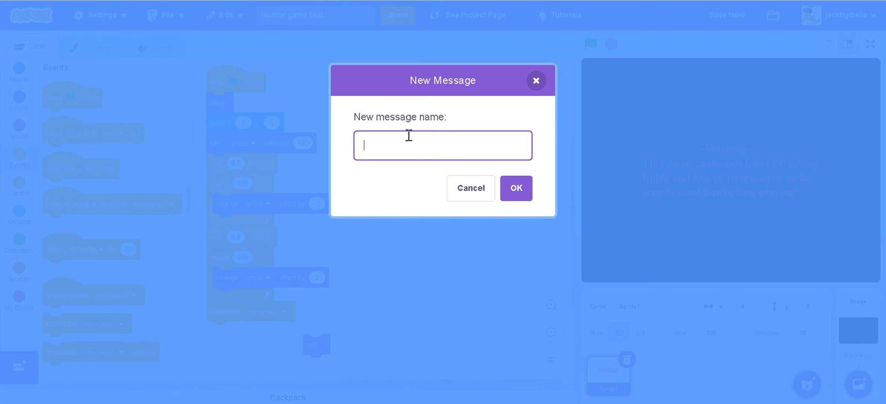
type("Main")
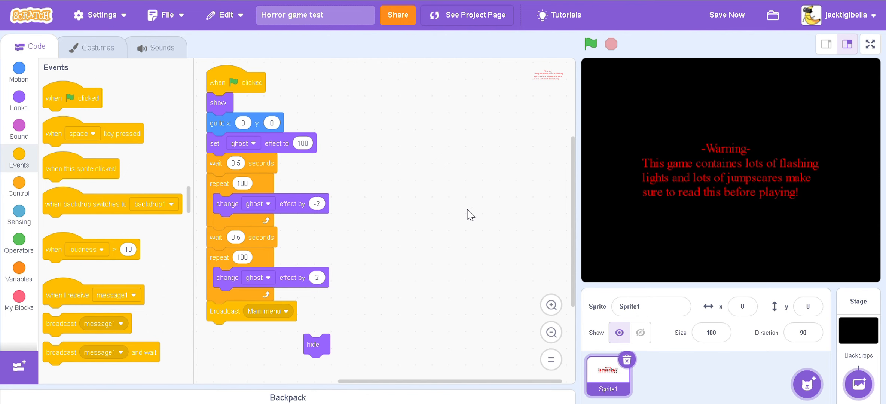
left_click_drag(313, 345, 233, 336)
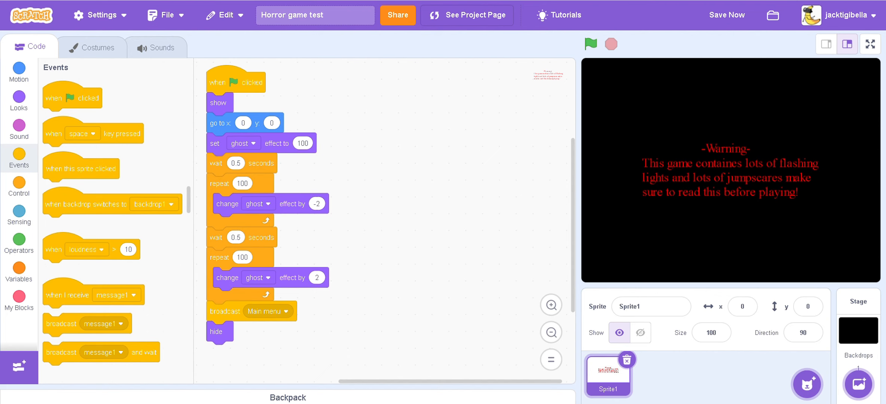
Run the project a few times to watch the warning fade, then save it.
left_click(590, 44)
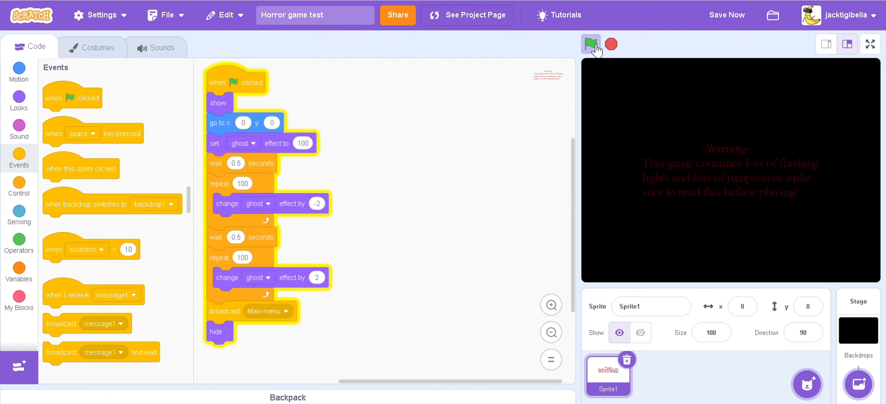
left_click(591, 44)
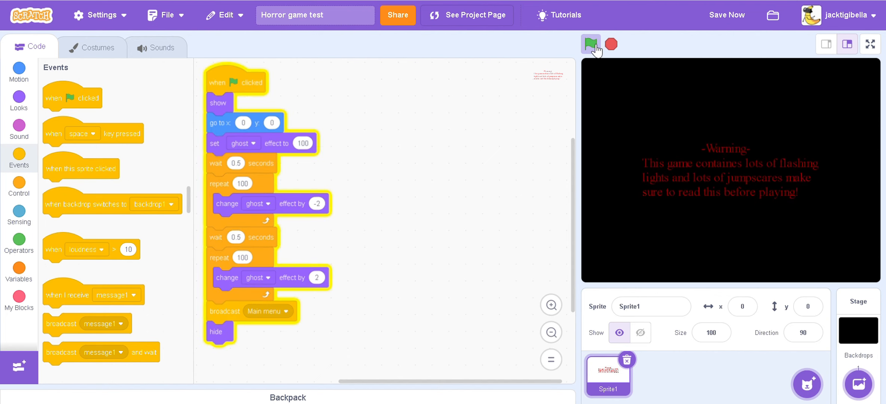
left_click(590, 44)
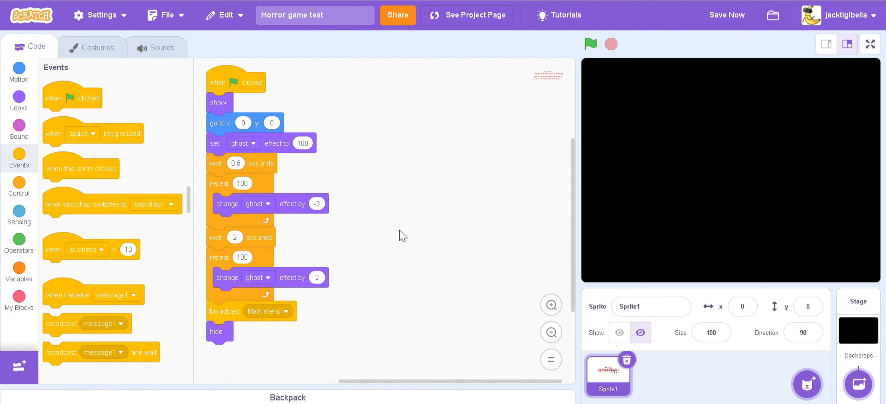
left_click(727, 15)
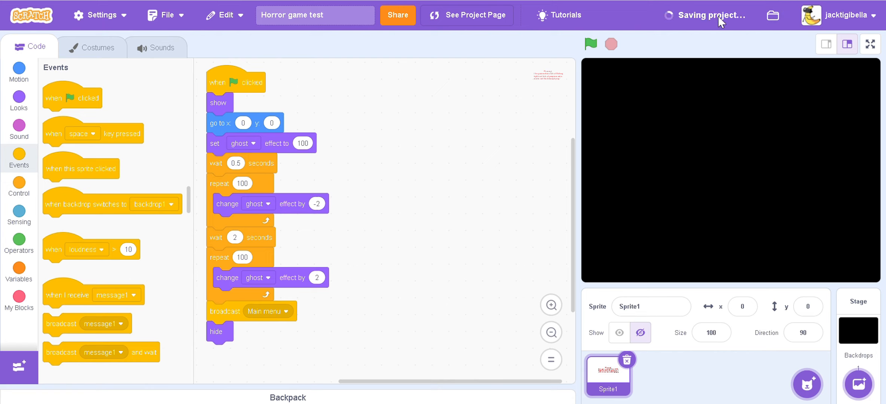
mouse_move(755, 18)
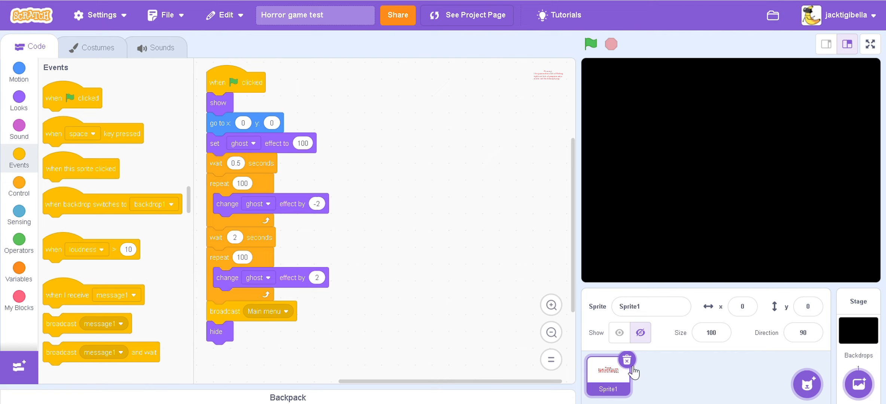
mouse_move(791, 382)
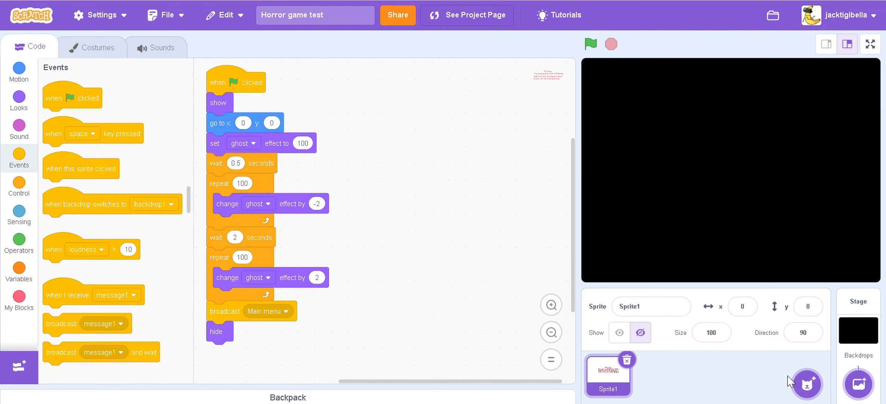
mouse_move(275, 338)
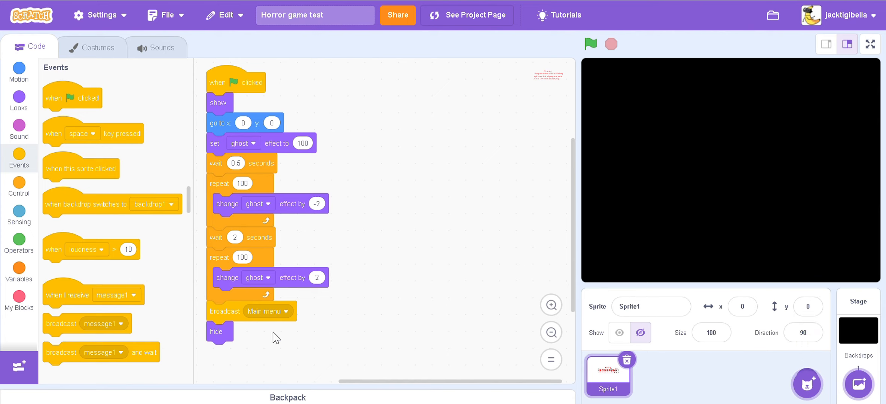
mouse_move(331, 256)
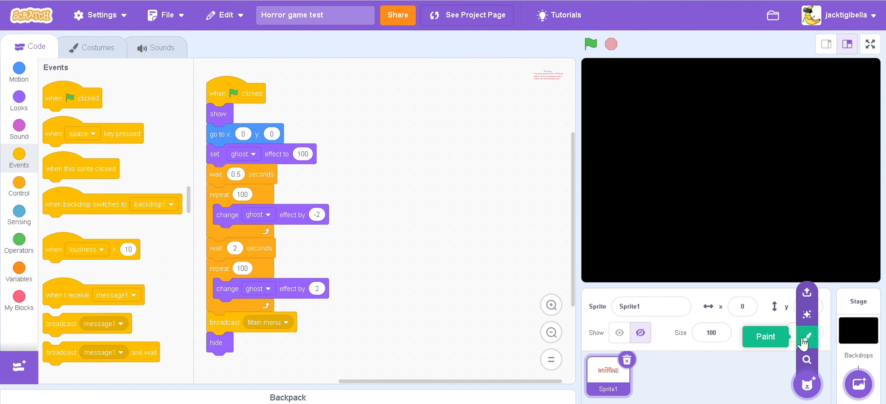
Add a Paint sprite with the Cat-a animal costume, delete costume1 and flip the cat horizontally.
left_click(807, 337)
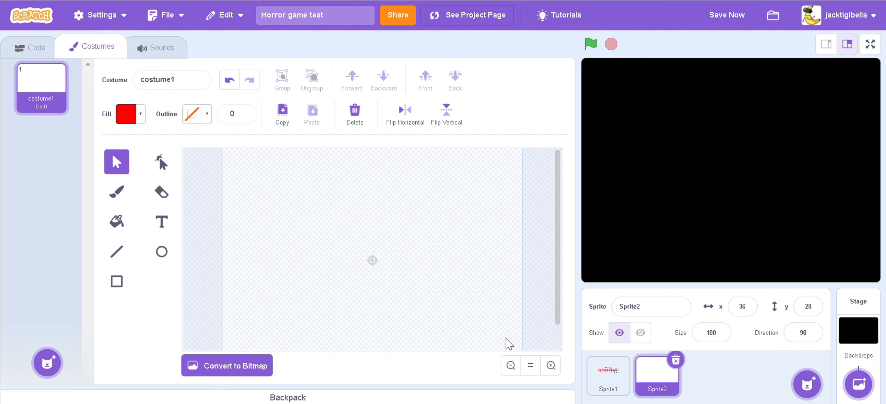
mouse_move(520, 350)
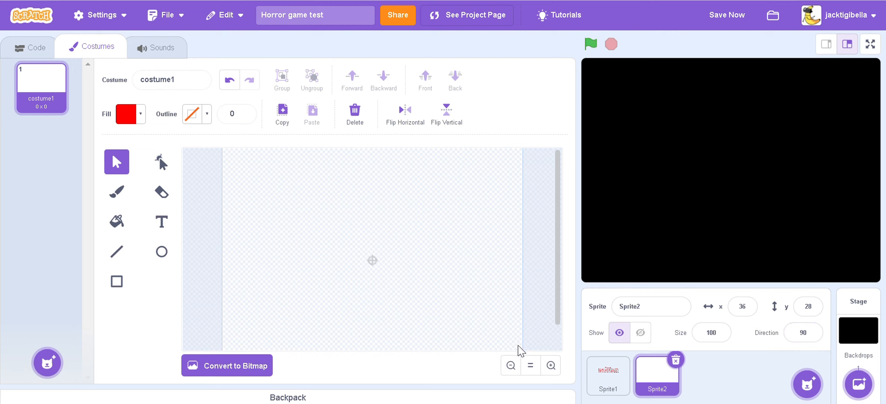
mouse_move(515, 347)
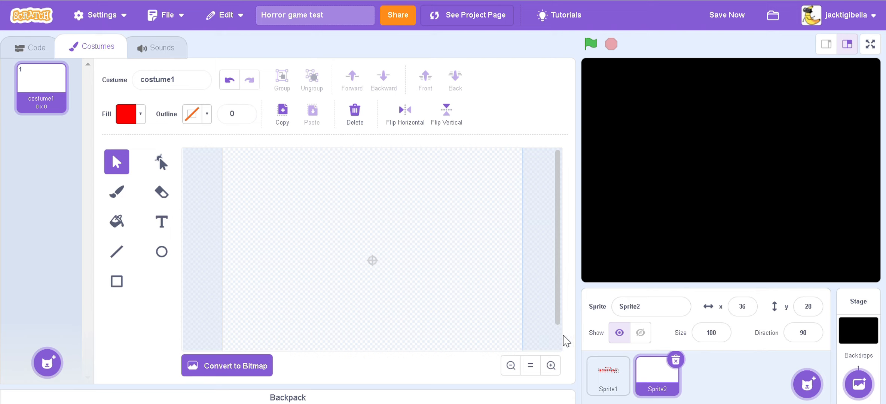
mouse_move(479, 262)
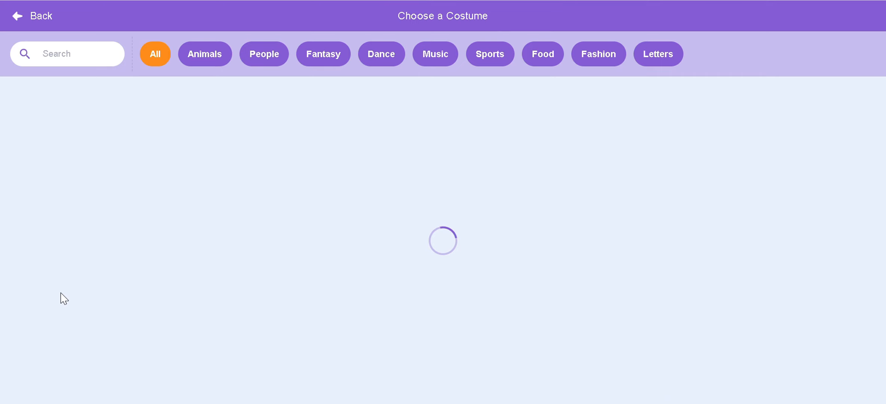
left_click(204, 54)
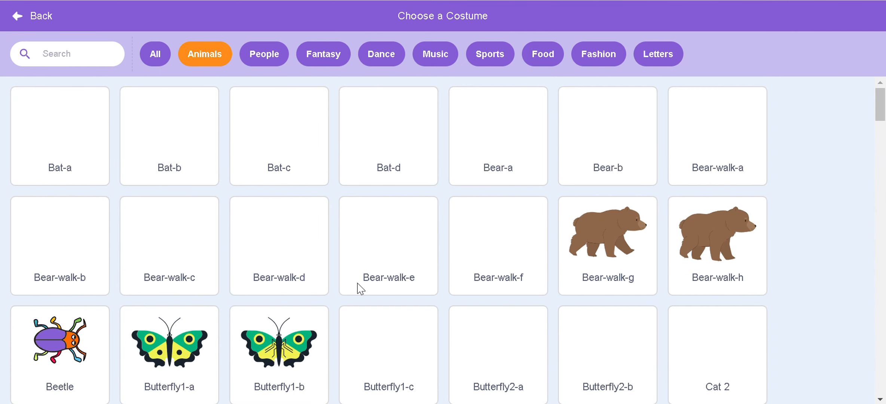
scroll("down", 3)
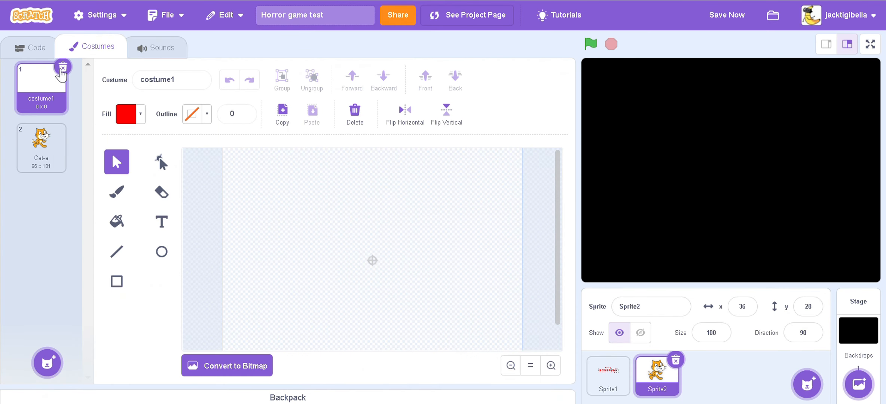
left_click(63, 68)
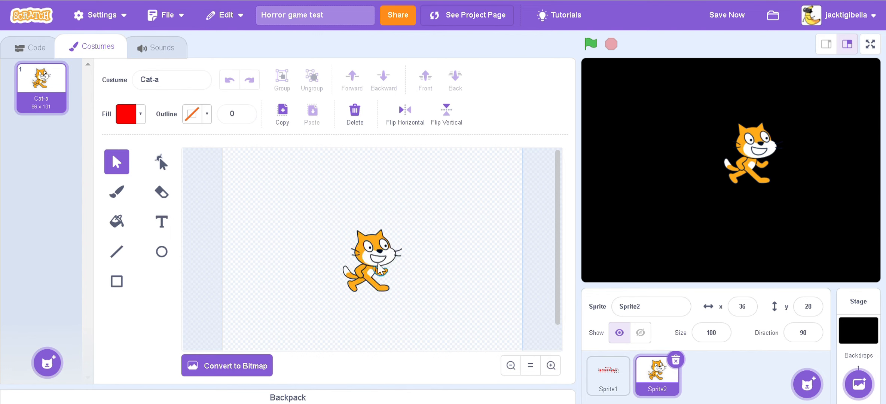
left_click(549, 366)
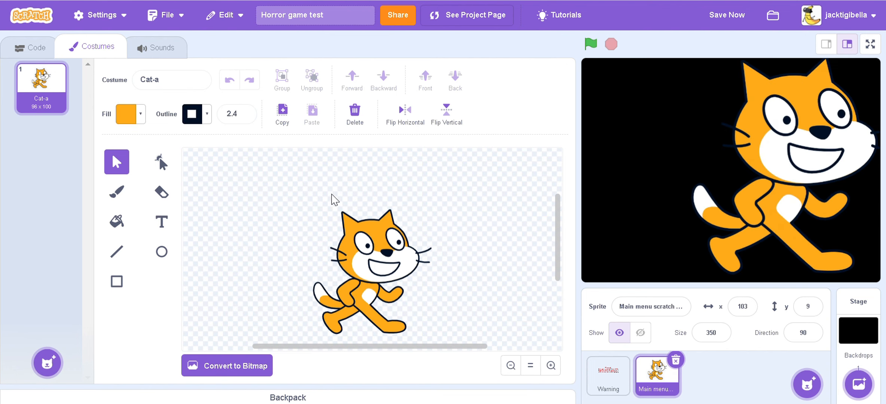
left_click(229, 80)
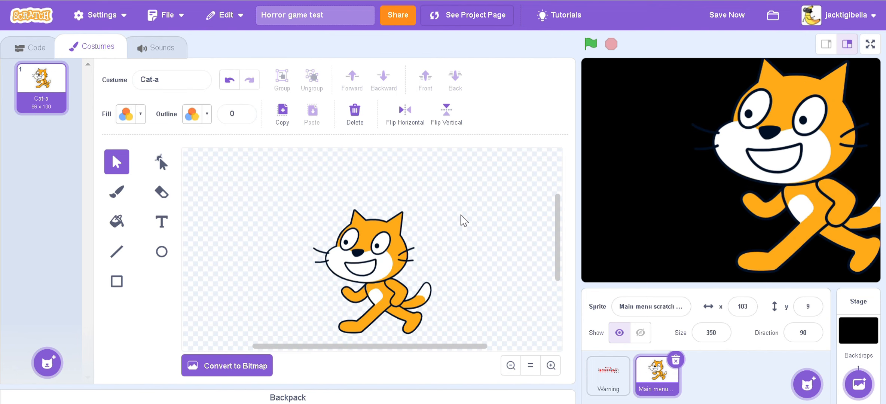
mouse_move(463, 207)
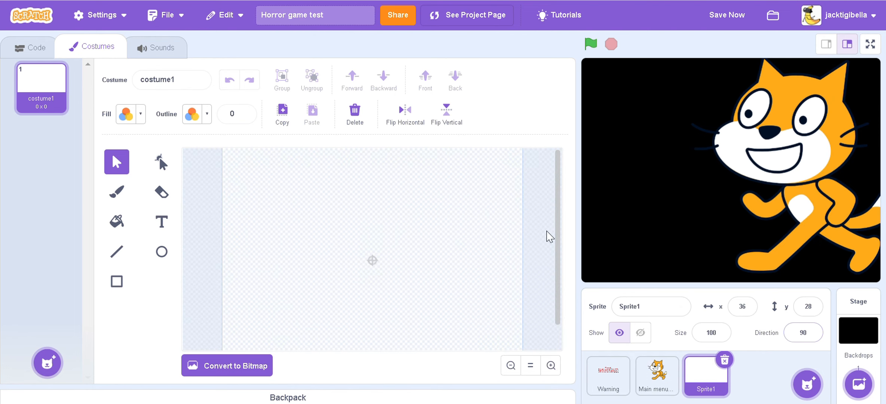
mouse_move(254, 140)
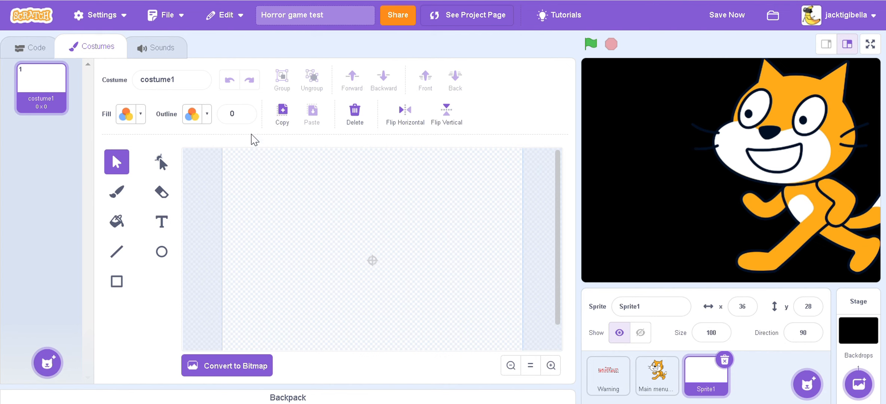
mouse_move(161, 221)
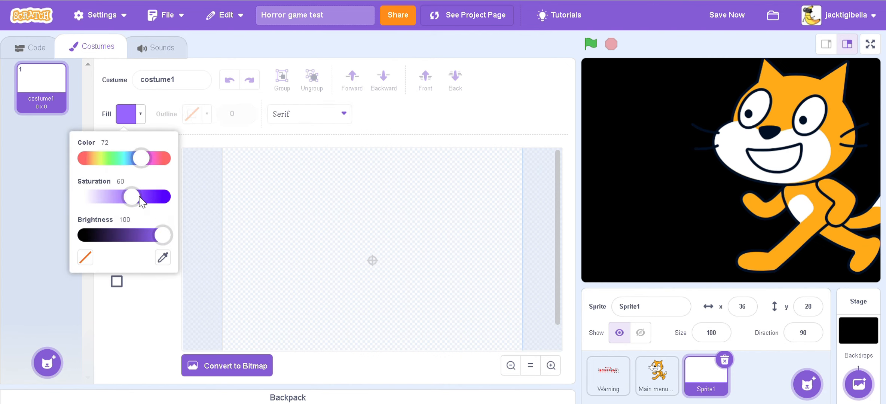
Write white title text Scratch Cats Revenge on the costume and shrink it slightly.
left_click(161, 221)
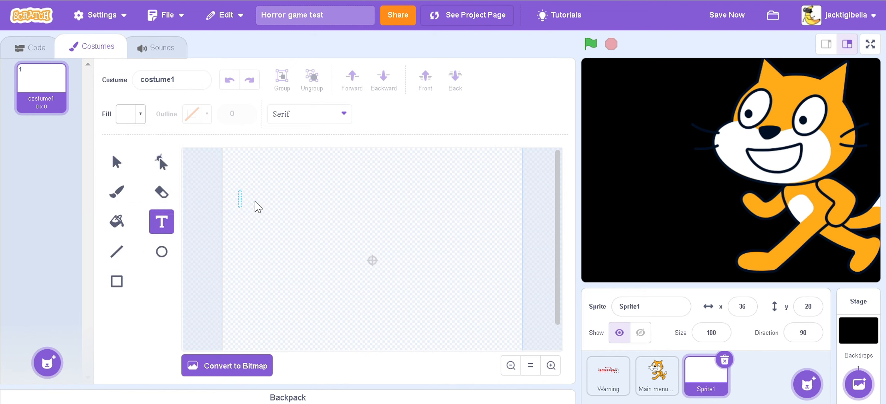
left_click(258, 199)
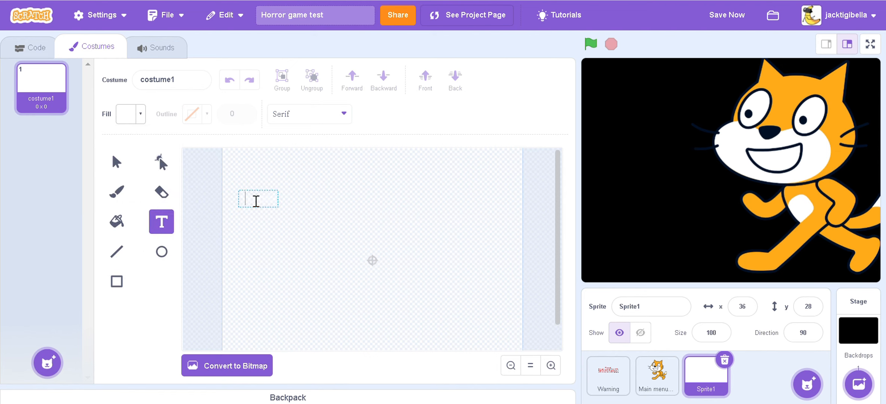
type("Scratch")
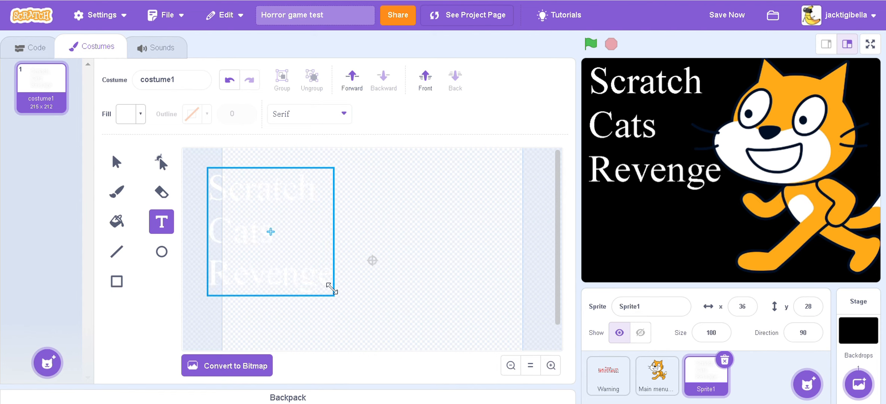
left_click_drag(332, 289, 321, 278)
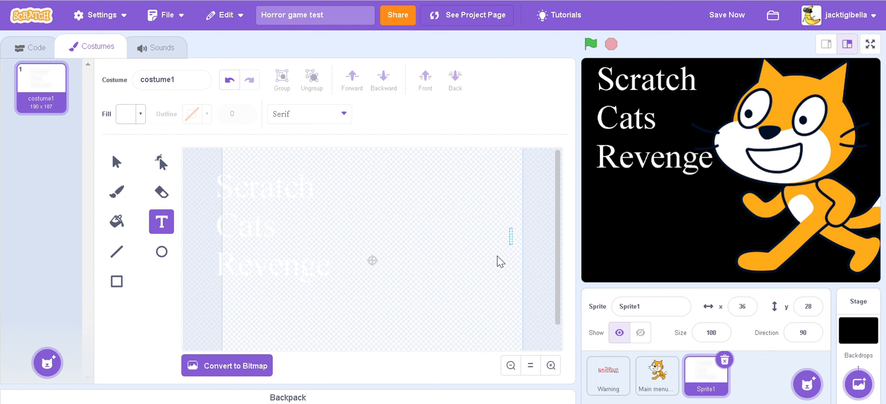
Rename the project Scratch cats revenge and name the sprite Title.
left_click(315, 15)
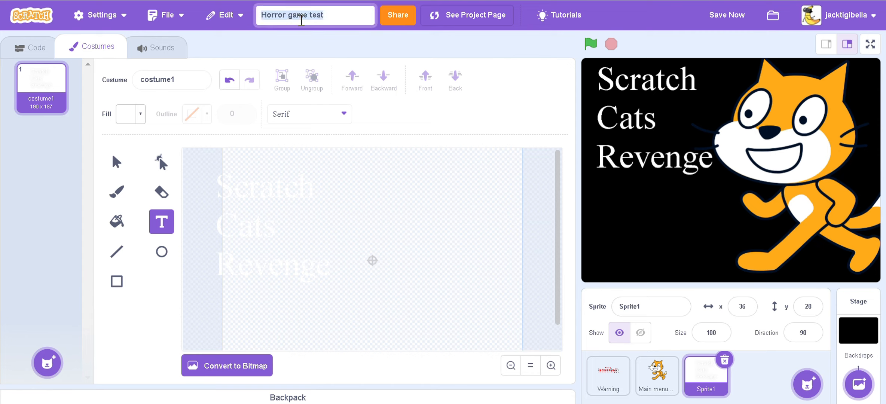
type("Scratch cats")
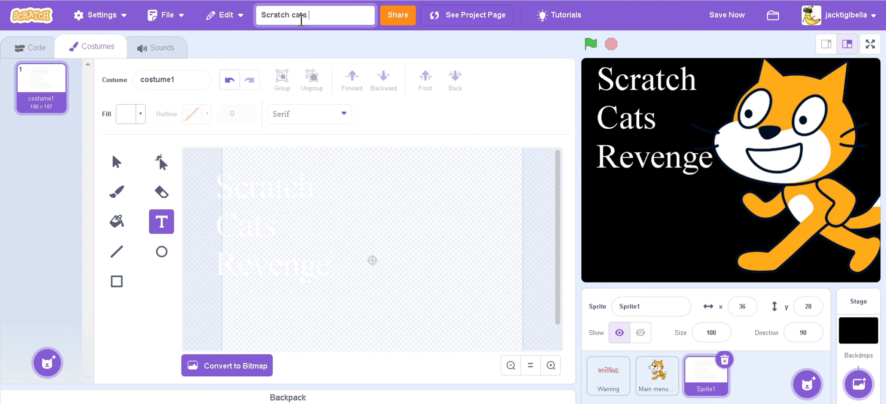
type("revenge")
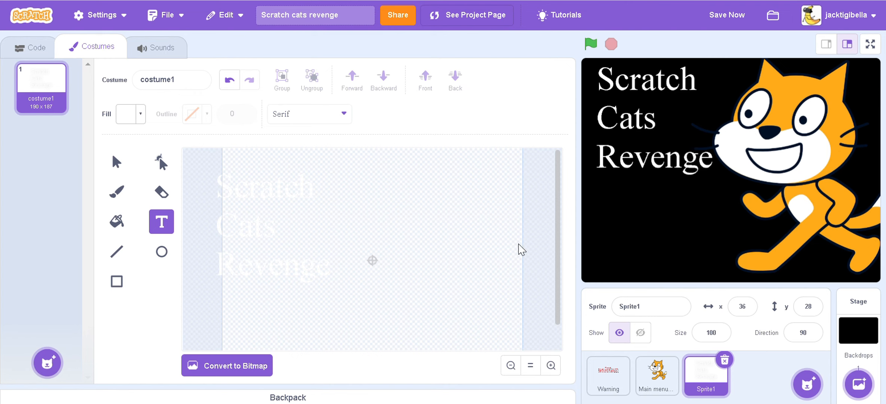
mouse_move(857, 384)
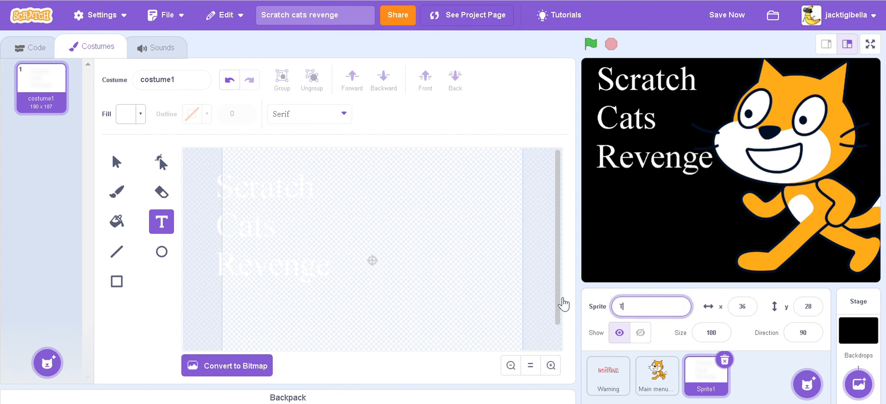
type("Title")
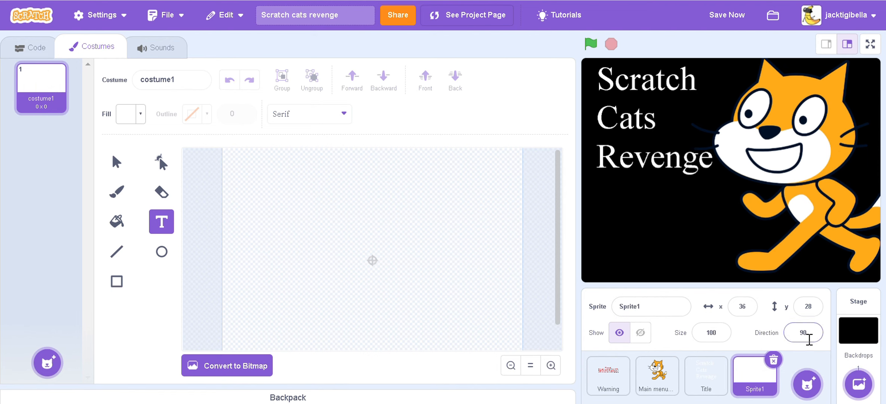
Write Play in white serif on the costume, enlarge it and place it below the title on stage.
left_click(277, 264)
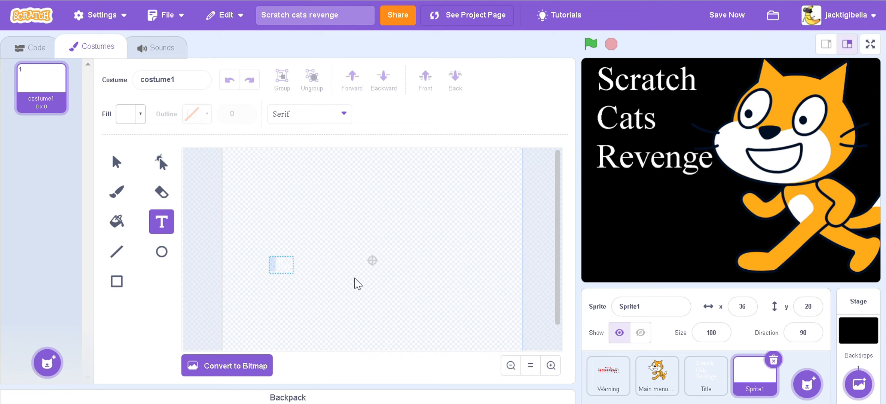
left_click(281, 264)
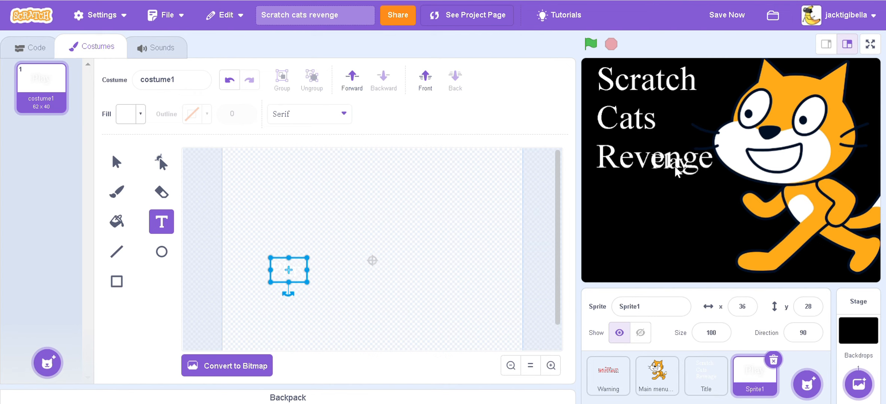
mouse_move(312, 284)
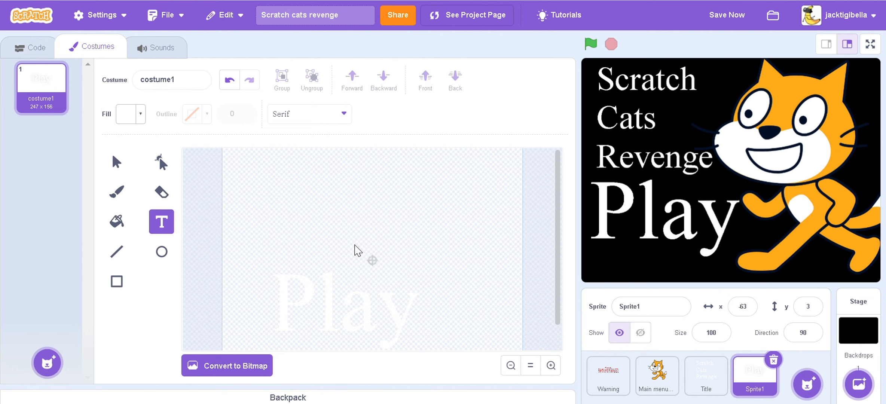
left_click(117, 162)
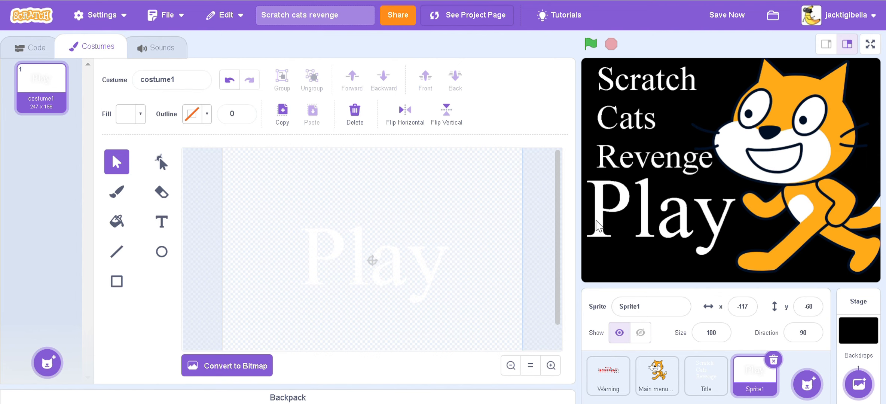
mouse_move(571, 240)
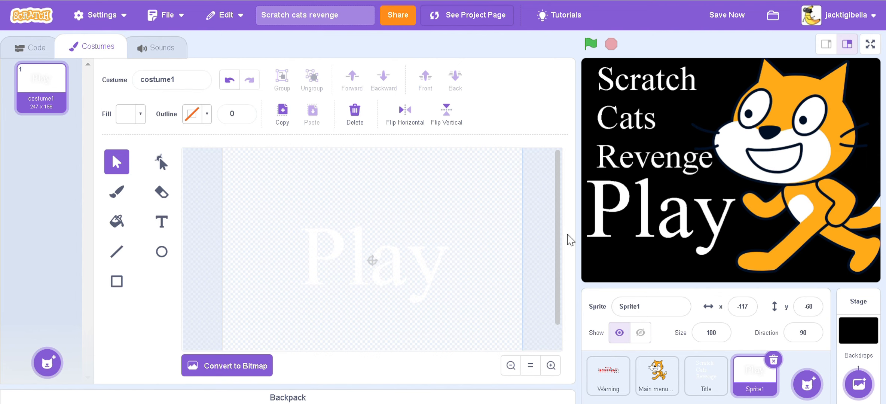
mouse_move(611, 193)
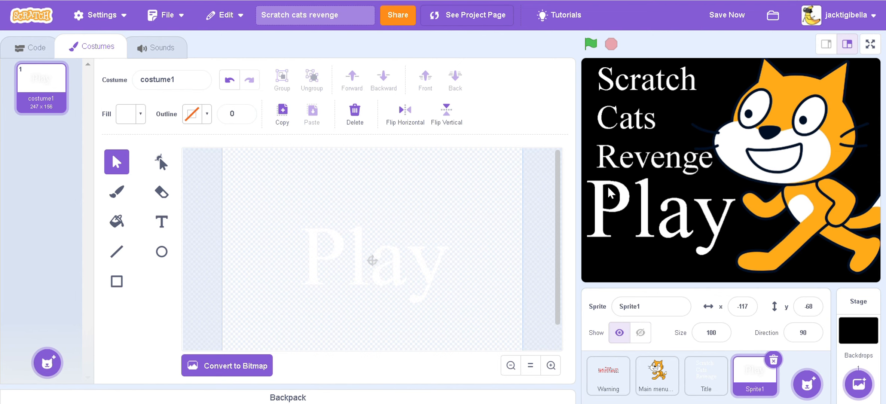
mouse_move(36, 51)
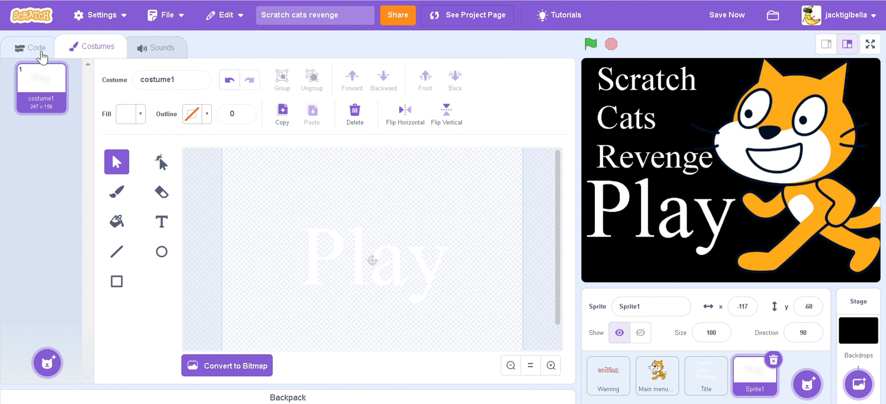
left_click(29, 47)
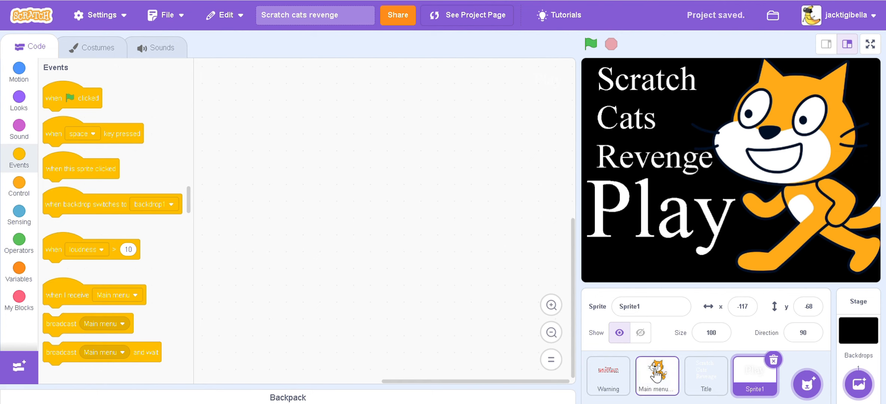
Give the cat sprite a green-flag script that hides it and goes to x 103 y 9.
left_click(657, 375)
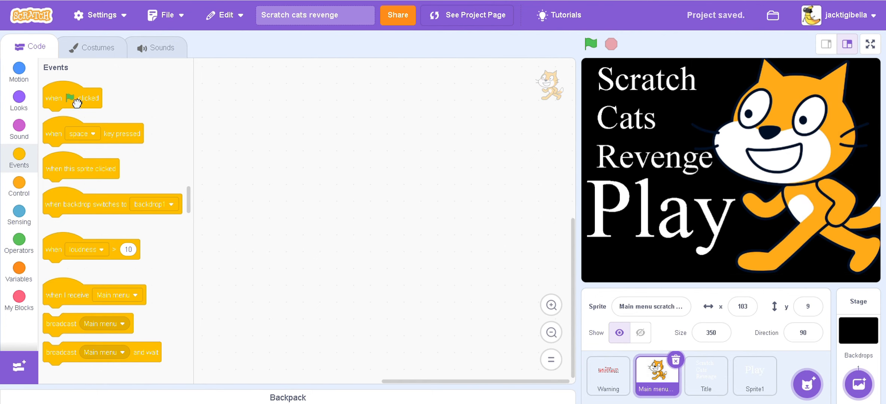
left_click_drag(72, 97, 270, 119)
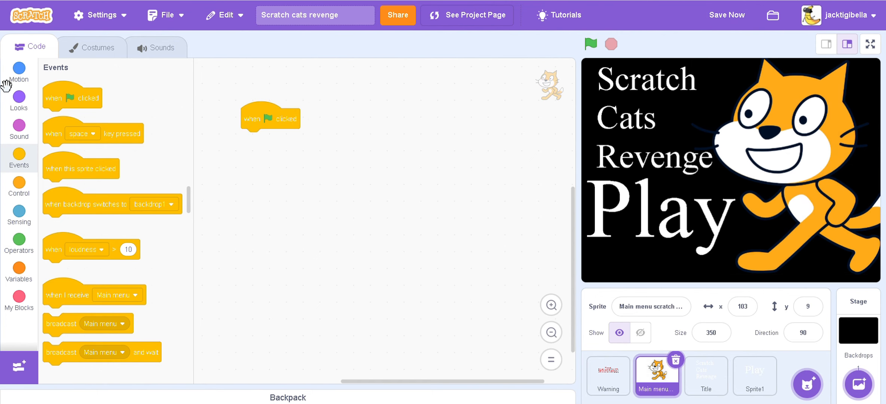
left_click(18, 95)
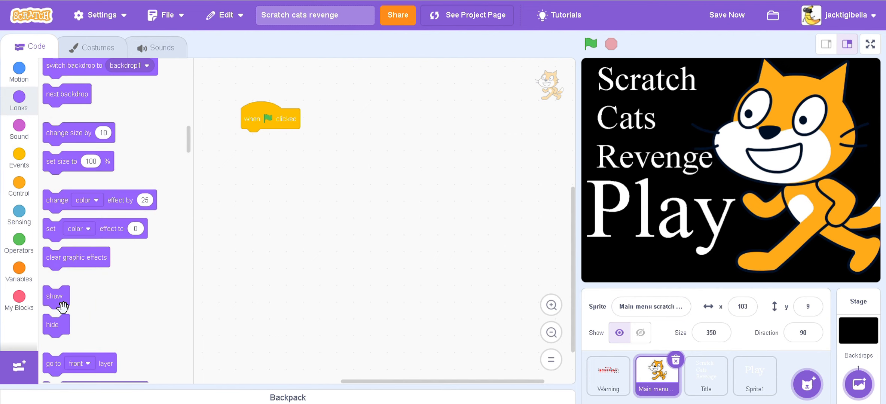
left_click_drag(52, 324, 251, 139)
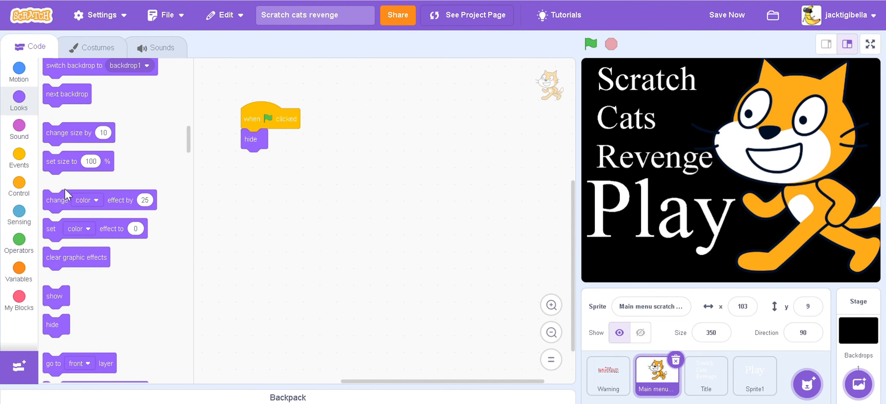
scroll("up", 3)
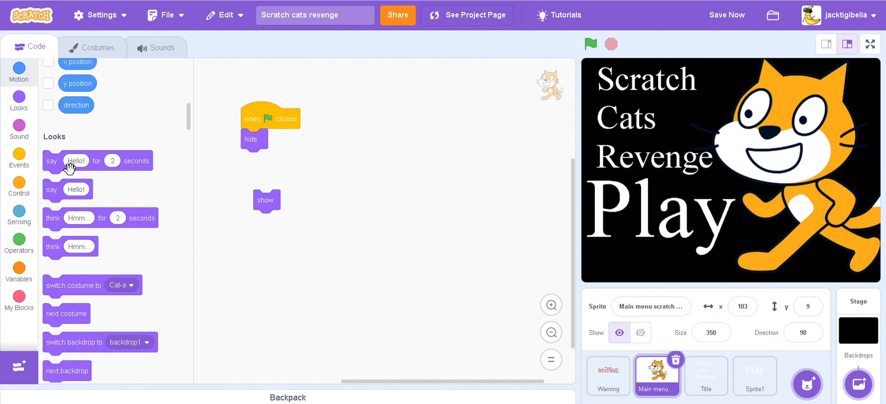
scroll("up", 3)
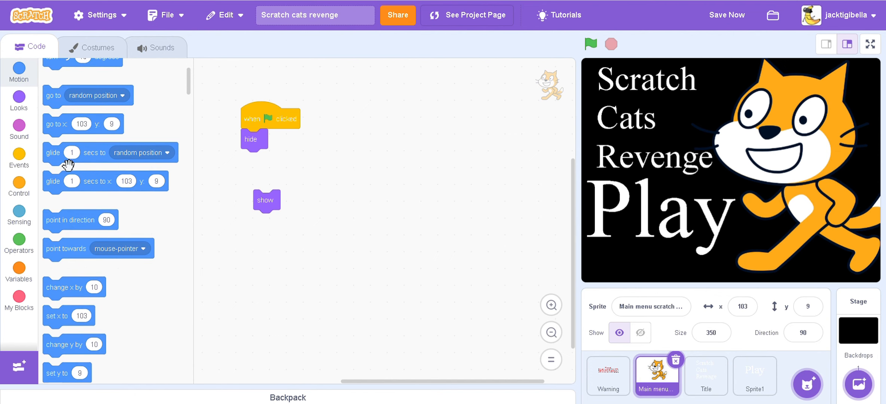
left_click_drag(83, 124, 254, 159)
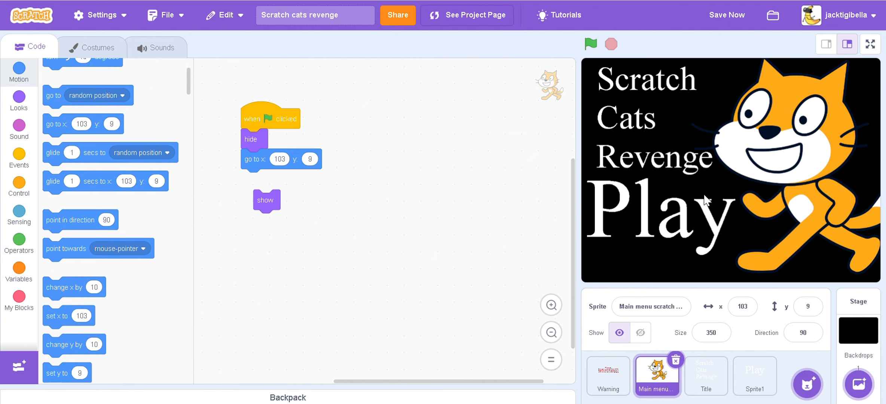
mouse_move(721, 175)
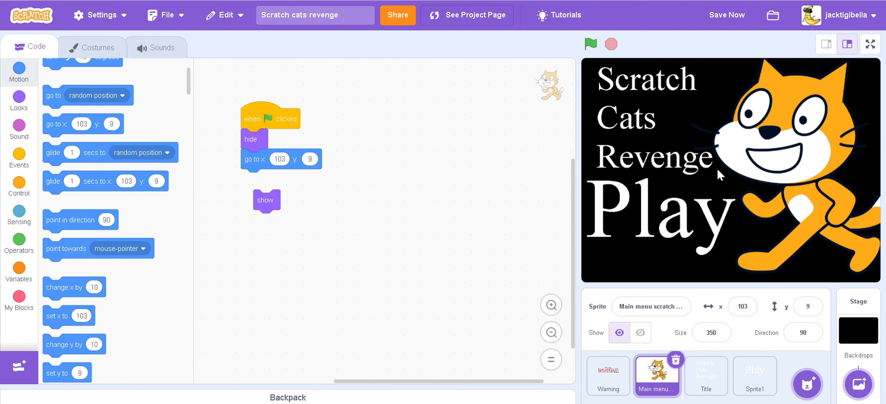
Add a when-I-receive Main menu → show script to the cat and test-run the project.
left_click(19, 101)
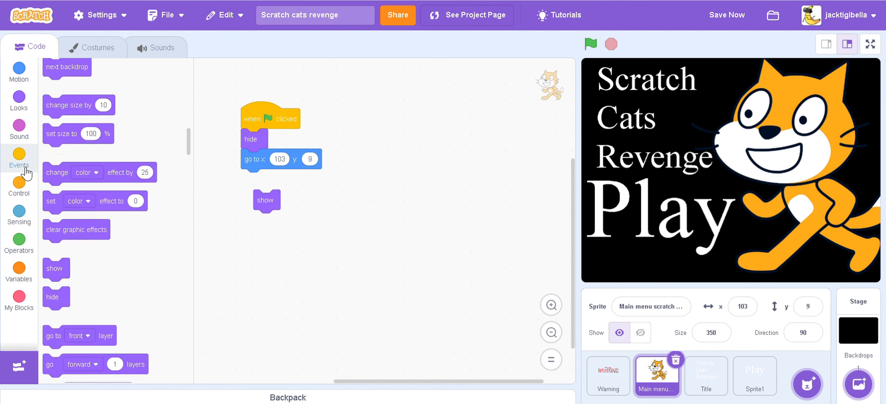
left_click(18, 158)
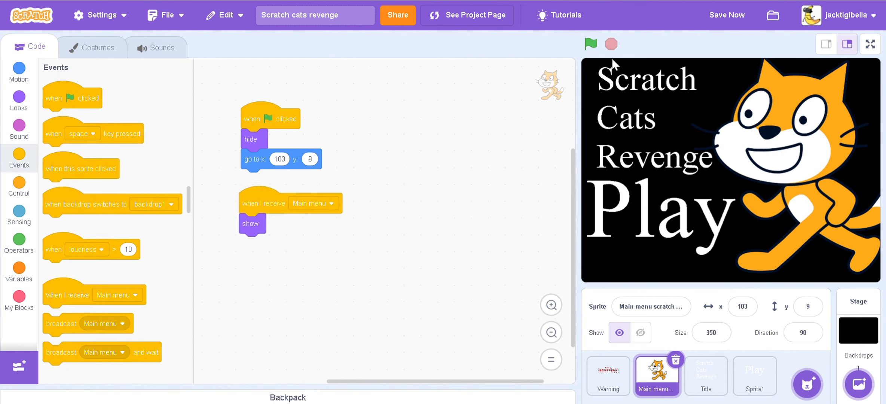
left_click(589, 44)
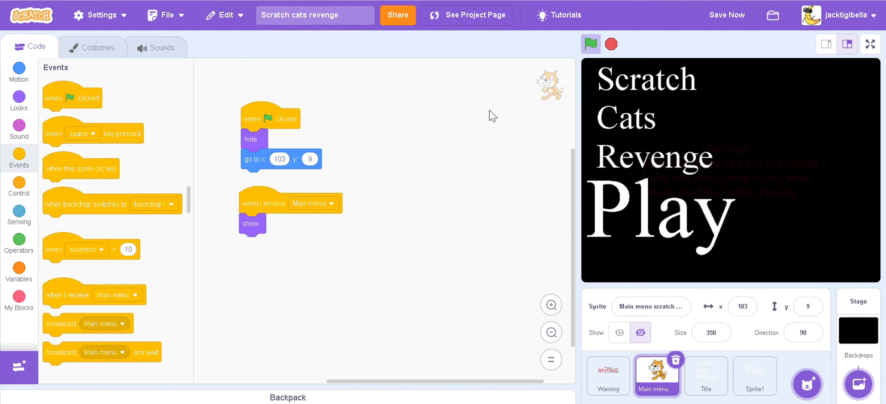
left_click(754, 376)
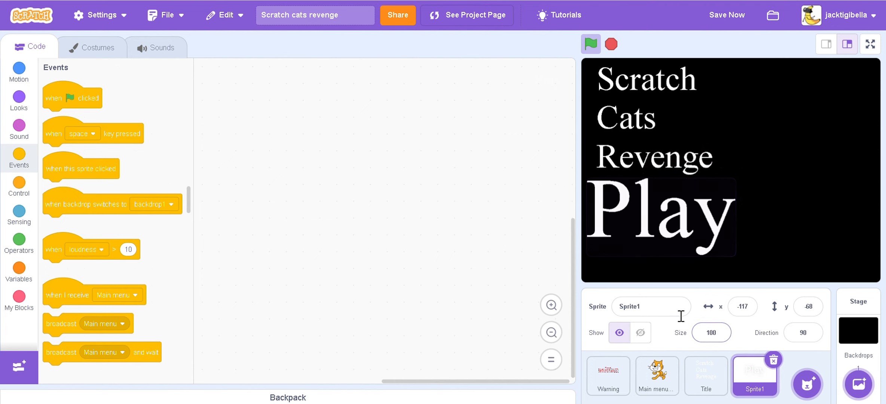
Rename Sprite1 to Play button.
left_click(590, 44)
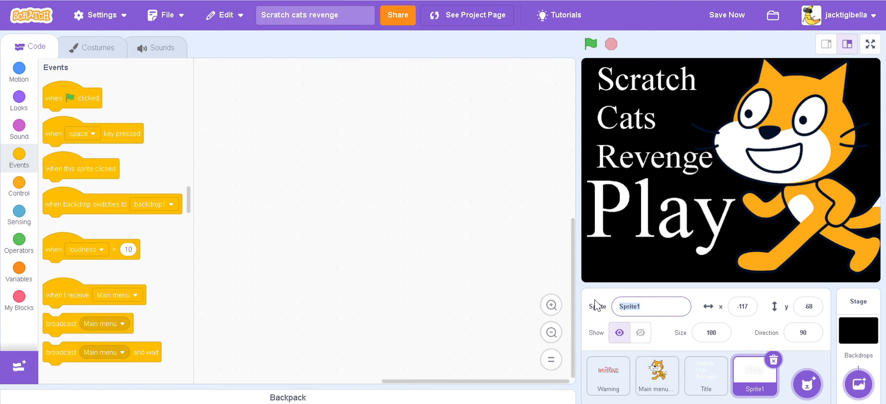
left_click(651, 306)
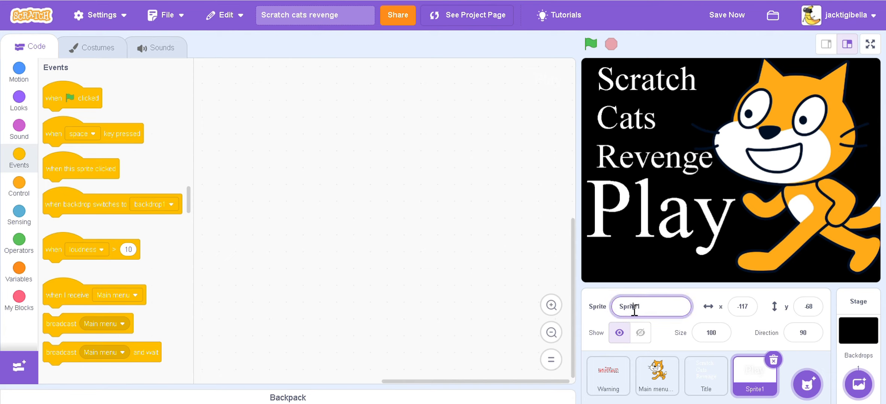
type("Play button")
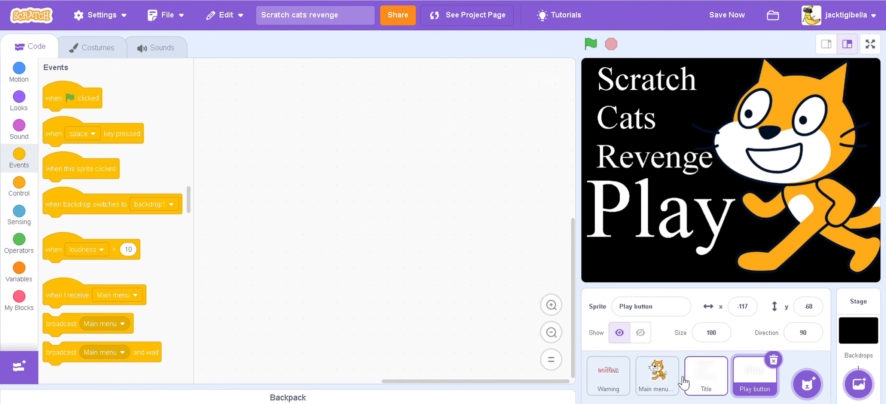
left_click(656, 376)
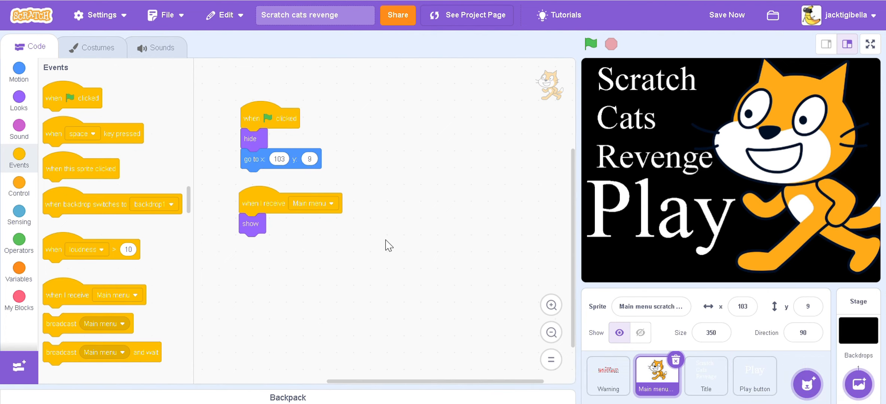
mouse_move(270, 201)
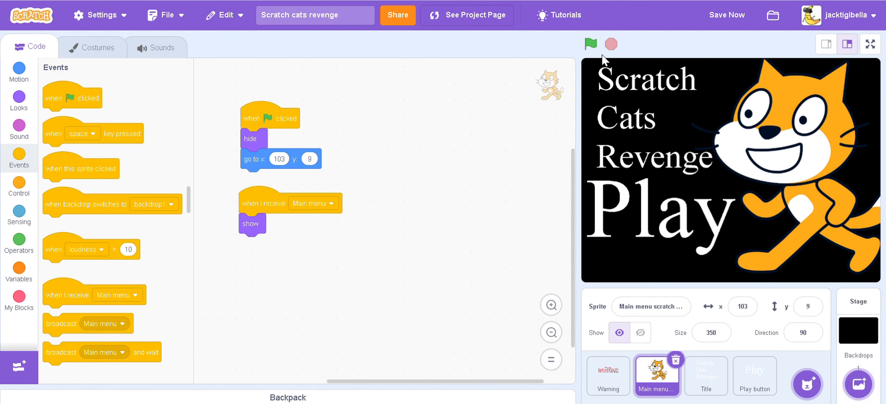
Copy the cat's hide-on-start and show-on-Main-menu scripts onto the Title and Play button sprites with their own positions.
left_click(590, 45)
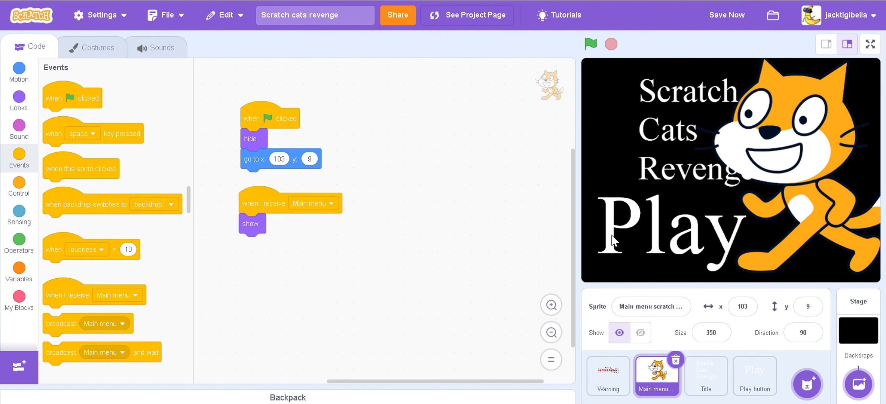
left_click(754, 376)
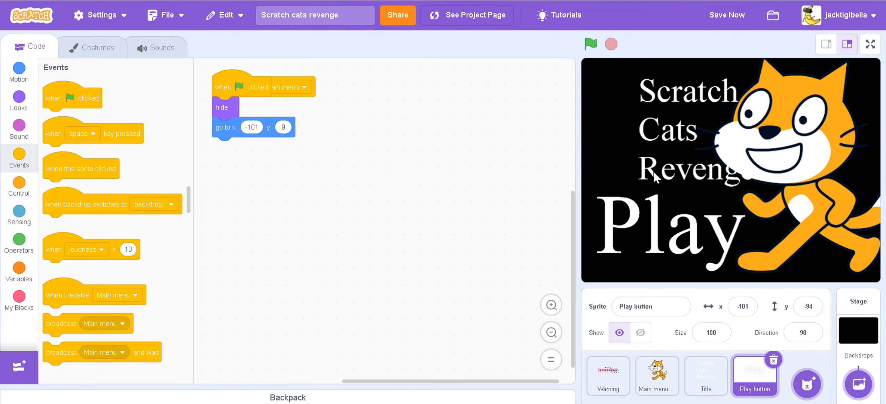
left_click(705, 375)
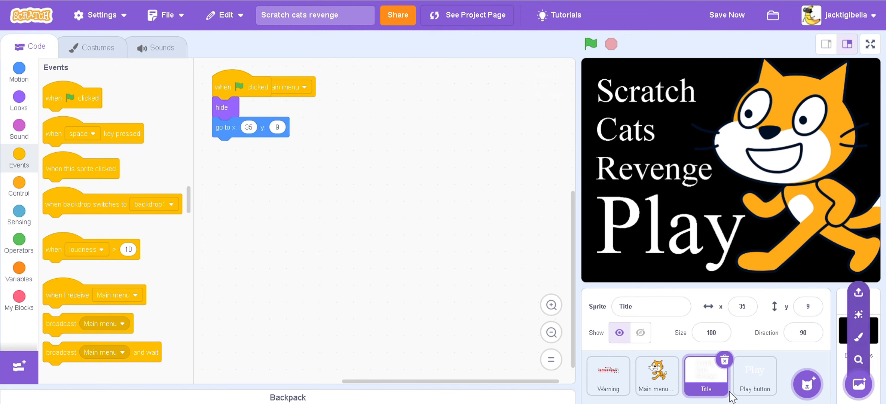
left_click(755, 375)
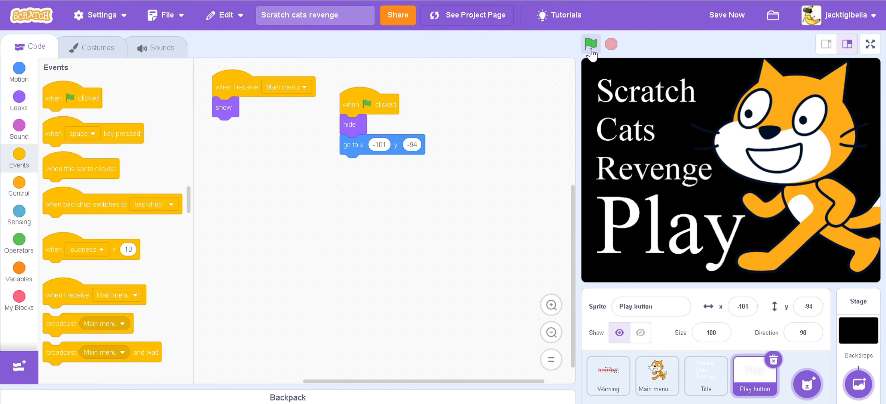
Test-run the project to see the warning then the full menu, and save it.
left_click(590, 44)
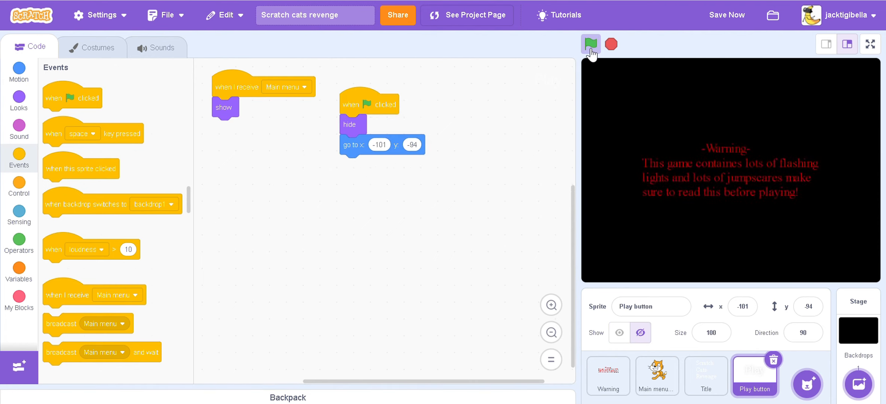
mouse_move(634, 35)
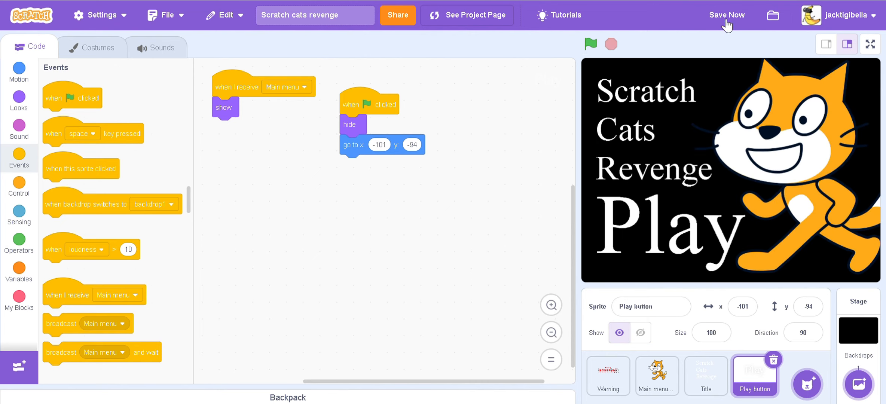
left_click(727, 15)
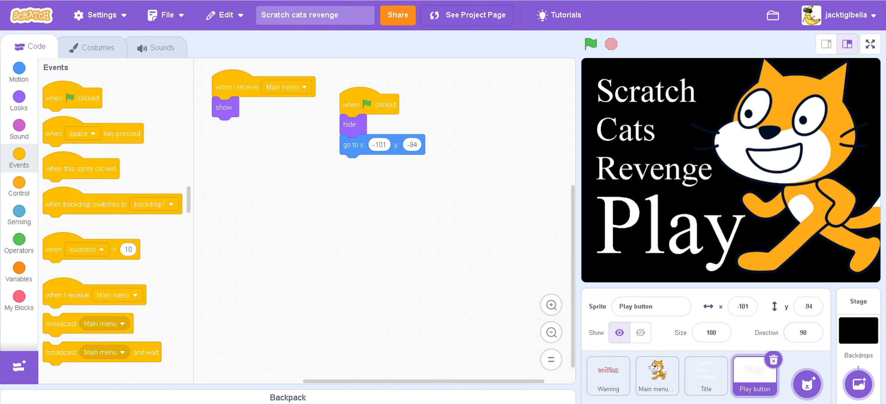
mouse_move(88, 160)
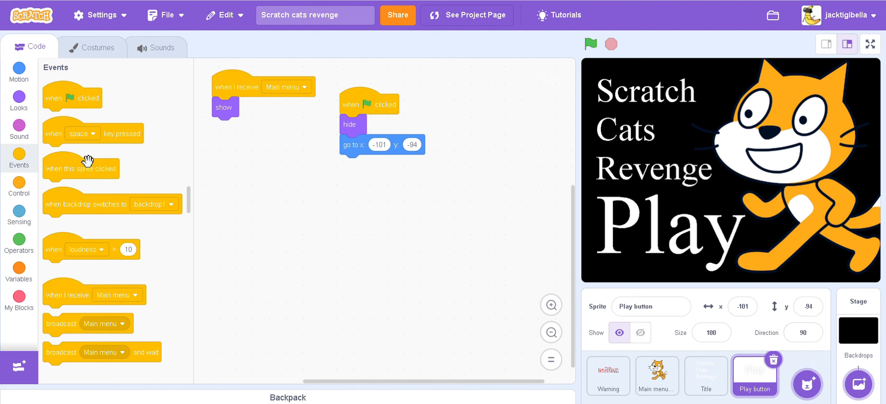
Make the Play button broadcast a new Play message when clicked.
left_click_drag(81, 168, 285, 220)
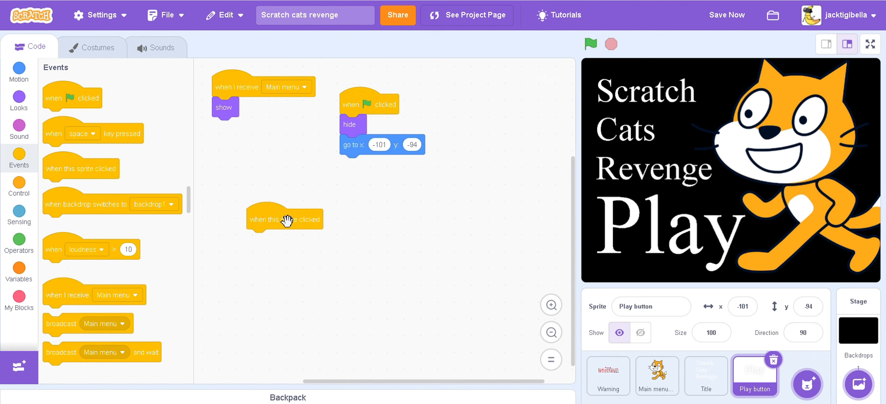
scroll("down", 3)
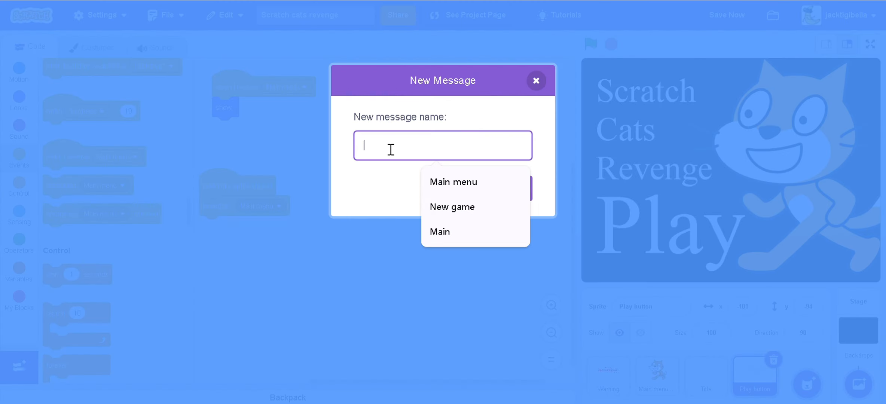
type("Play")
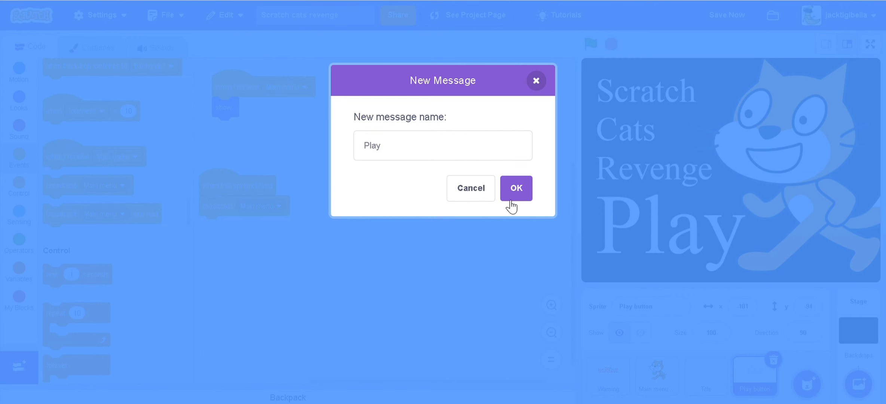
left_click(515, 188)
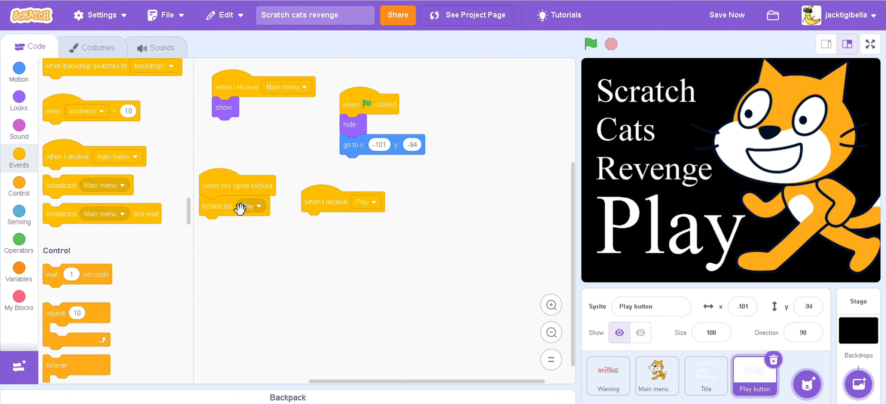
Give the Play button, cat and Title sprites a when-I-receive Play → hide script.
left_click(19, 100)
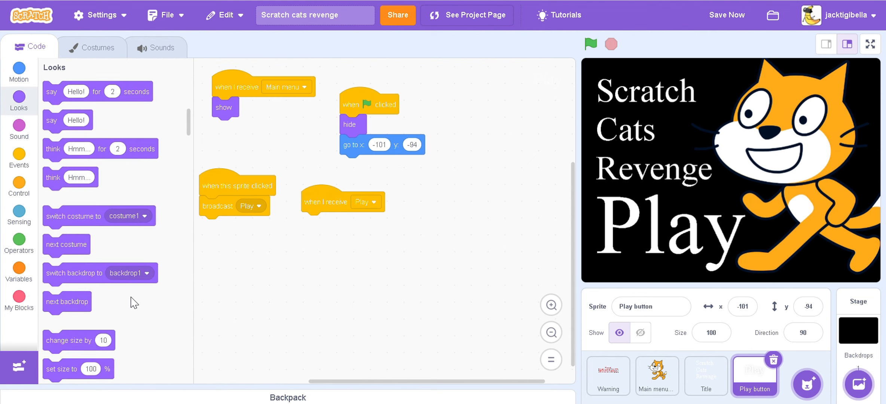
scroll("down", 3)
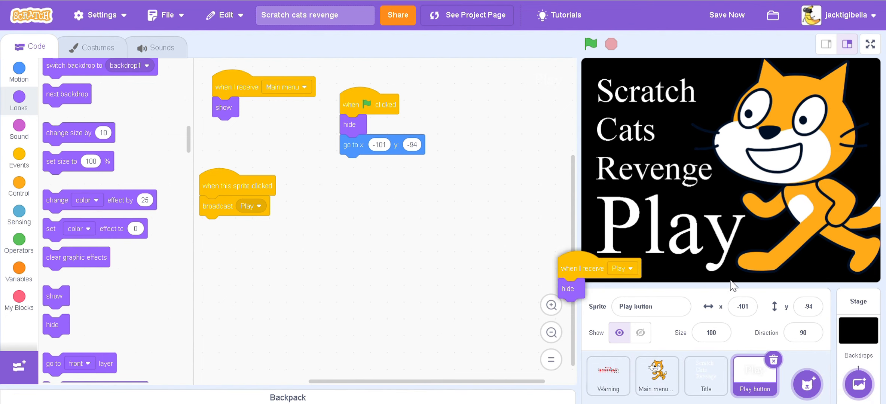
left_click_drag(599, 269, 342, 202)
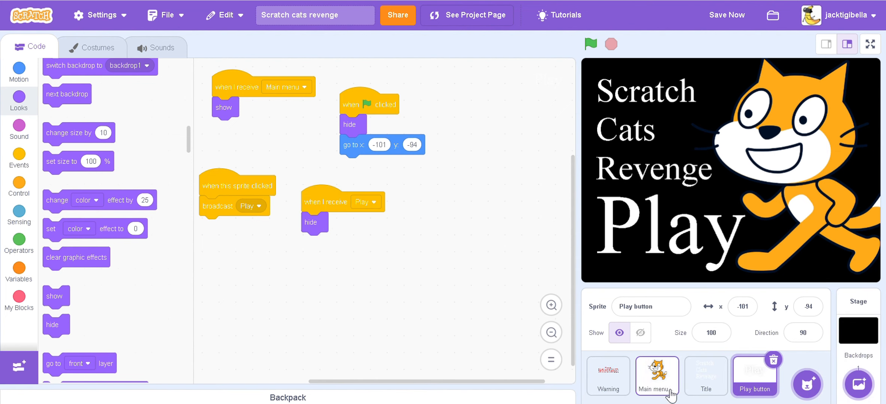
left_click(657, 376)
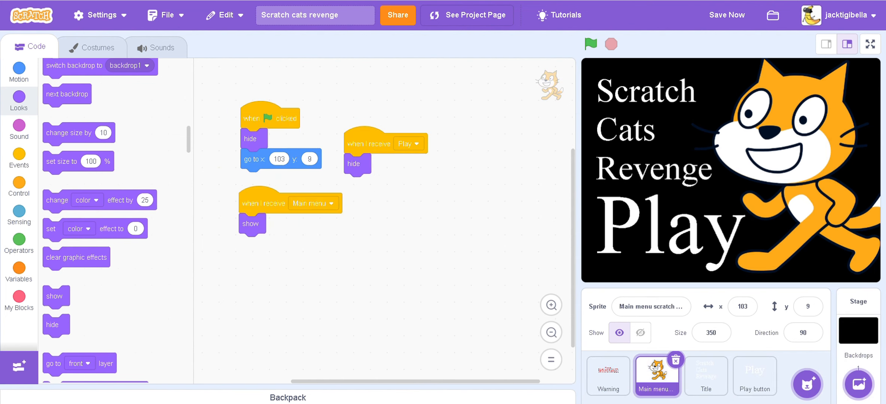
left_click(706, 376)
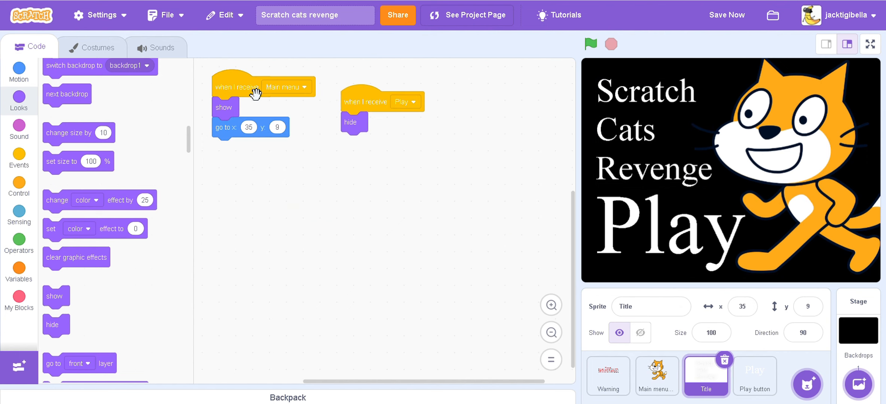
left_click_drag(255, 87, 266, 183)
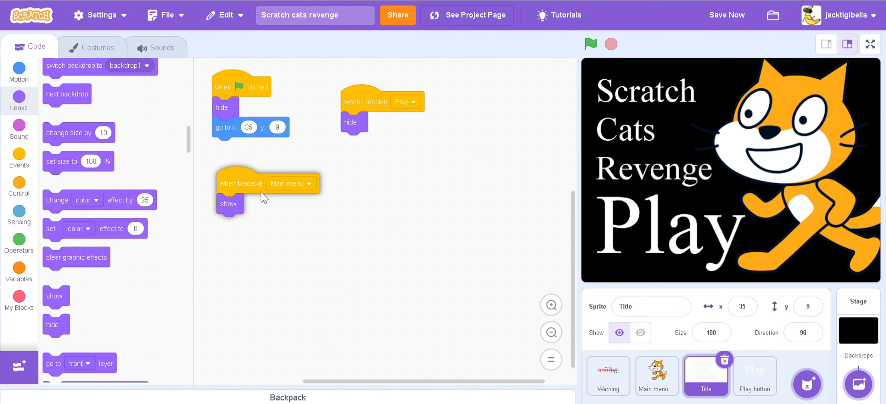
left_click(656, 376)
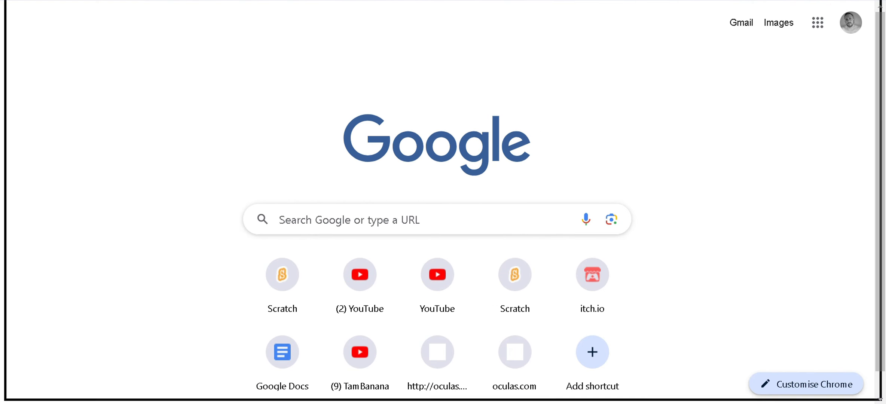
mouse_move(609, 6)
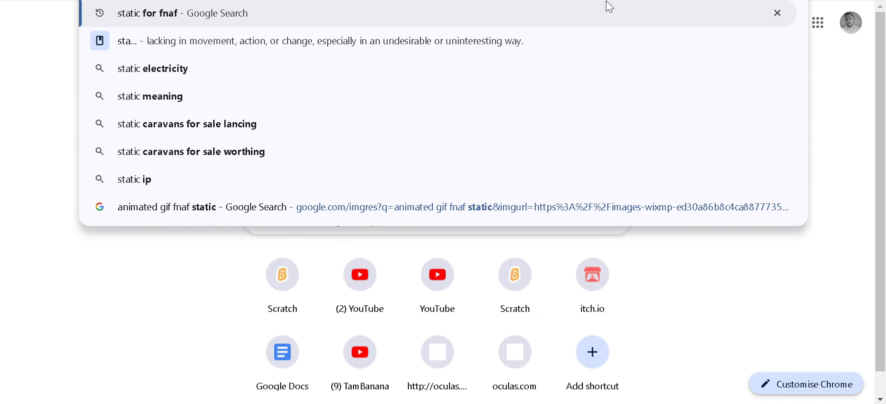
mouse_move(423, 32)
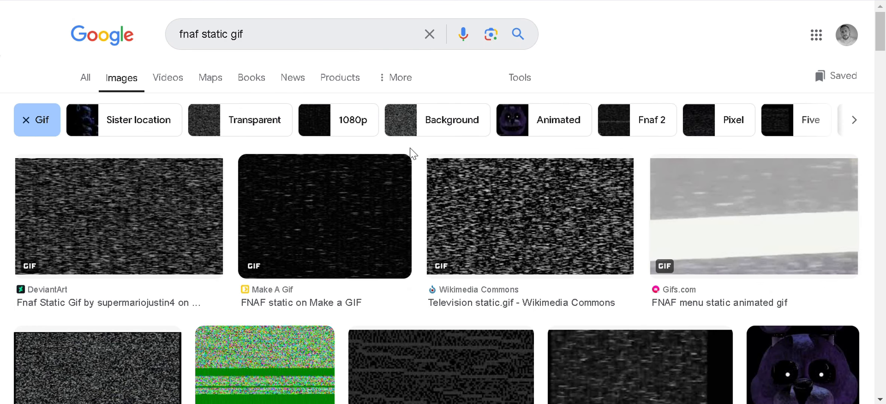
mouse_move(163, 255)
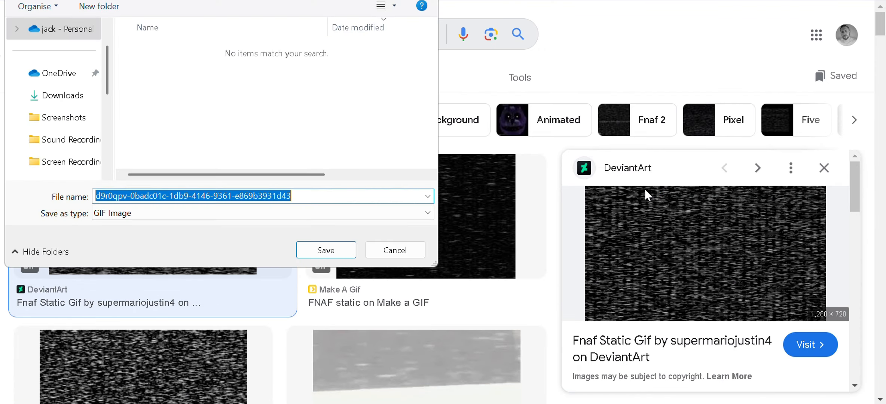
mouse_move(405, 282)
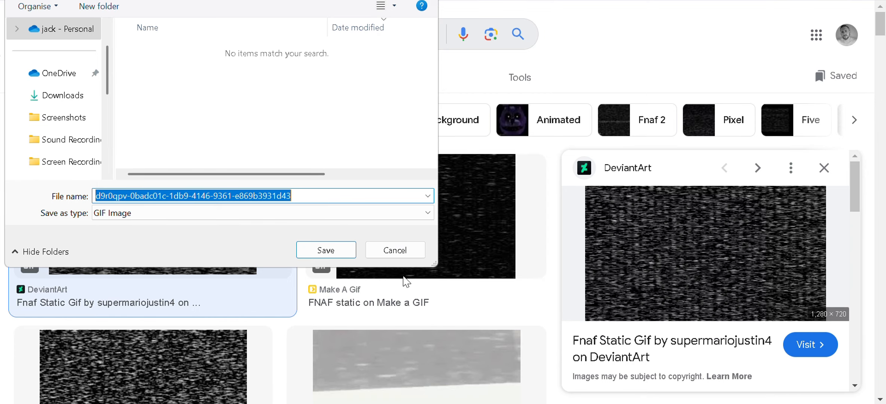
Save the fnaf static GIF from the image search to the computer and close the tab.
left_click(395, 250)
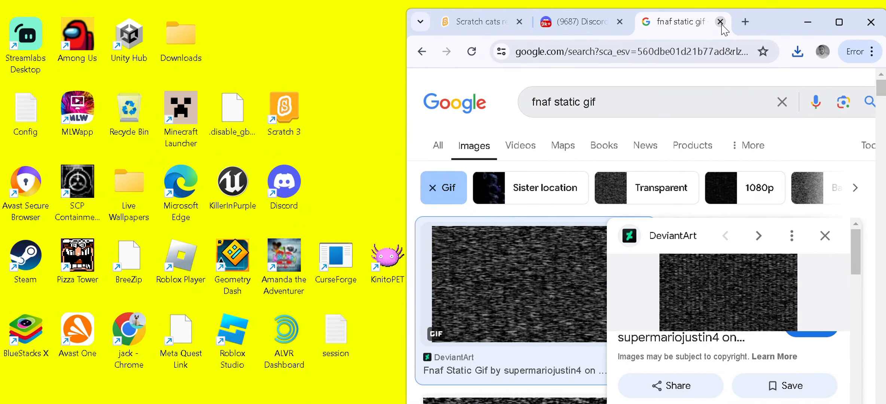
left_click(720, 21)
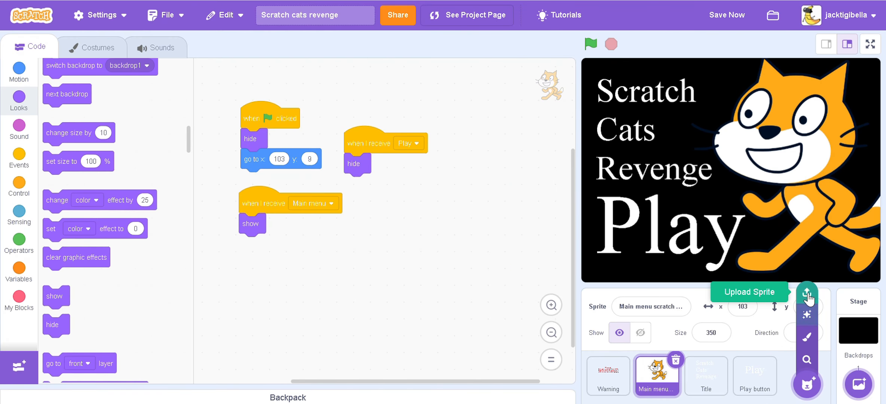
Upload the saved static GIF as a new sprite, set its size to 150 and name it Static.
left_click(807, 292)
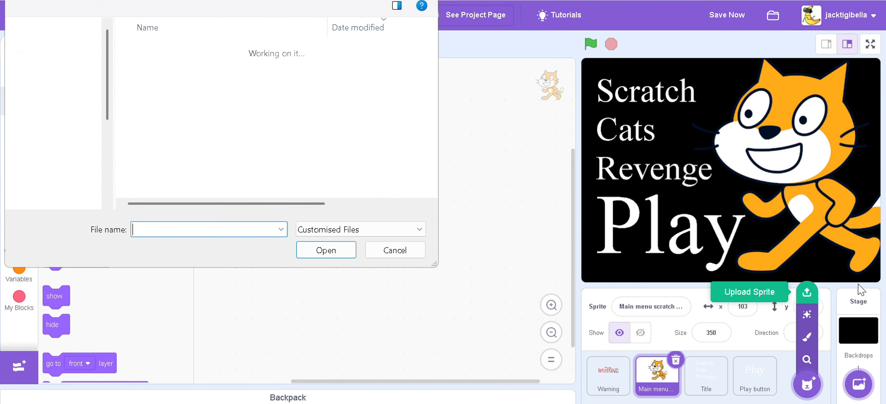
left_click(395, 250)
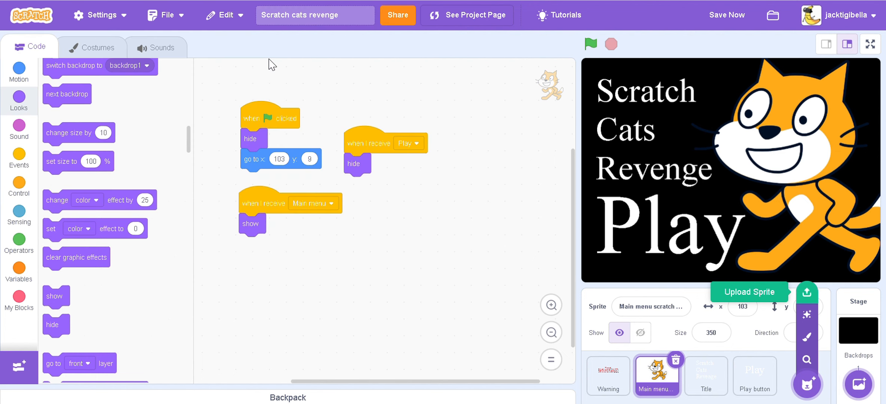
left_click(807, 292)
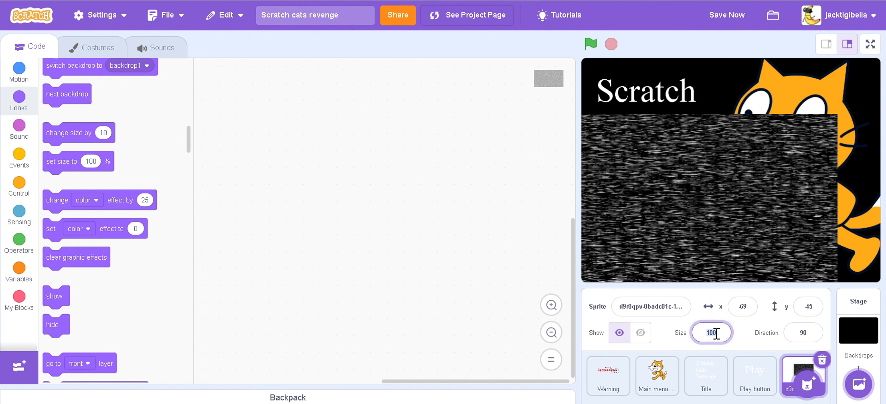
type("150")
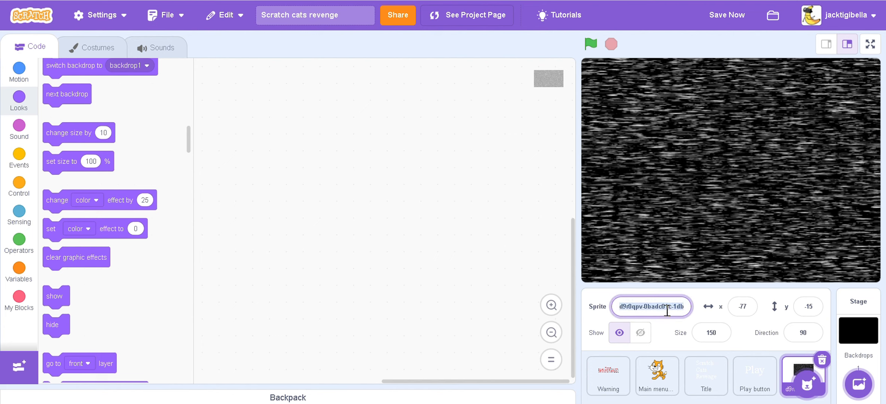
type("Static")
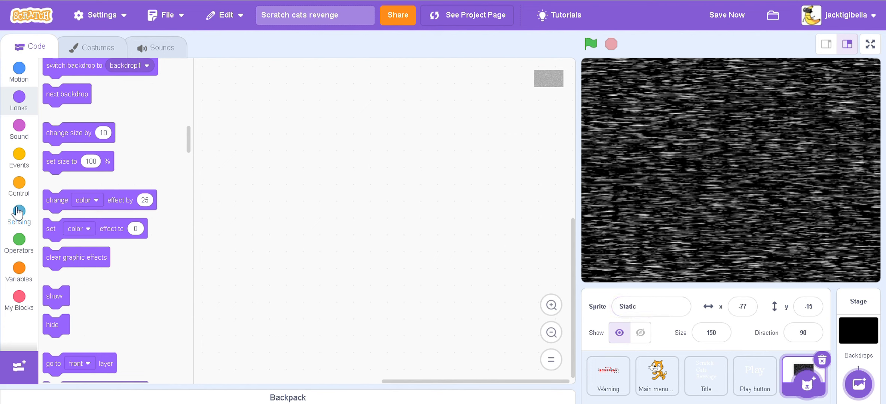
mouse_move(60, 324)
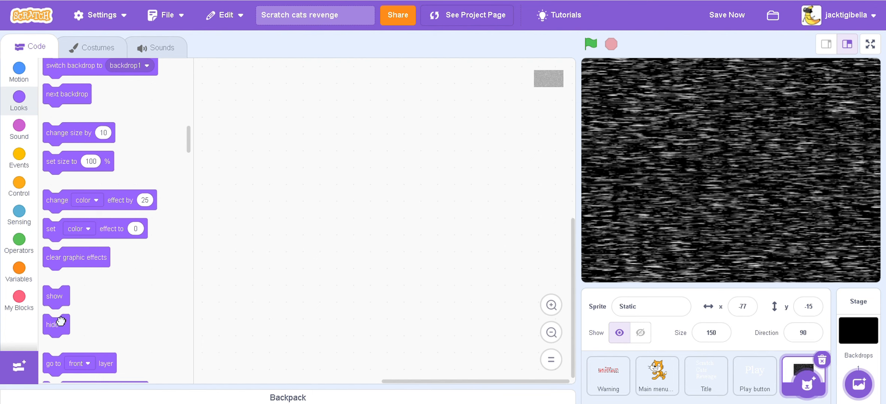
Lay out hide, show, a receive Main menu trigger and a duplicated trigger set to the Play message on the Static sprite.
left_click_drag(52, 325, 237, 269)
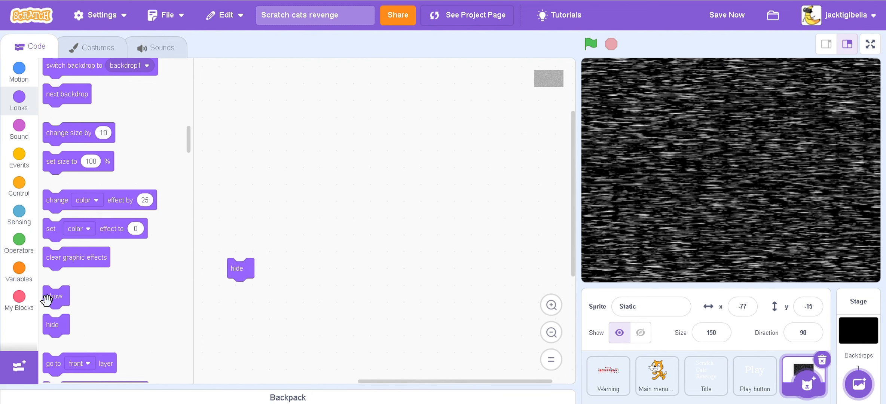
left_click_drag(95, 229, 309, 296)
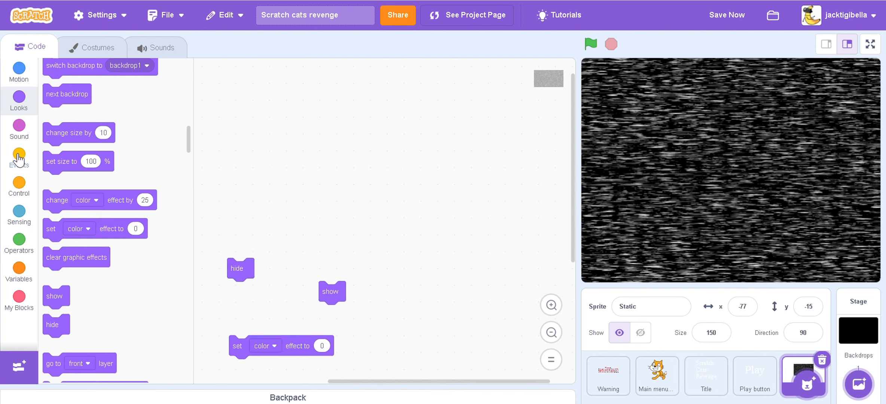
left_click(19, 157)
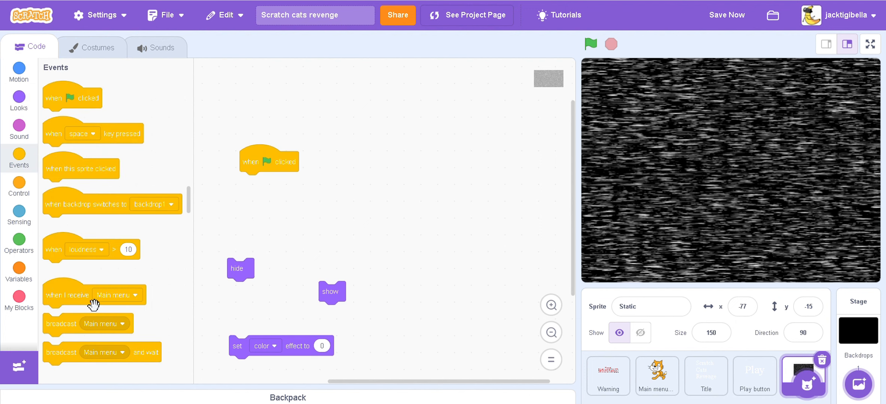
left_click_drag(67, 294, 341, 165)
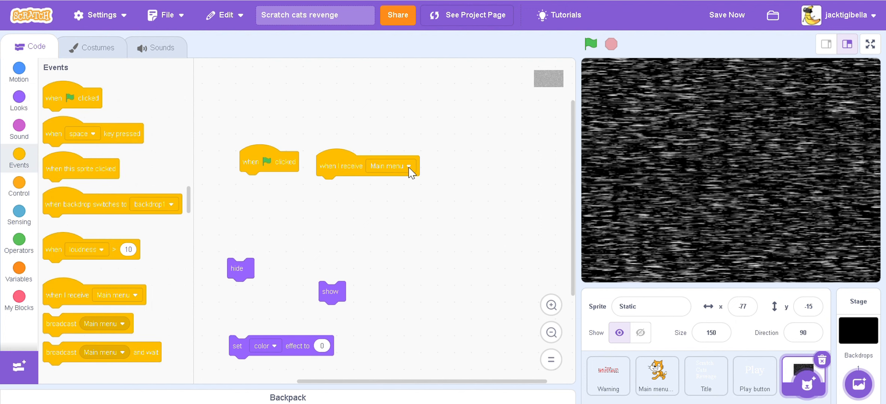
right_click(367, 166)
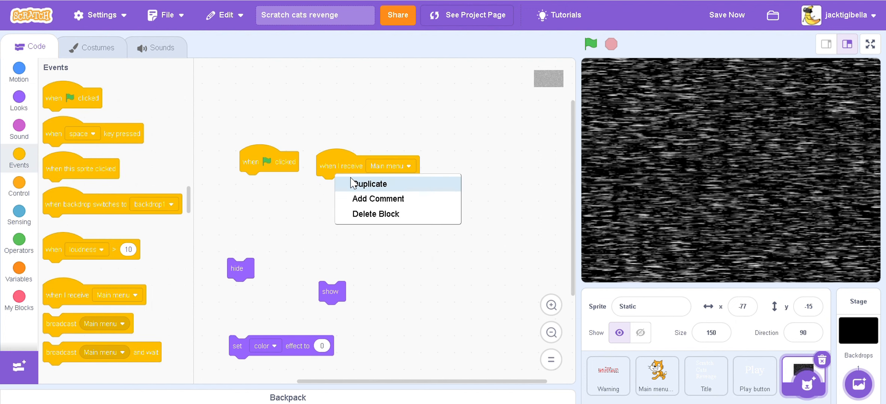
left_click(371, 183)
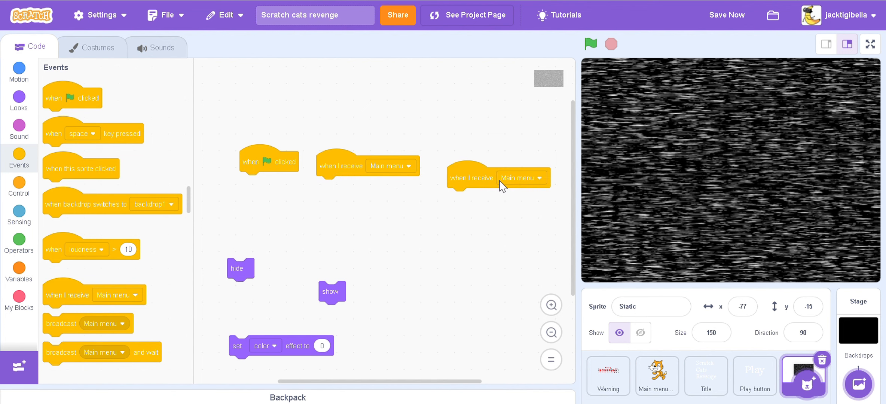
left_click(520, 177)
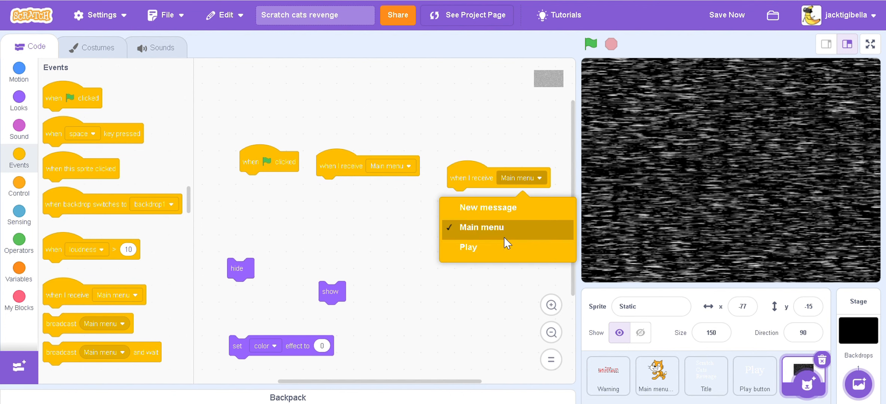
left_click(468, 247)
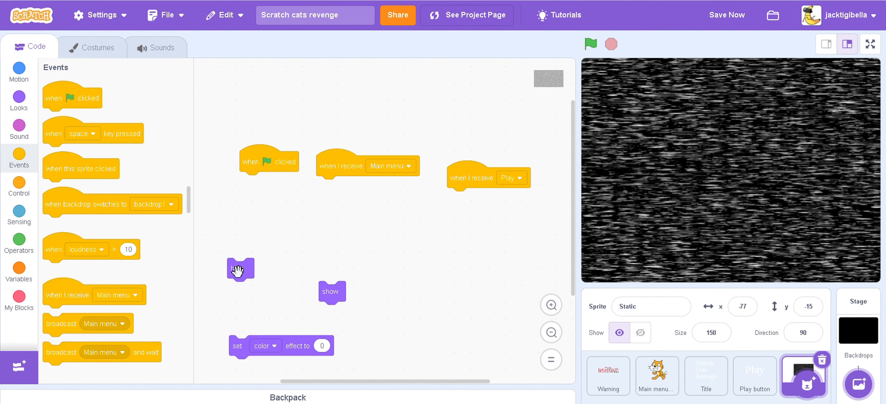
Assemble green flag → hide, Main menu → ghost effect 75 and show, Play → hide, then test-run.
left_click_drag(241, 269, 253, 182)
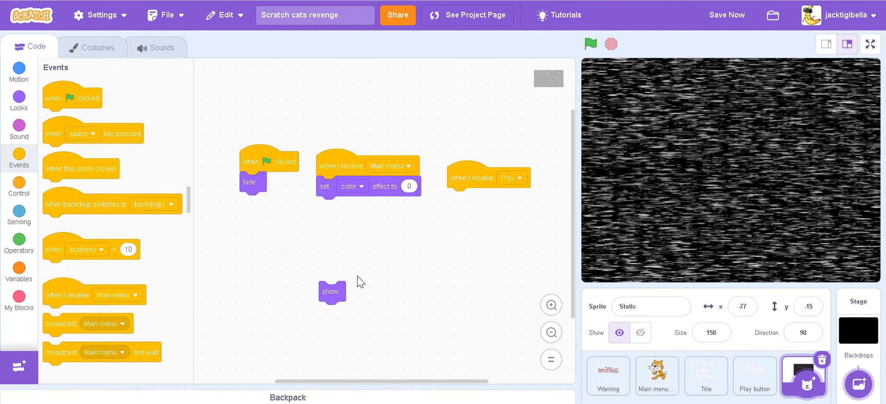
left_click_drag(332, 292, 329, 207)
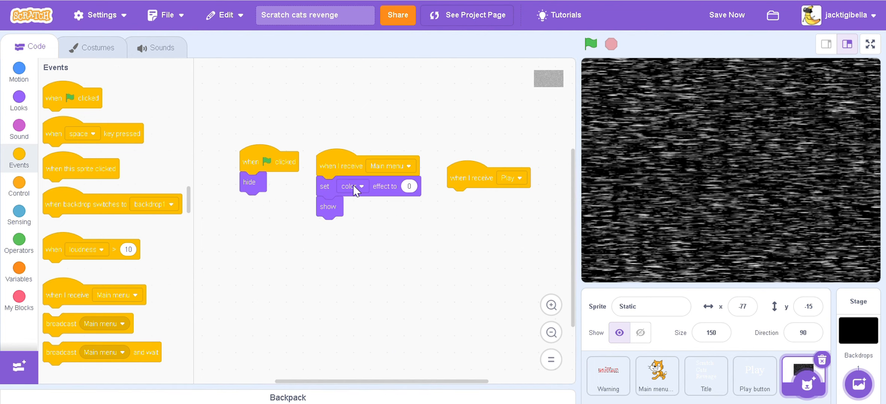
left_click(351, 185)
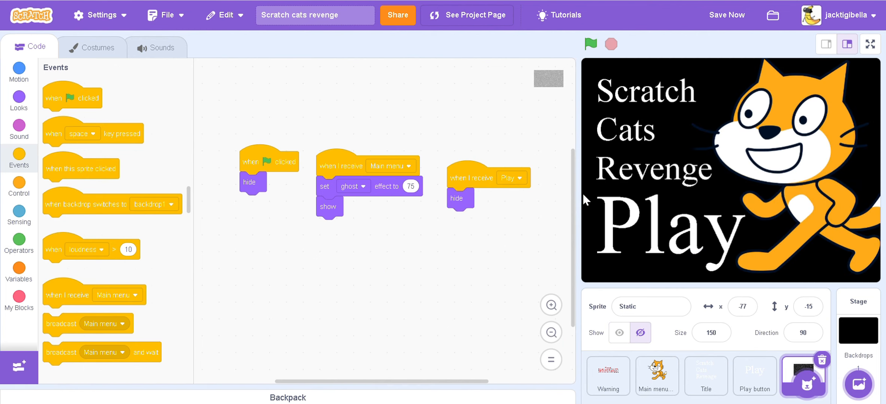
left_click(590, 44)
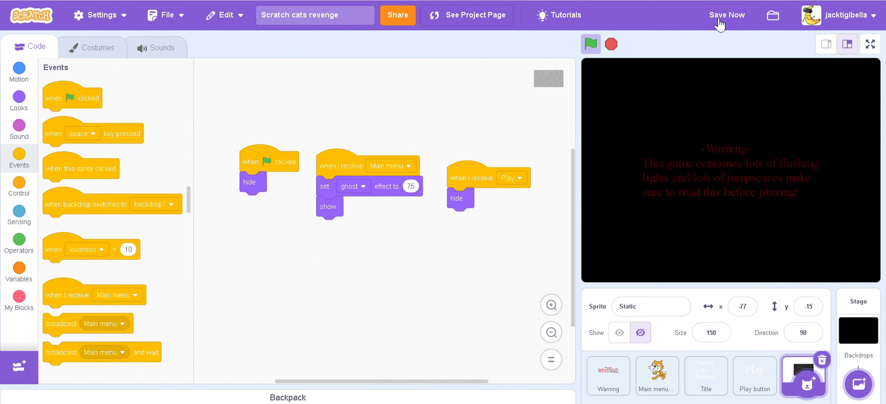
mouse_move(571, 138)
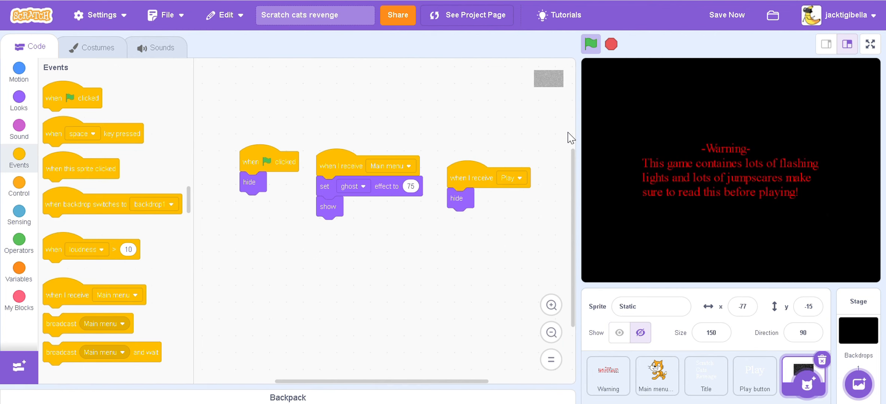
mouse_move(474, 317)
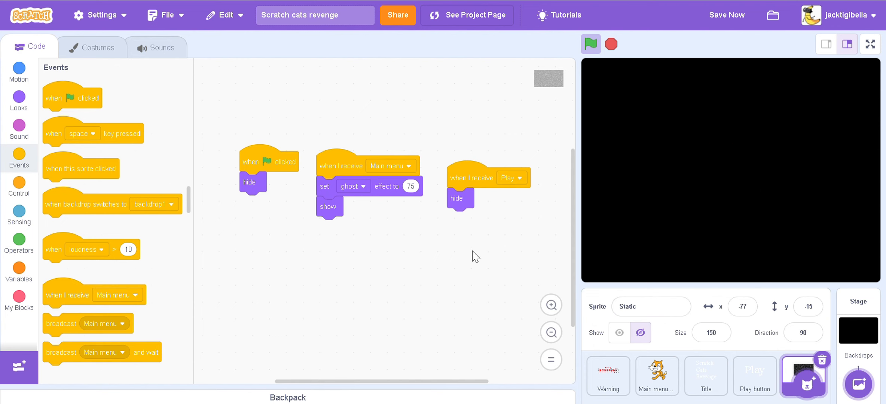
left_click(590, 44)
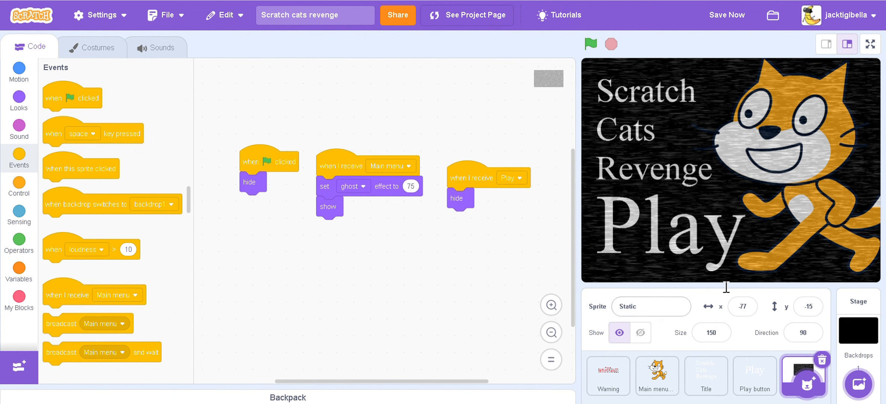
Add a forever loop with next costume under the Static sprite's Main menu script to animate the noise.
left_click(611, 44)
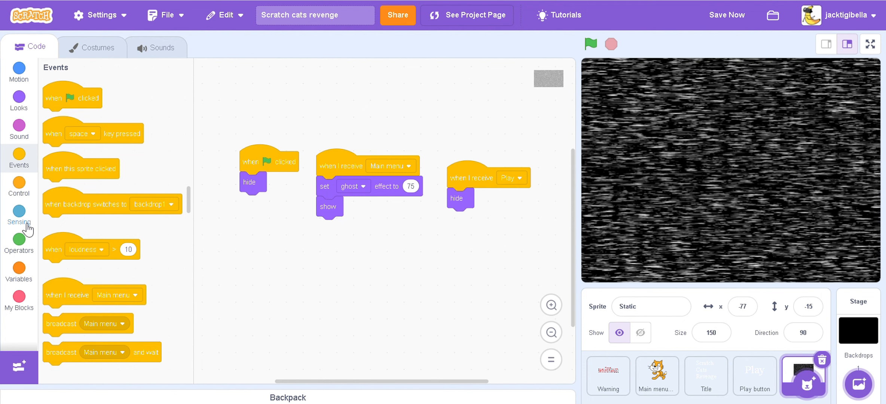
left_click(19, 187)
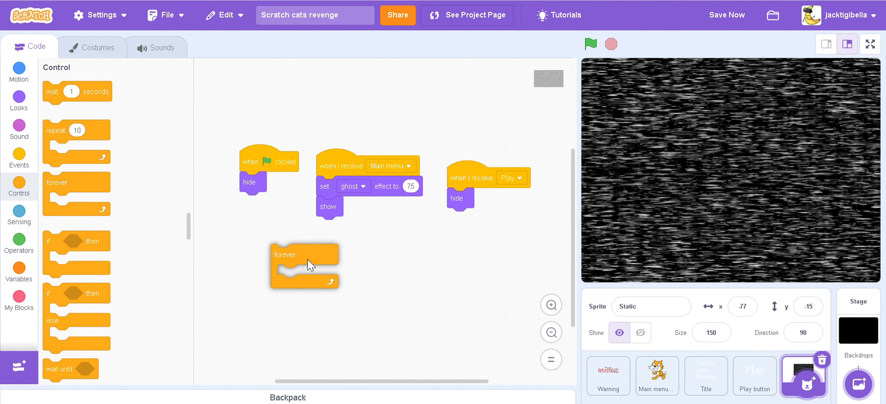
left_click_drag(304, 266, 331, 226)
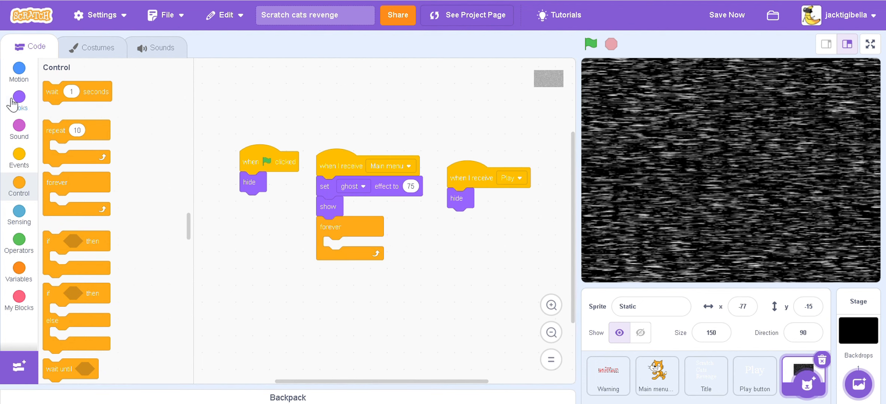
left_click(19, 101)
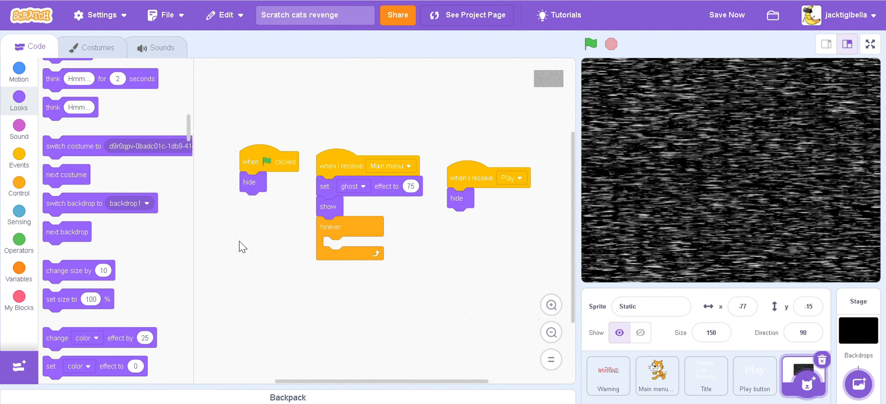
left_click(590, 44)
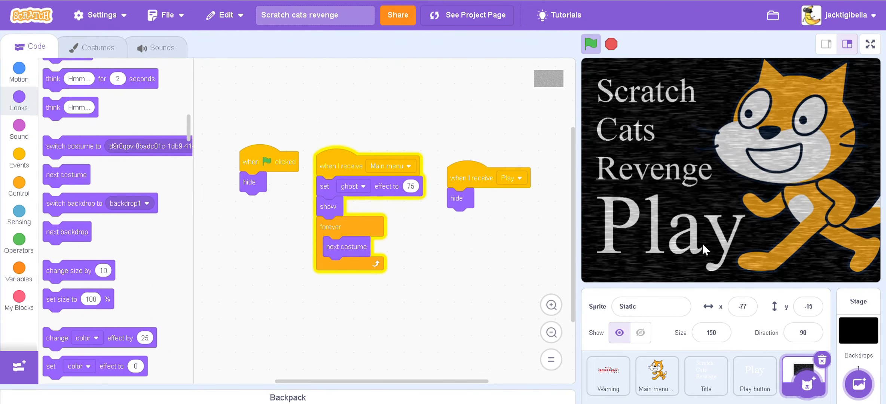
left_click(755, 375)
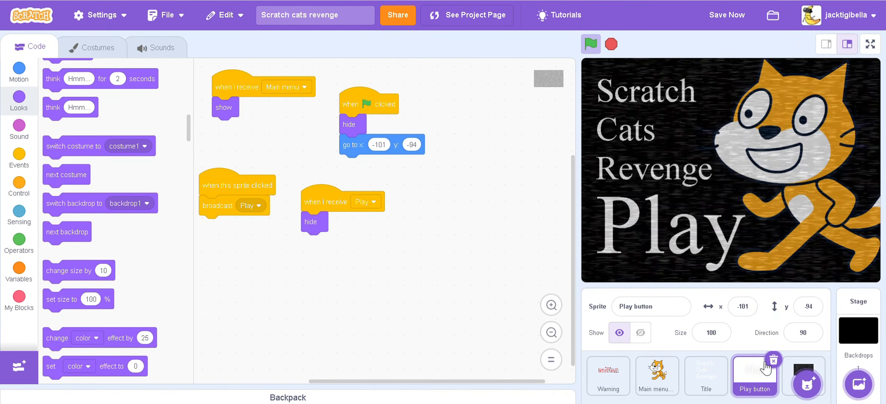
Add forever → go to front layer under the Play button's Main menu script.
left_click(18, 185)
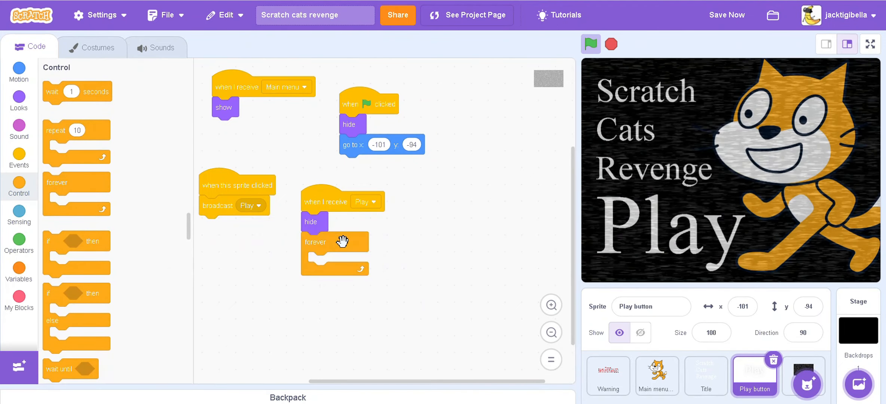
left_click_drag(315, 241, 231, 132)
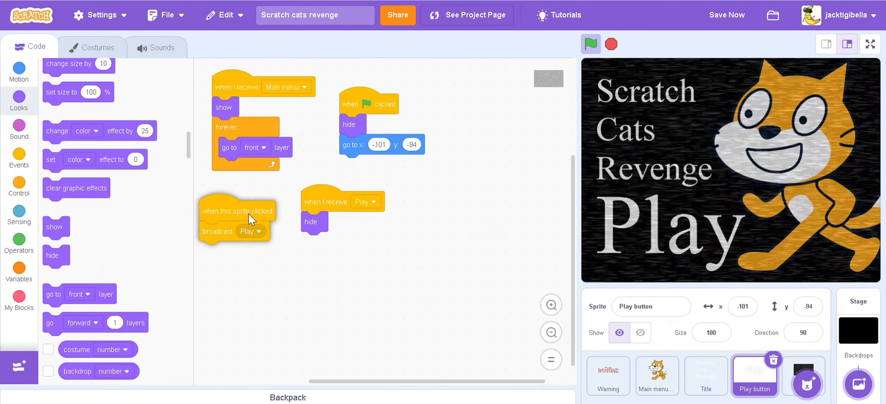
left_click(803, 375)
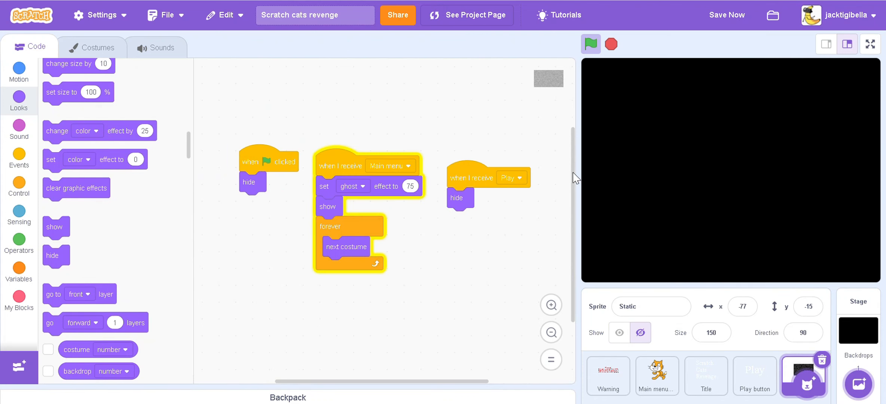
mouse_move(505, 187)
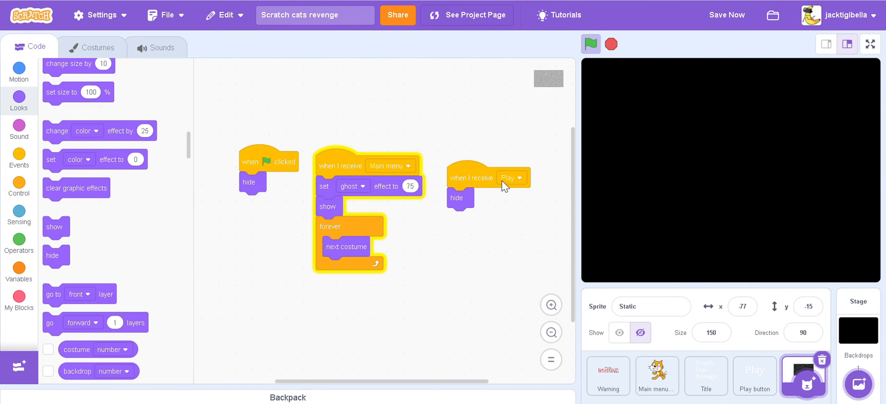
mouse_move(639, 273)
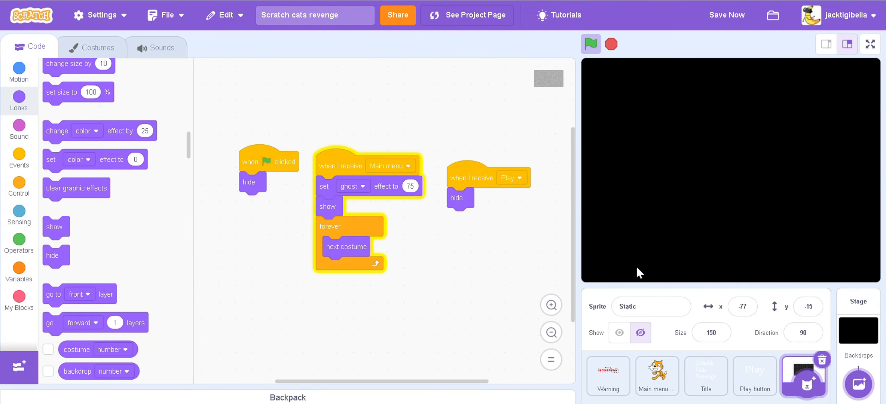
Duplicate the menu cat's Cat-a costume to create Cat-a2 in the costume editor.
left_click(706, 375)
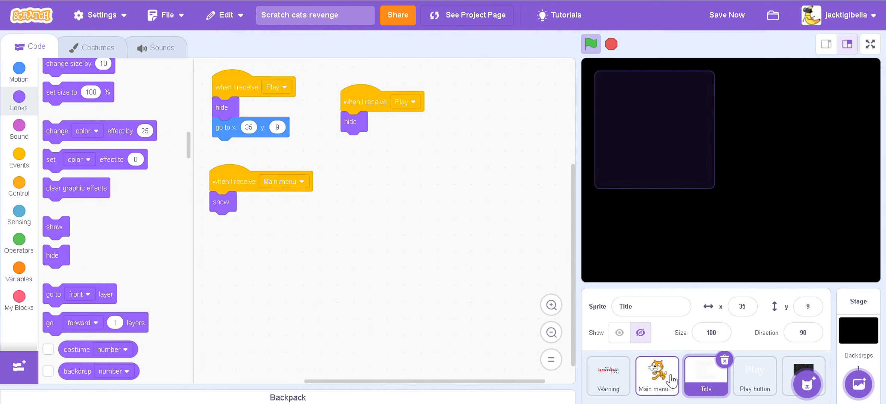
left_click(656, 375)
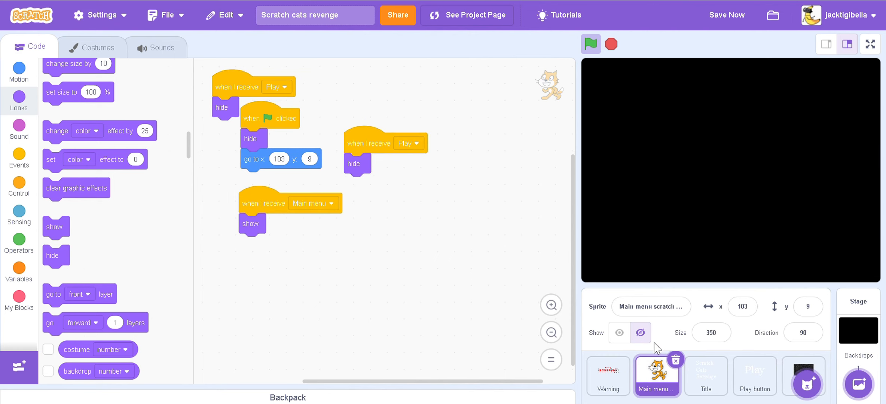
left_click(91, 47)
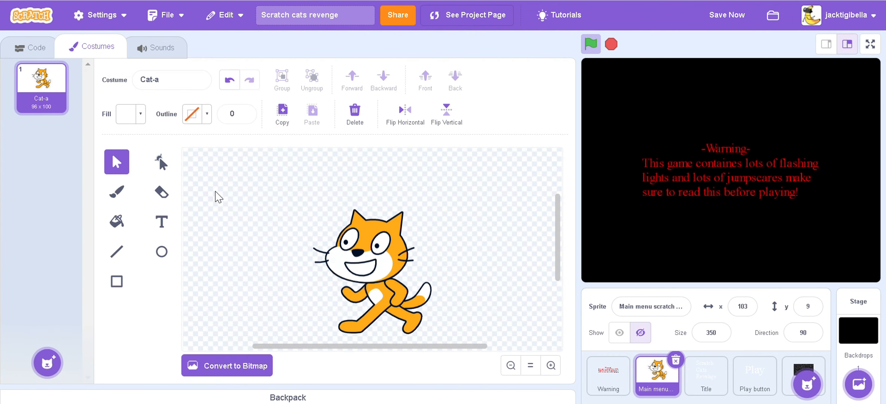
left_click(362, 249)
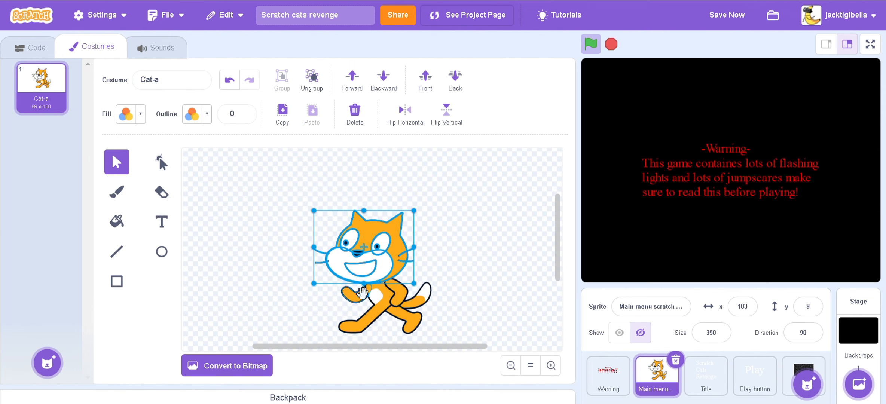
right_click(40, 80)
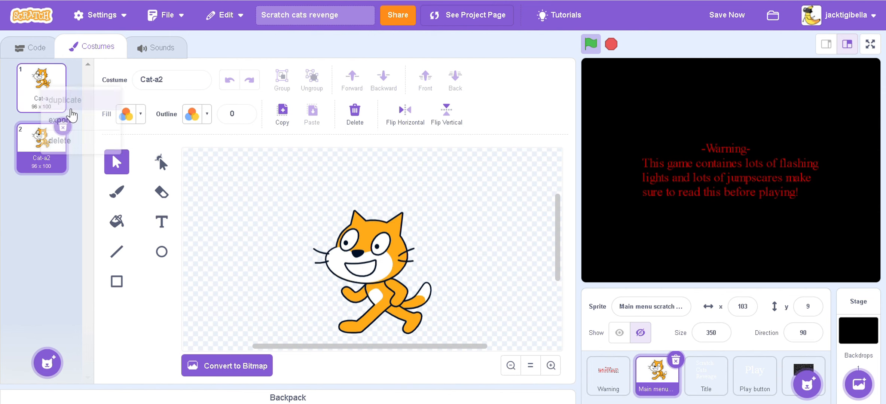
left_click(367, 248)
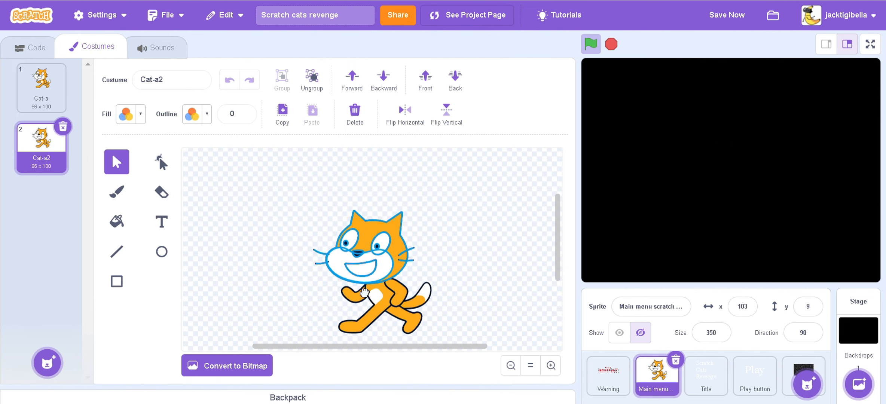
Tilt the cat's head to one side in Cat-a2 and return to the sprite's scripts.
left_click(619, 332)
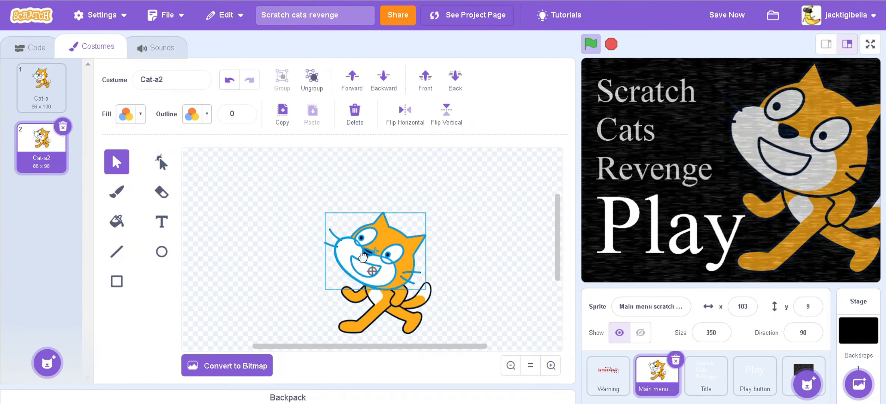
left_click_drag(375, 258, 357, 255)
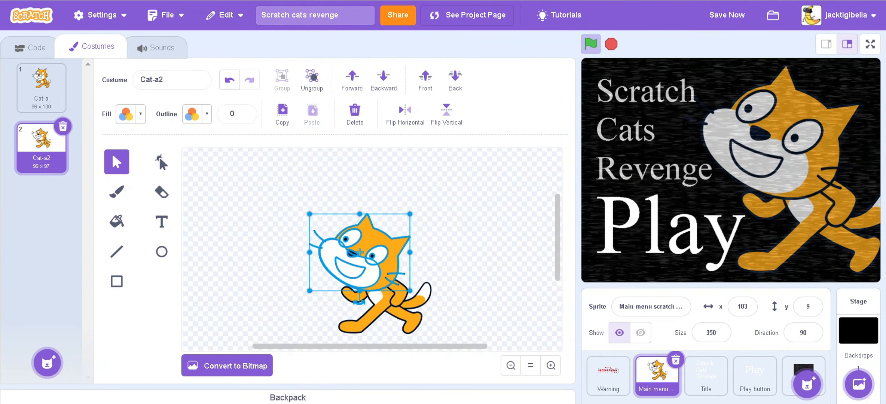
left_click(30, 48)
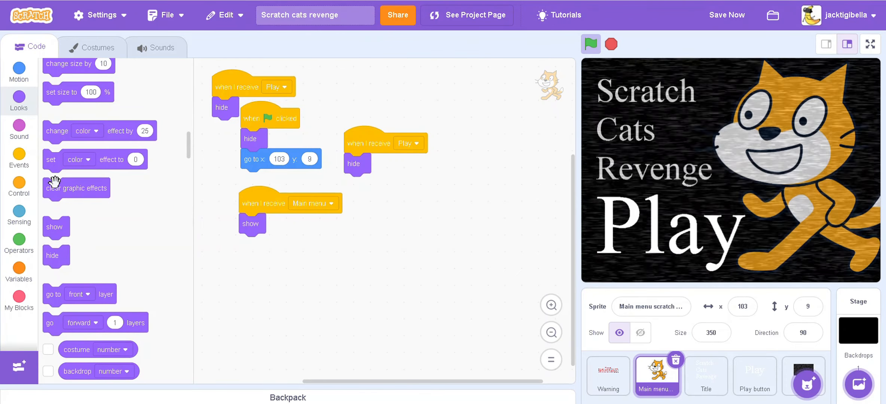
Add a forever loop to the Main menu script with a costume switch and a wait of random 3 to 5 seconds.
scroll("up", 3)
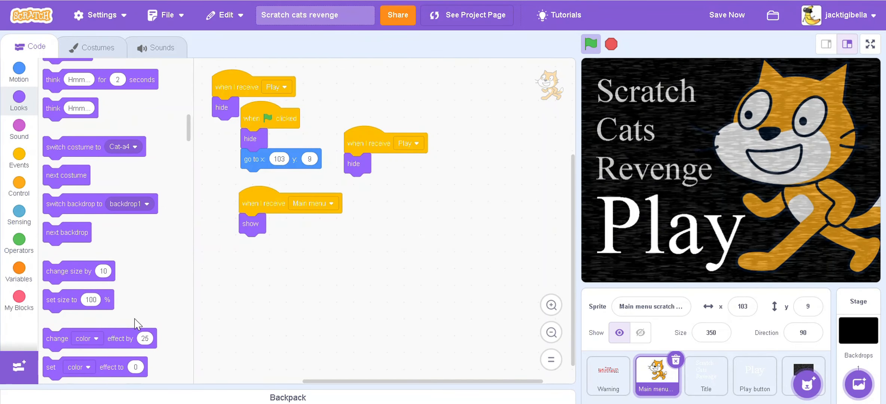
left_click_drag(94, 147, 390, 299)
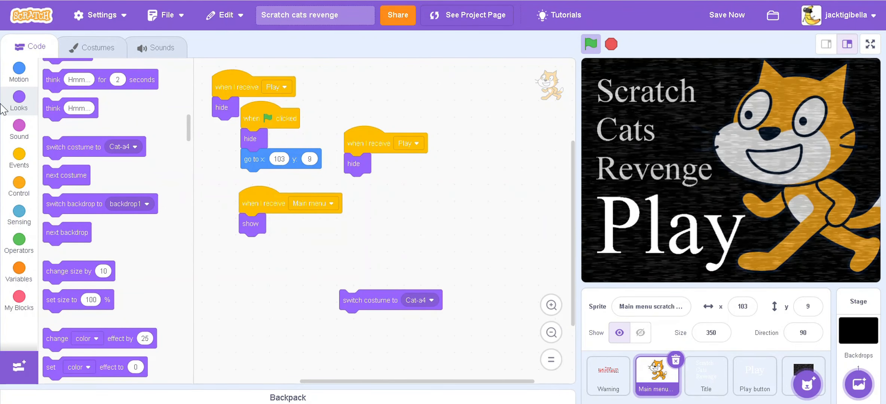
left_click(19, 187)
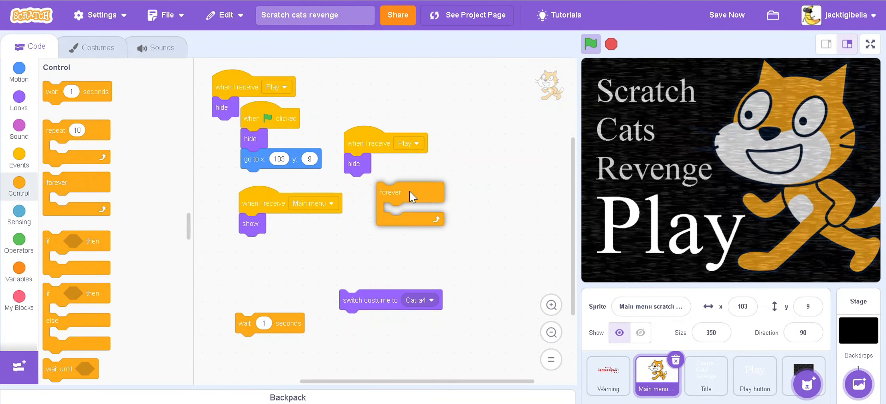
left_click_drag(409, 192, 253, 244)
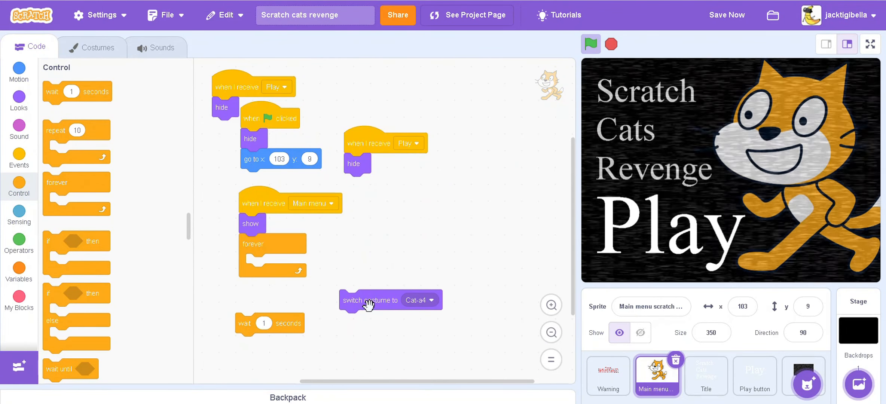
left_click_drag(269, 322, 277, 268)
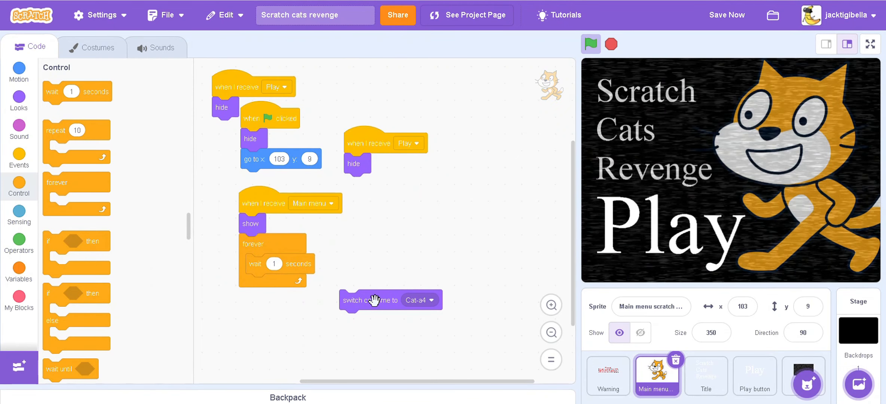
left_click_drag(373, 300, 269, 244)
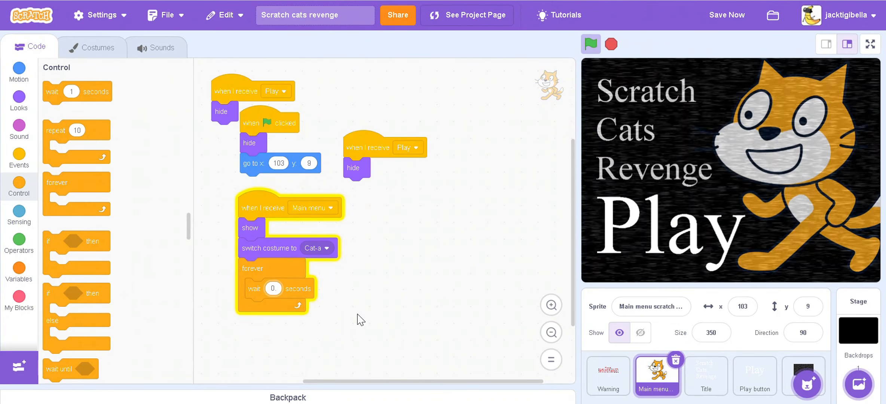
mouse_move(396, 267)
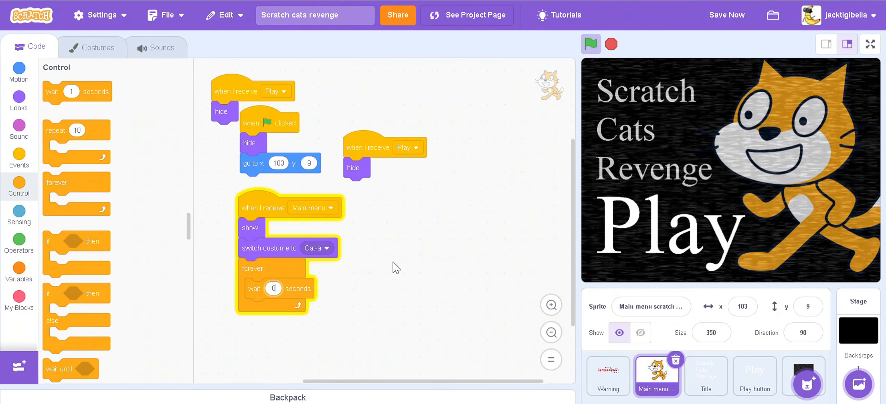
left_click(19, 241)
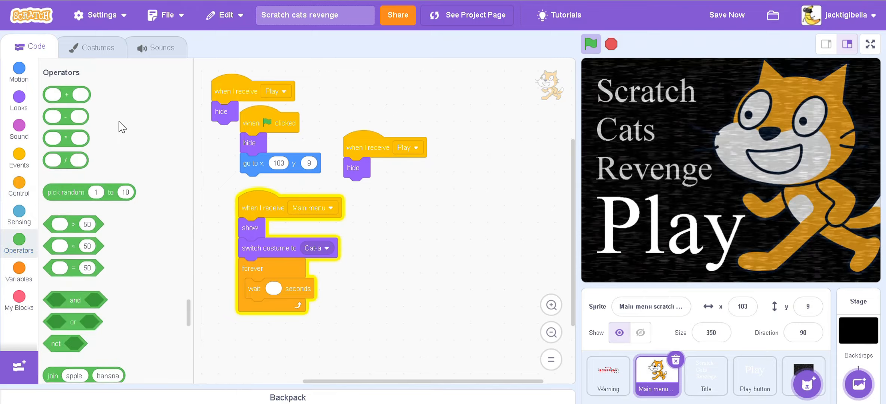
left_click_drag(67, 187, 300, 288)
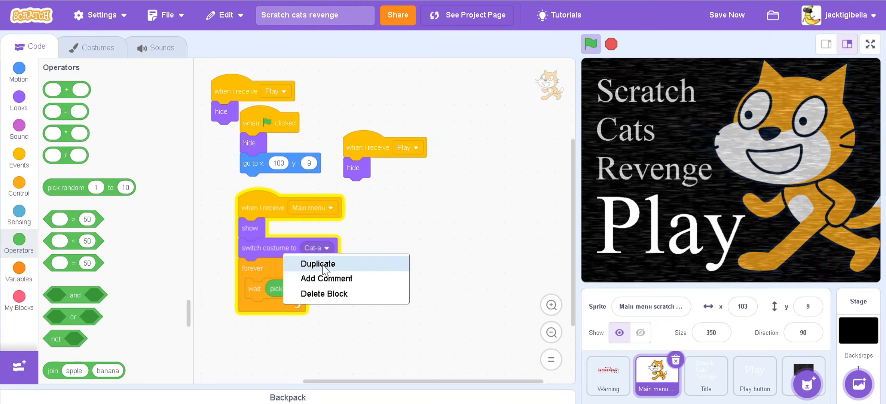
Duplicate the wait/switch pairs so the cat flicks through Cat-a3, Cat-a2, Cat-a4, then back to Cat-a.
left_click(317, 264)
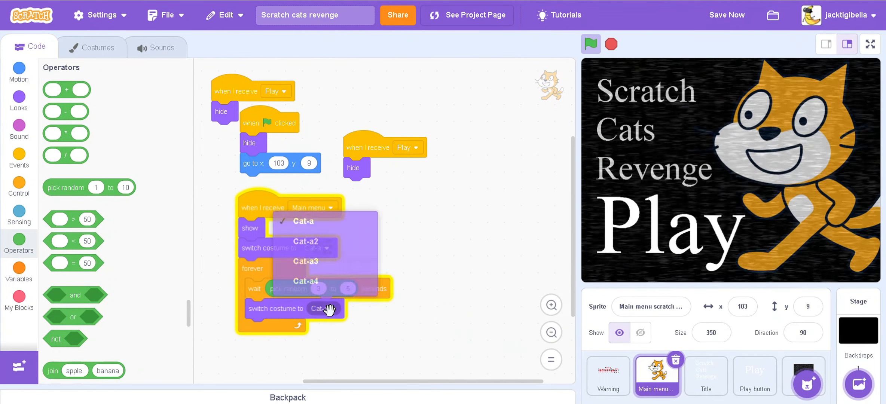
right_click(275, 308)
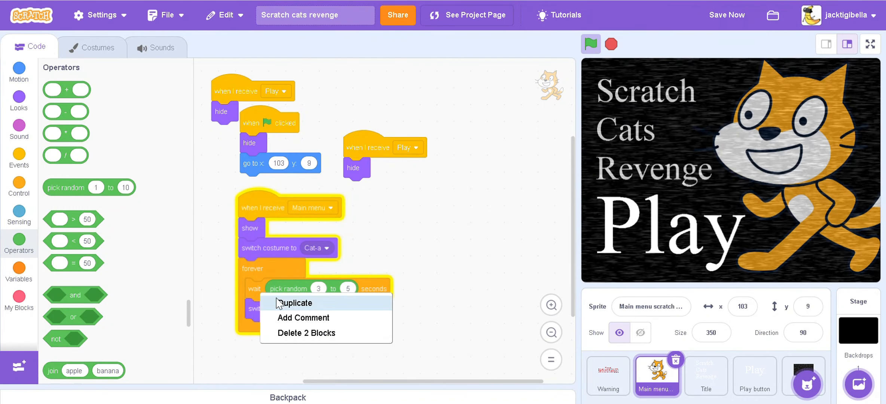
left_click(296, 302)
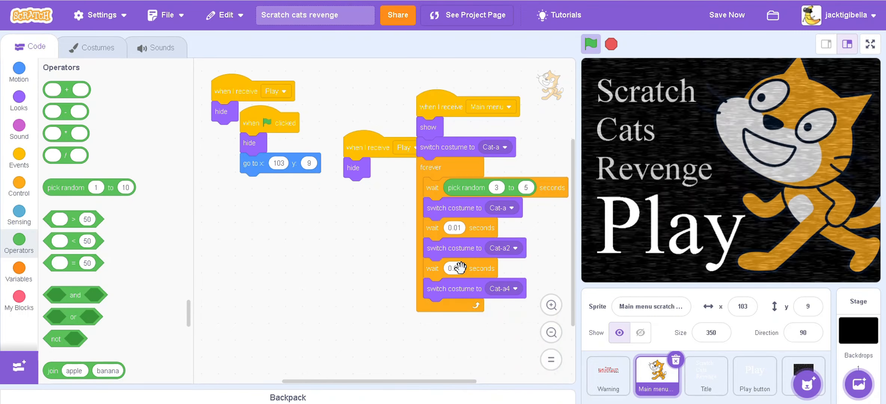
right_click(458, 268)
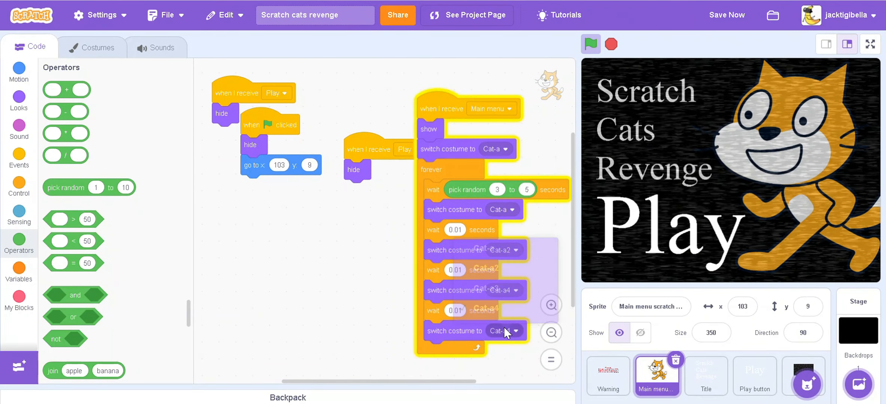
left_click(502, 331)
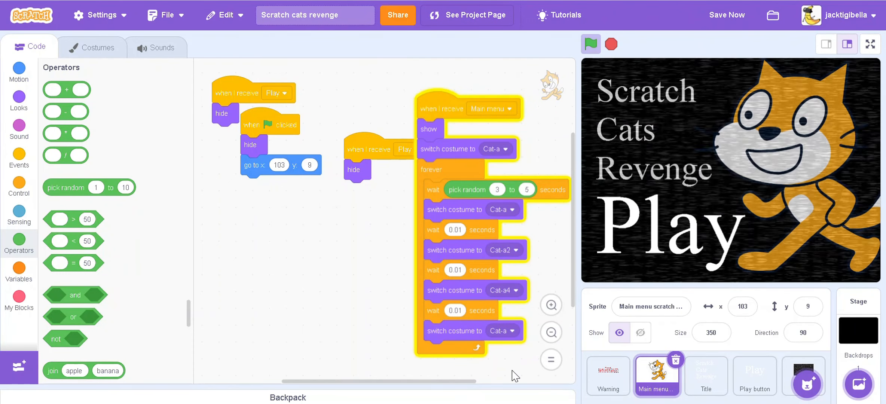
left_click(511, 210)
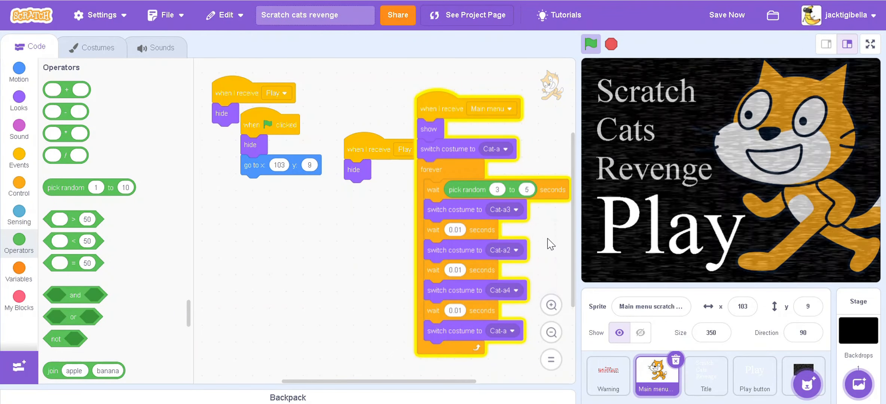
left_click(590, 44)
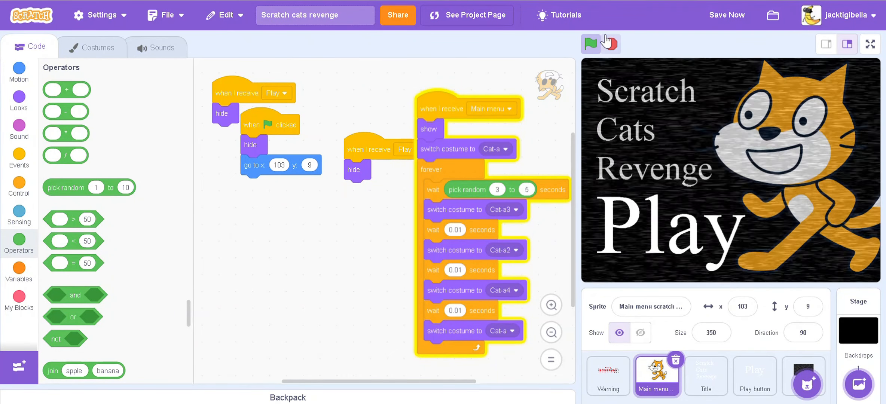
left_click(589, 44)
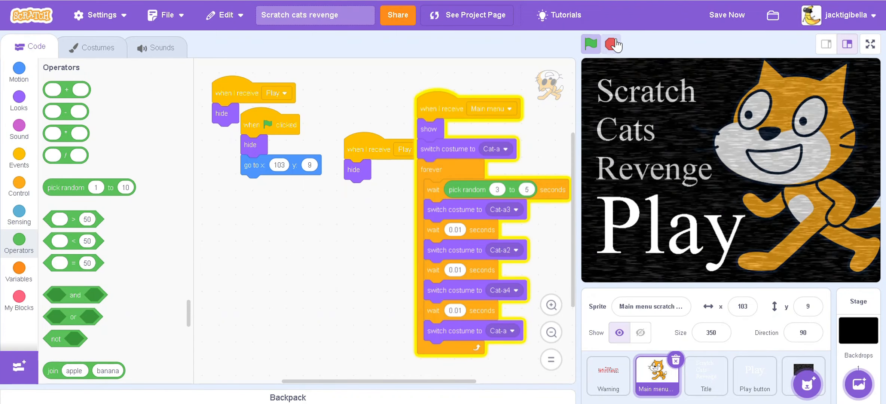
Add a stop 'other scripts in sprite' block under the receive-Play script's hide.
left_click(589, 44)
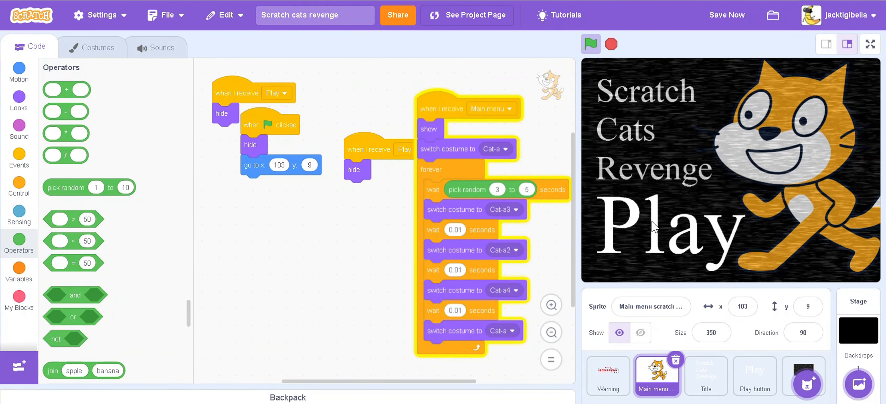
left_click(641, 332)
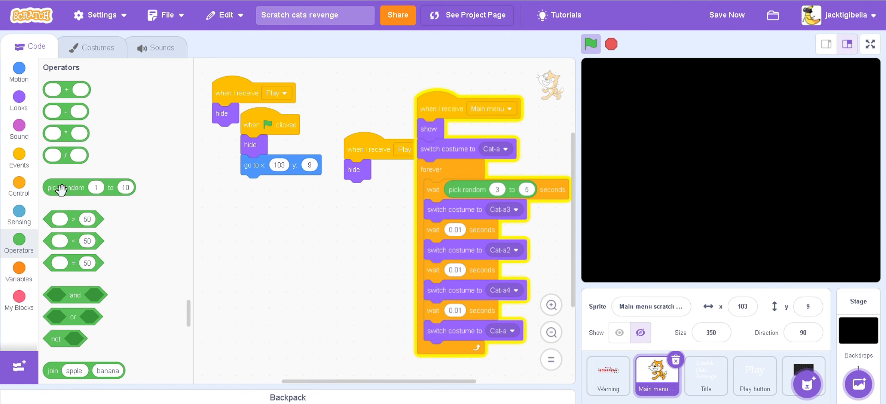
left_click(19, 101)
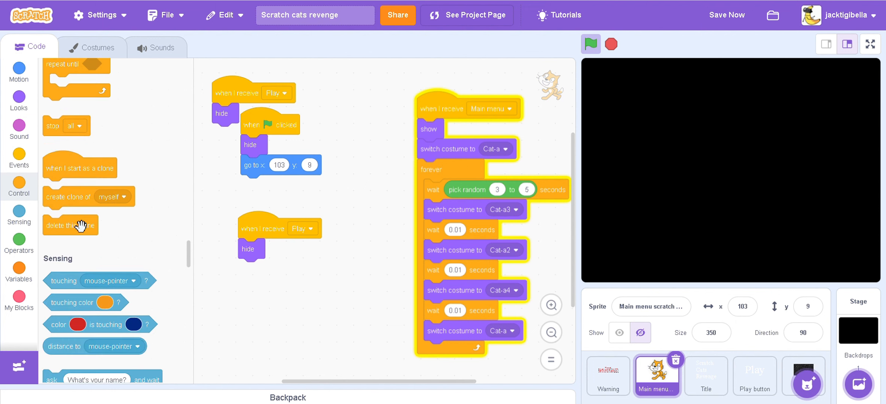
left_click_drag(52, 125, 277, 290)
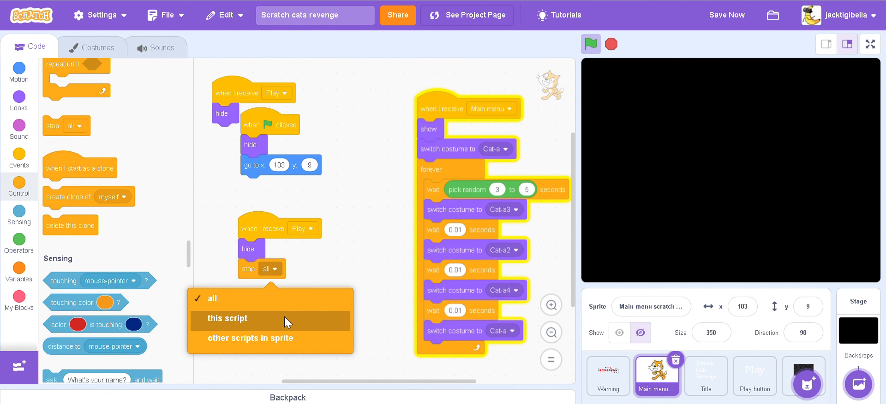
left_click(227, 318)
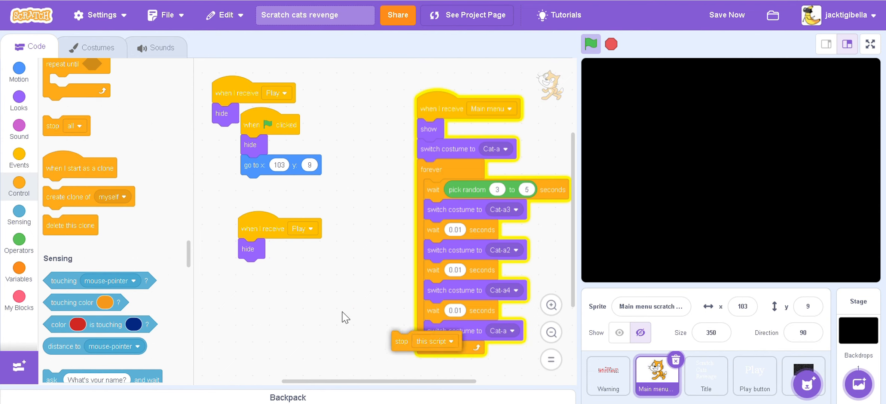
left_click(297, 269)
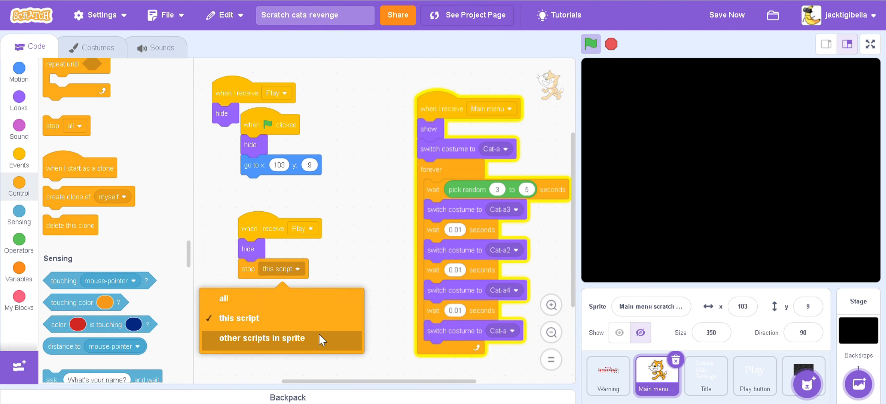
left_click(262, 339)
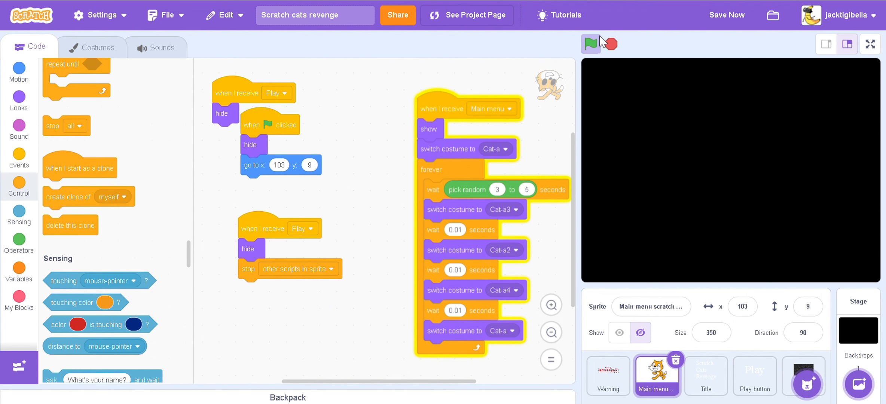
Run the project from the green flag to watch the warning and main menu appear.
left_click(589, 43)
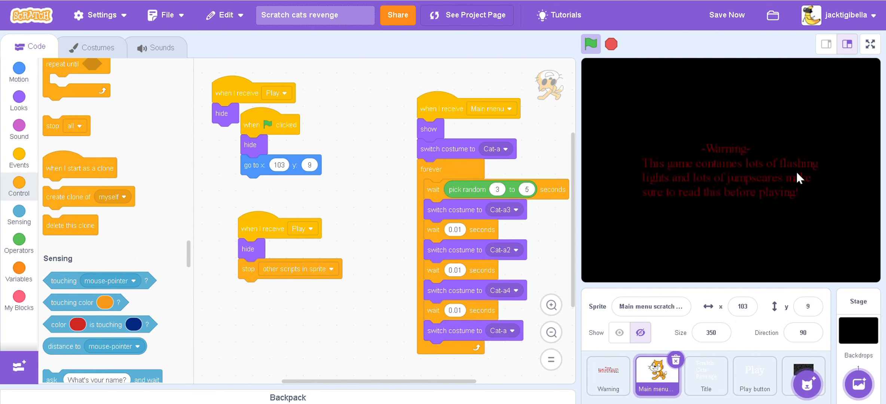
mouse_move(724, 141)
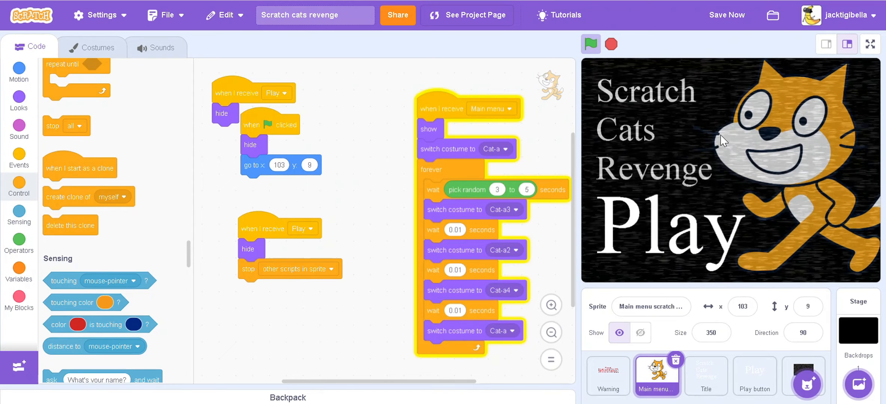
mouse_move(455, 302)
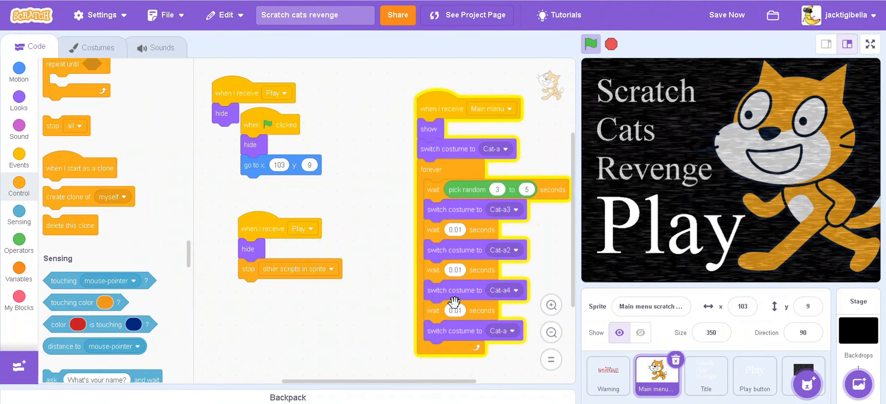